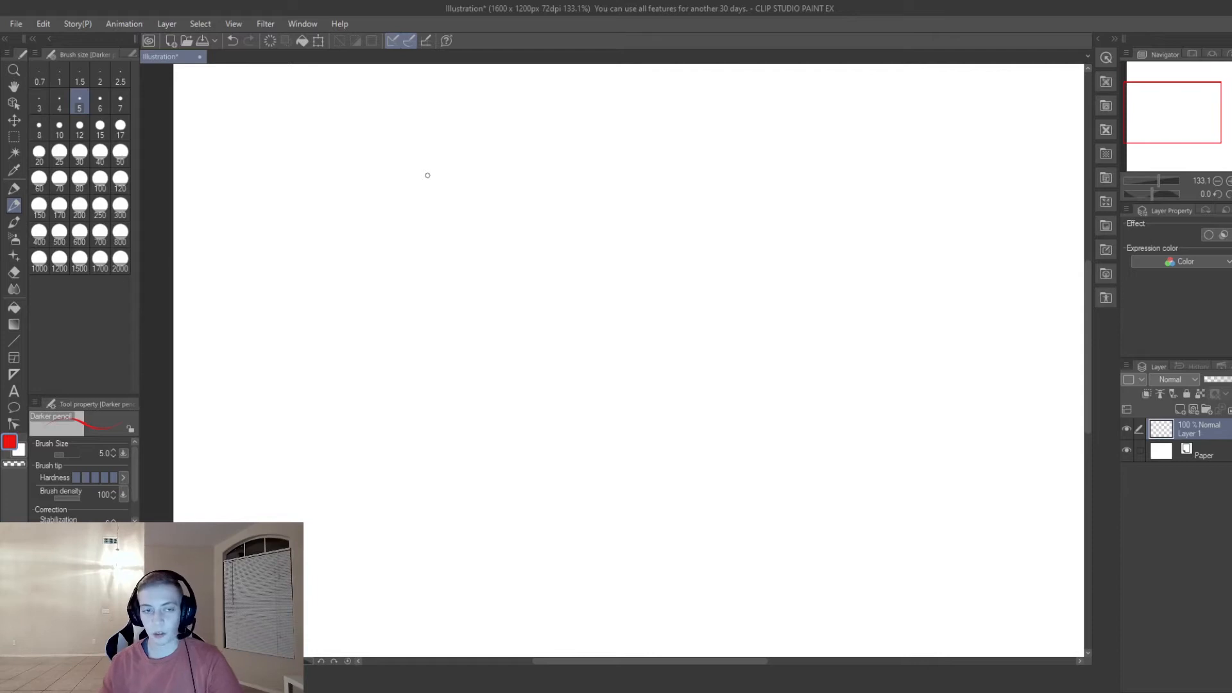
pyautogui.moveTo(264, 226)
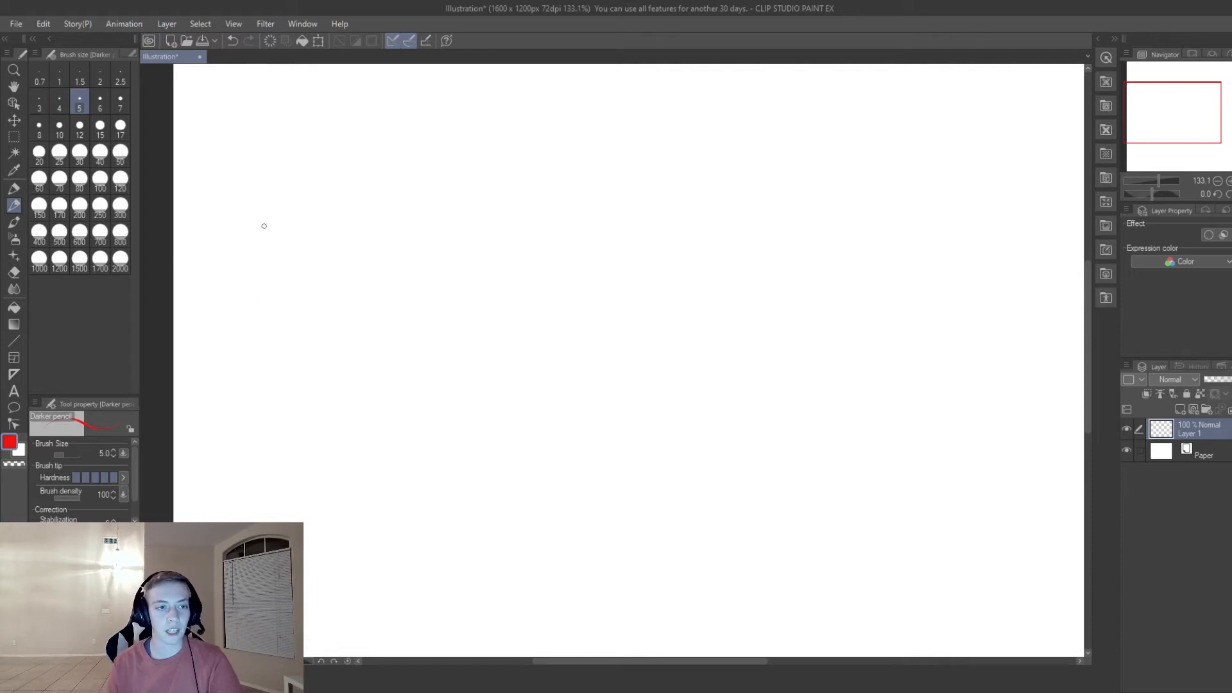
pyautogui.moveTo(199, 85)
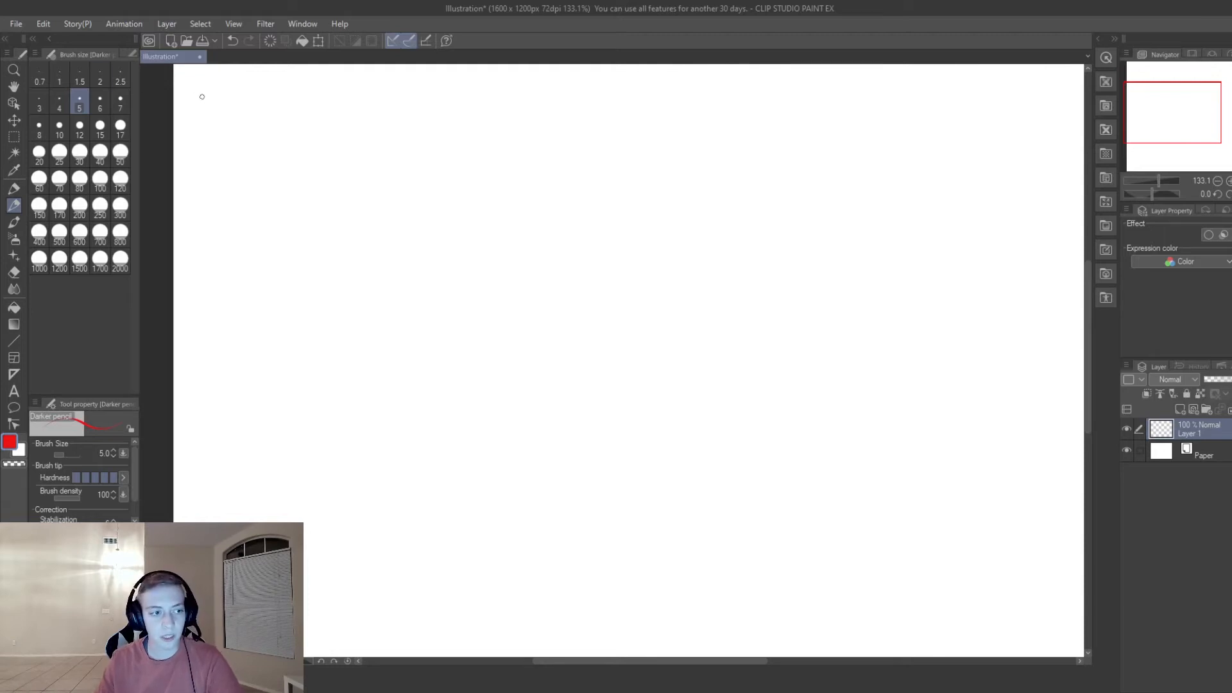
# Select the Milli pen sub-tool, keeping red colour and size 6.
pyautogui.moveTo(190, 105); pyautogui.dragTo(203, 101)
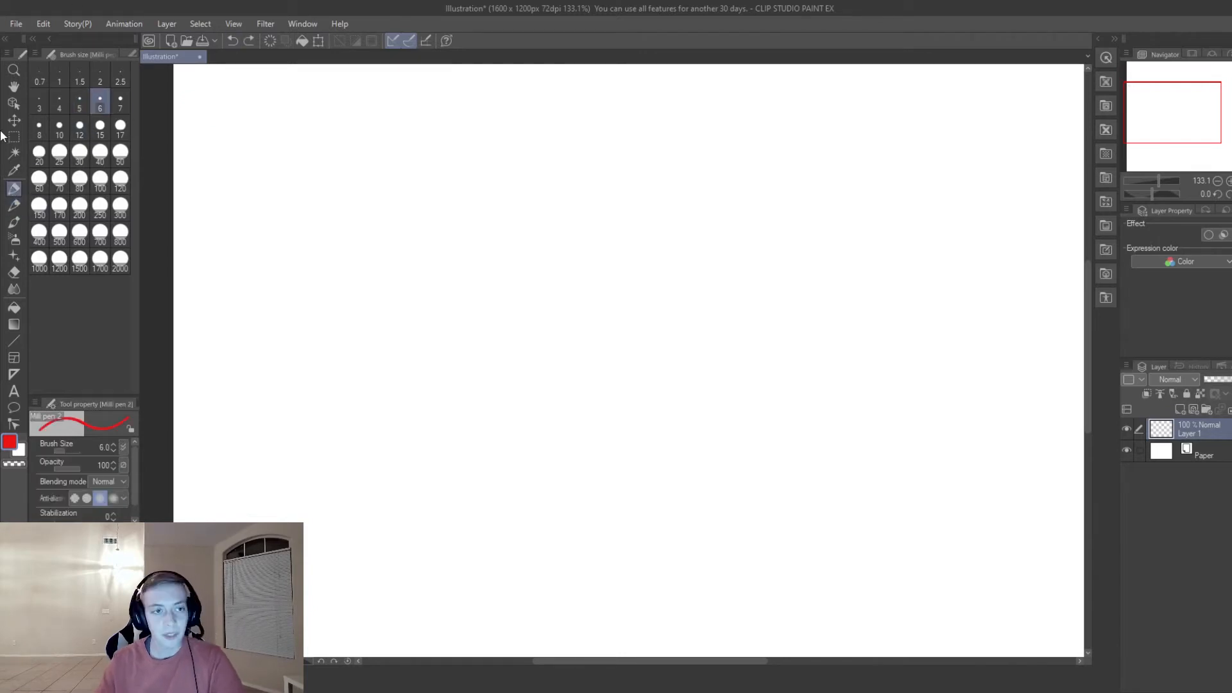
# Handwrite the red heading 'genotype:' at the top left of the canvas.
pyautogui.moveTo(204, 92); pyautogui.dragTo(192, 116)
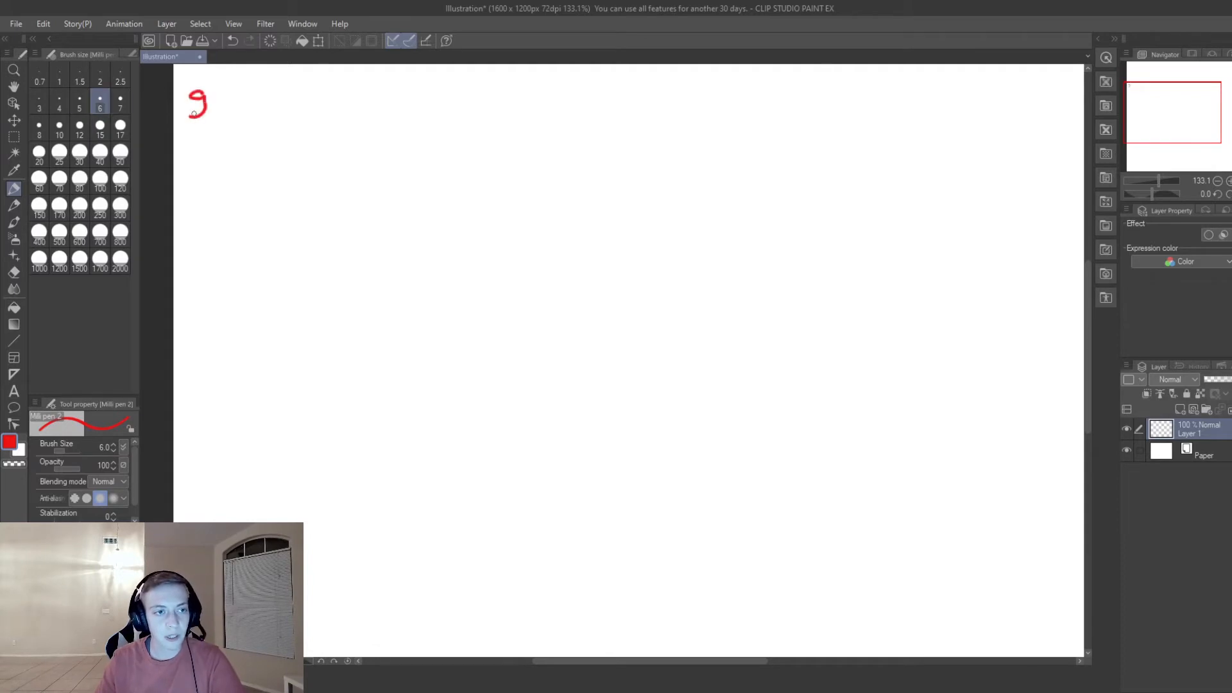
pyautogui.moveTo(212, 95); pyautogui.dragTo(231, 102)
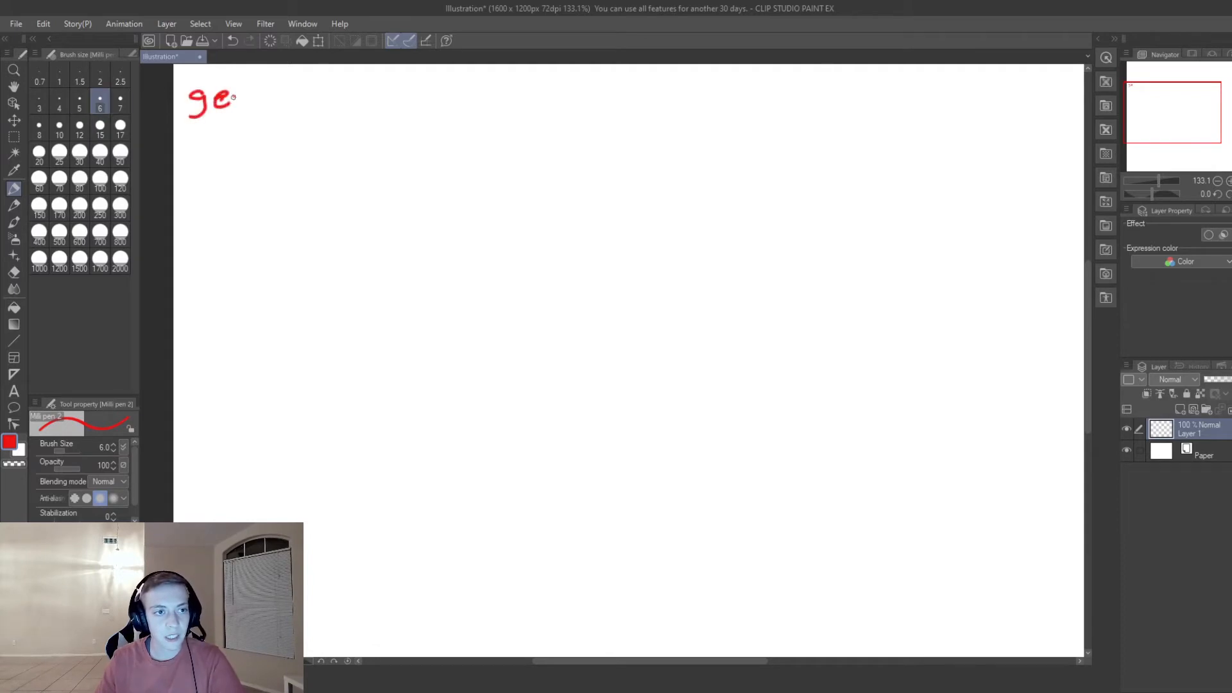
pyautogui.moveTo(236, 101); pyautogui.dragTo(283, 106)
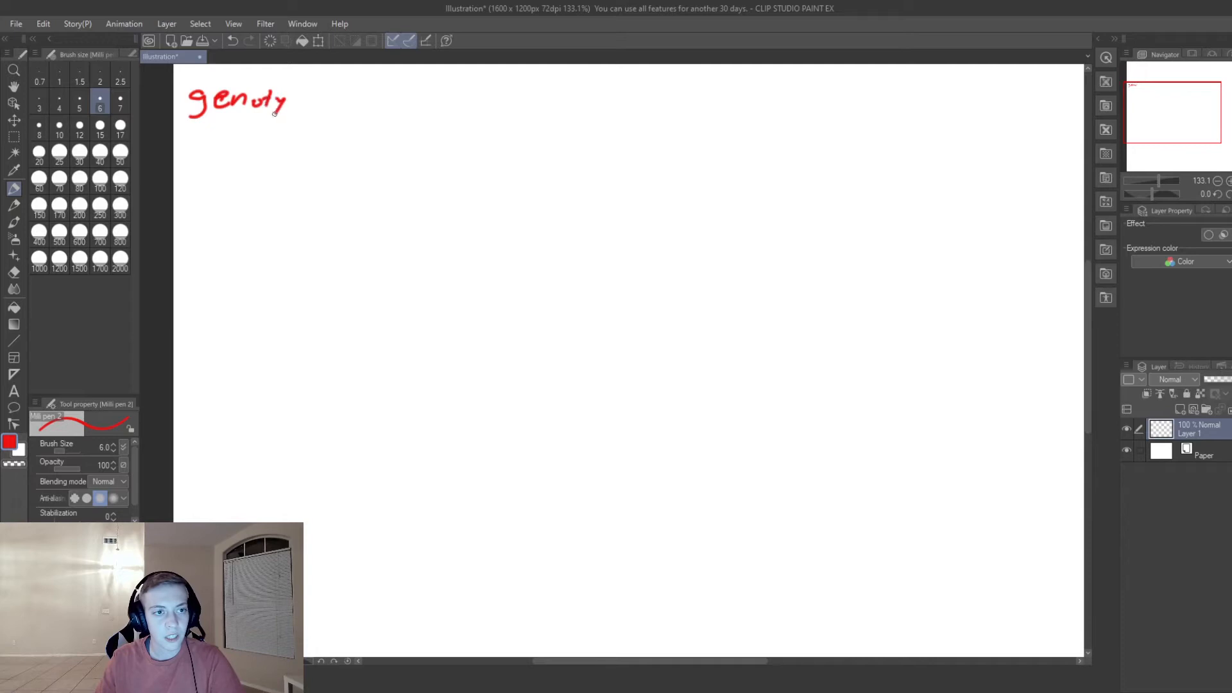
pyautogui.moveTo(279, 102); pyautogui.dragTo(321, 101)
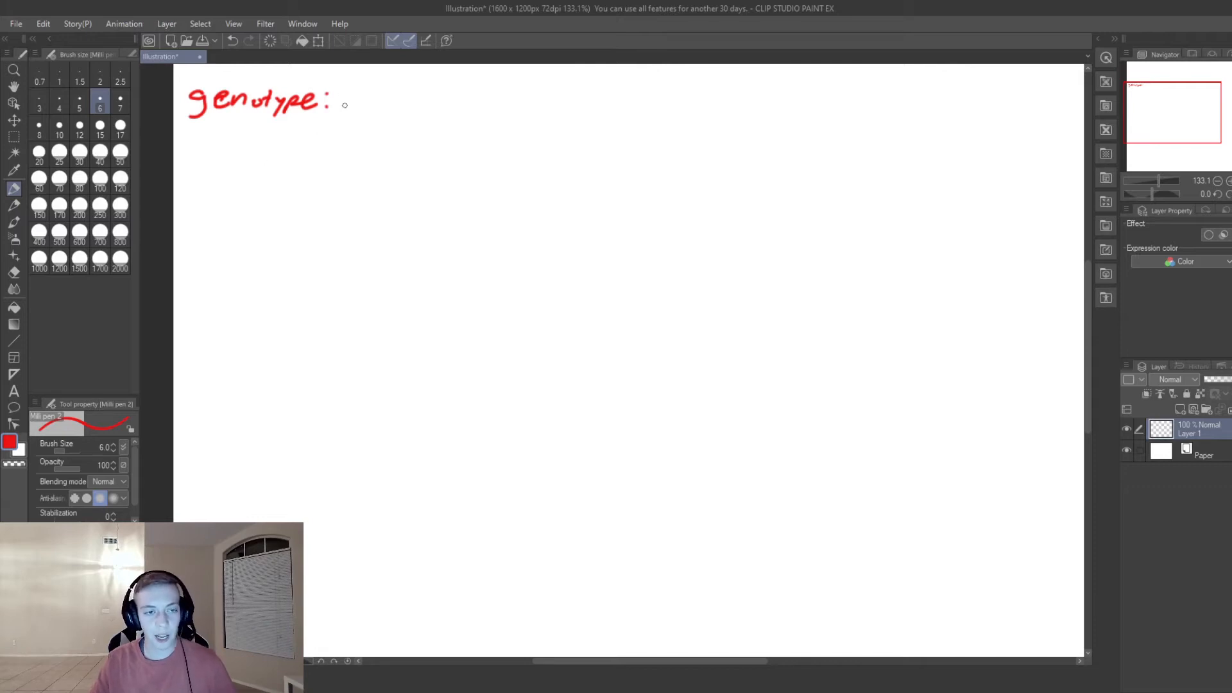
# Write the genotypes 'XX, XY, XXY' in red after the heading.
pyautogui.moveTo(344, 104); pyautogui.dragTo(364, 101)
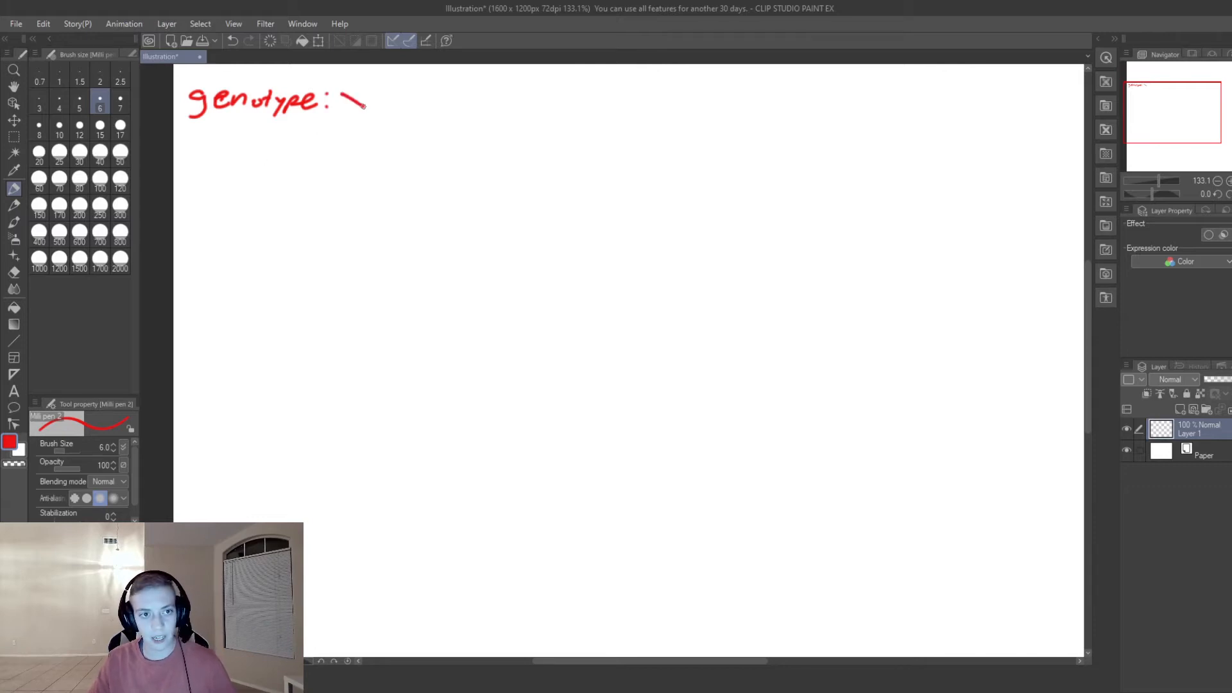
pyautogui.moveTo(350, 94); pyautogui.dragTo(385, 110)
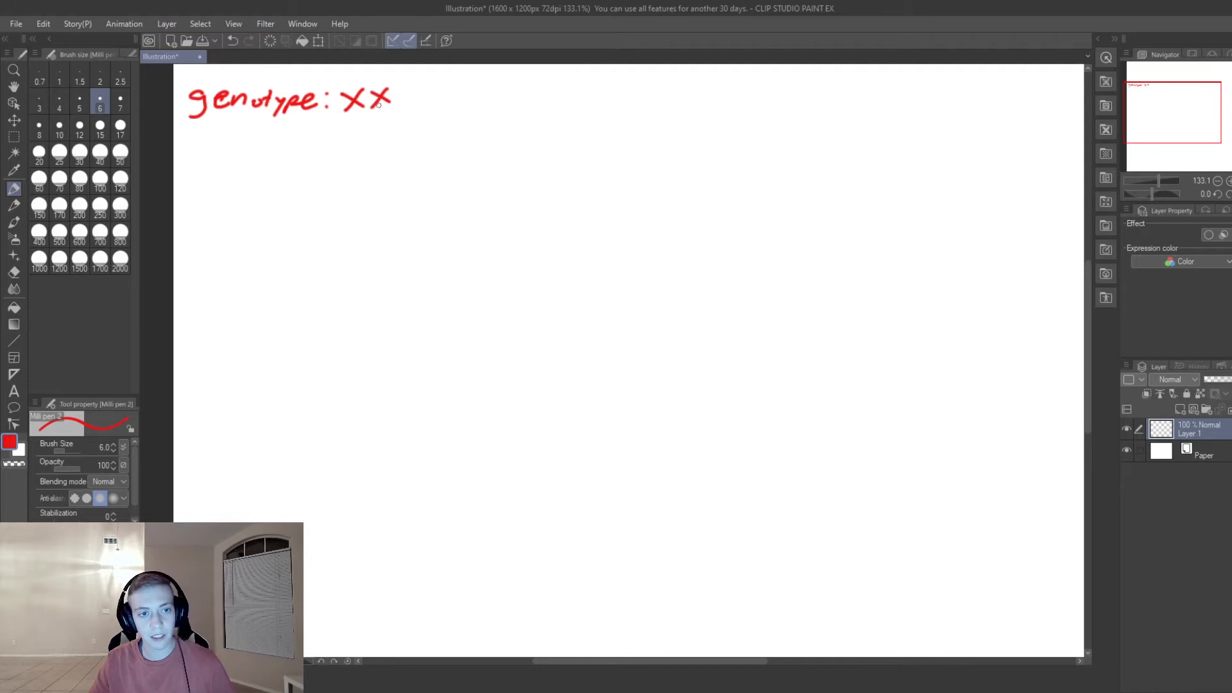
pyautogui.moveTo(393, 101); pyautogui.dragTo(399, 109)
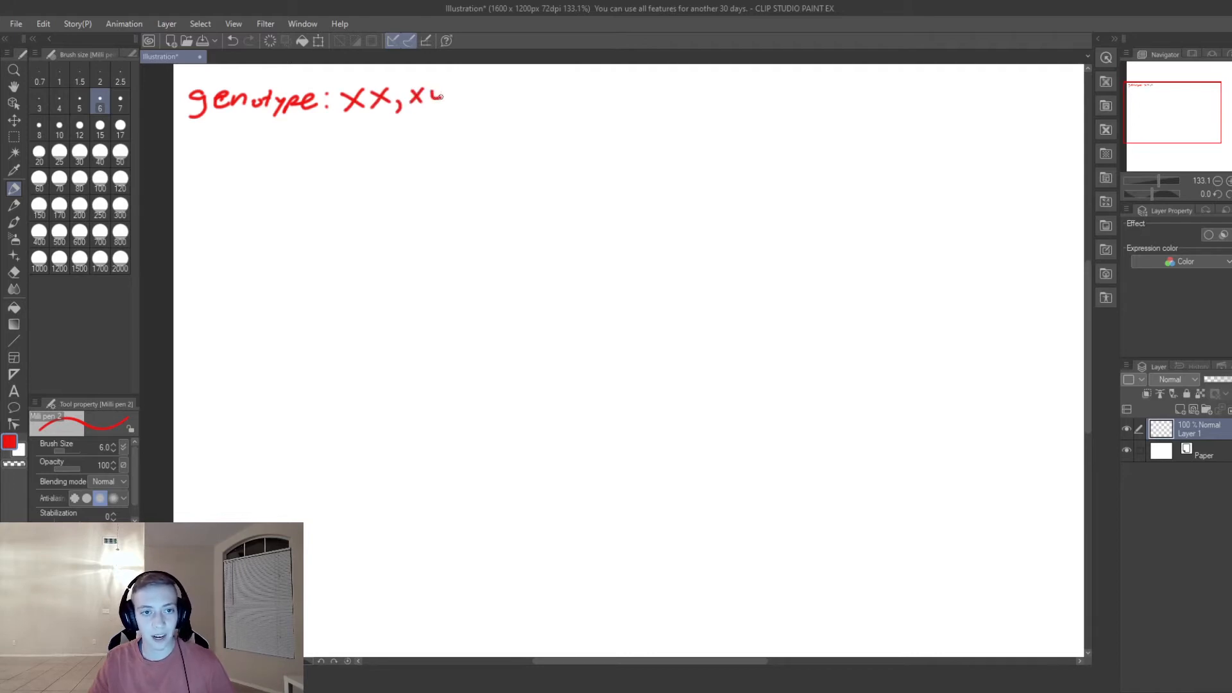
pyautogui.moveTo(432, 94); pyautogui.dragTo(444, 114)
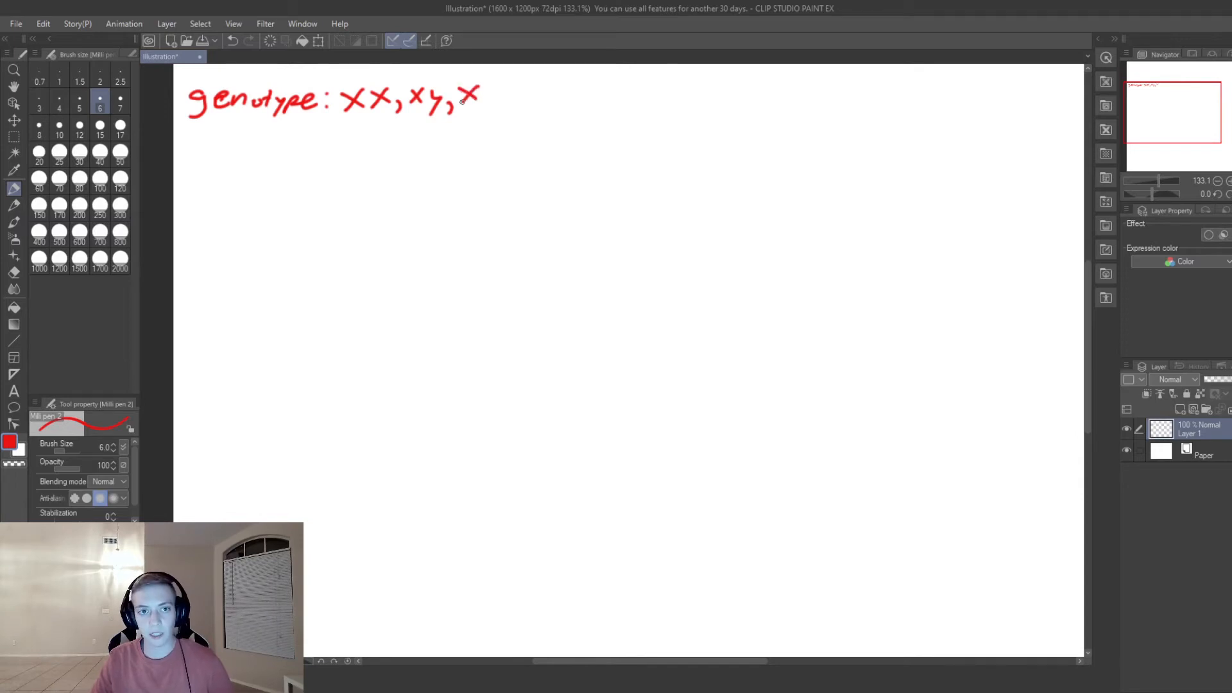
pyautogui.moveTo(483, 95); pyautogui.dragTo(510, 102)
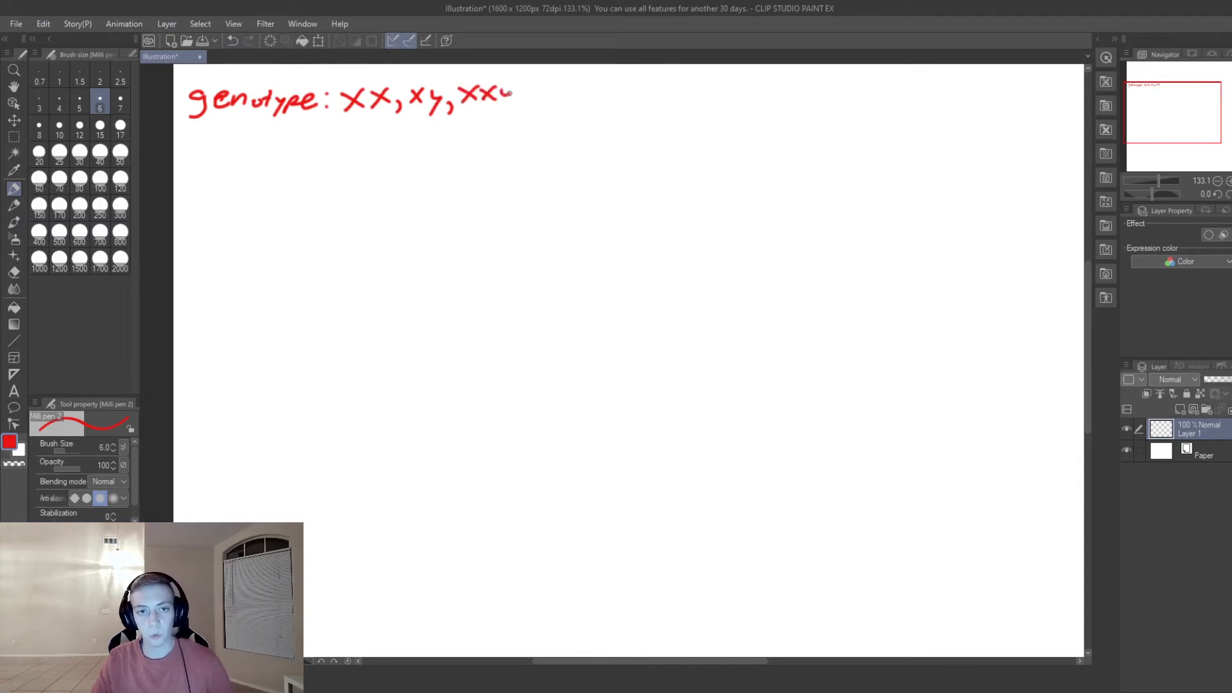
pyautogui.moveTo(503, 90); pyautogui.dragTo(500, 114)
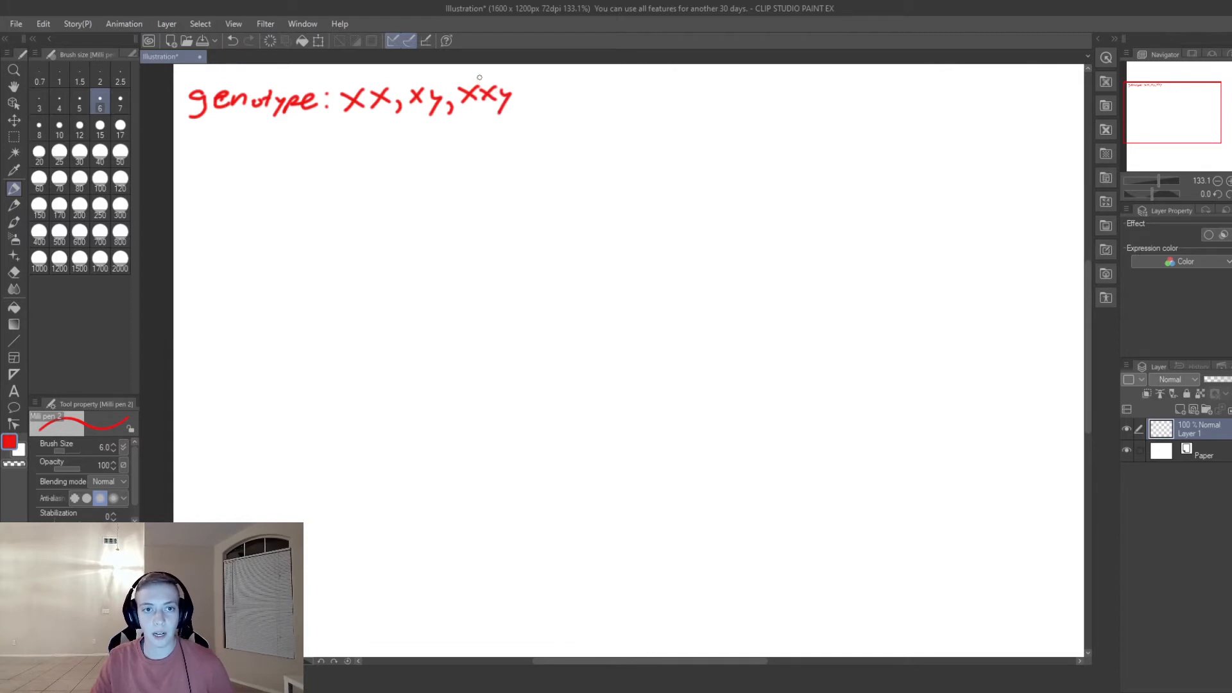
# Draw a small tick mark above XXY and begin a note beside it.
pyautogui.moveTo(491, 78); pyautogui.dragTo(483, 94)
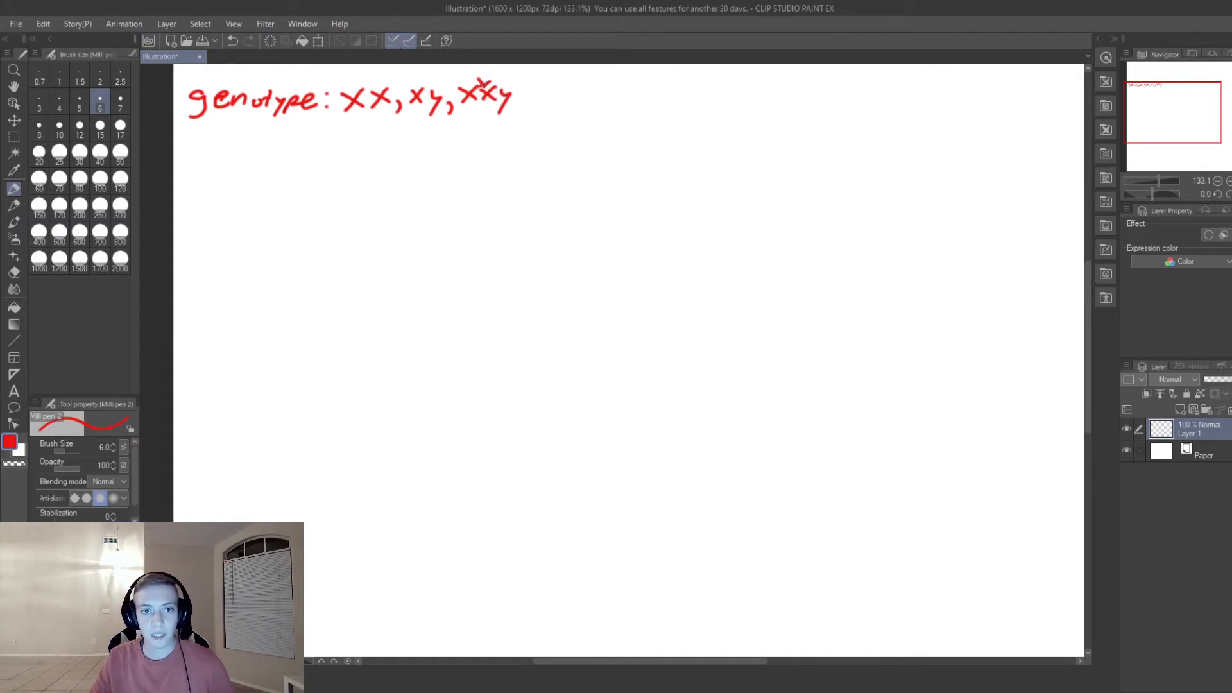
pyautogui.moveTo(491, 87); pyautogui.dragTo(507, 74)
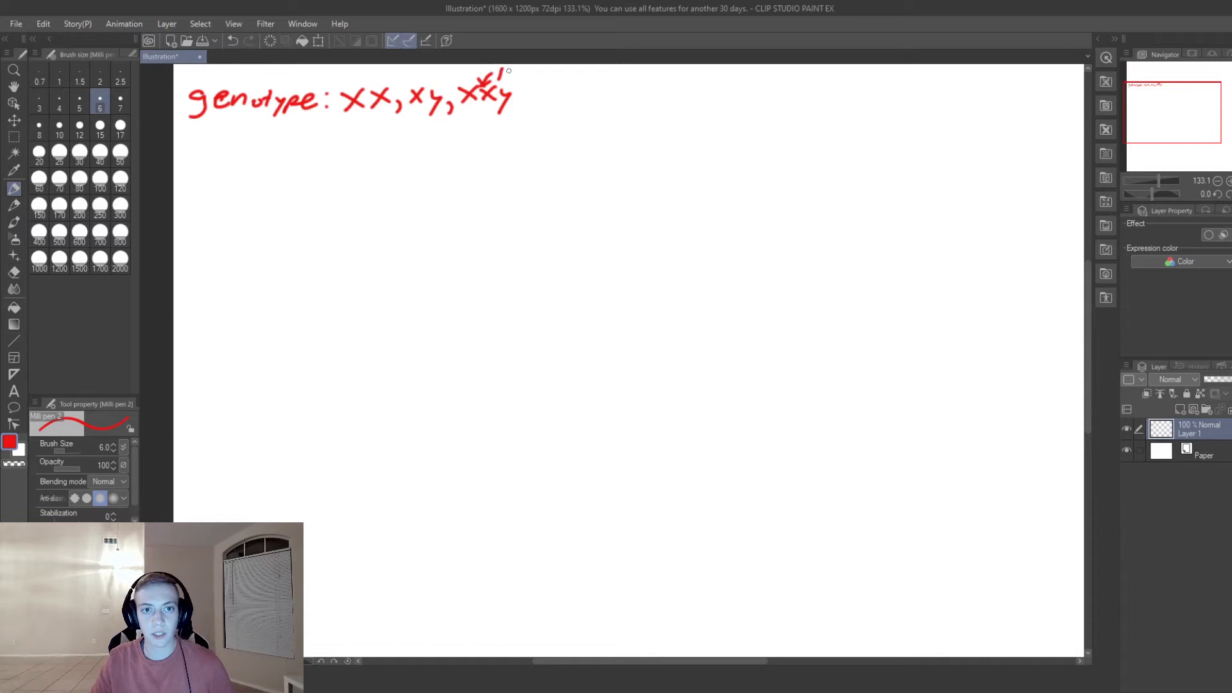
pyautogui.moveTo(511, 78); pyautogui.dragTo(522, 75)
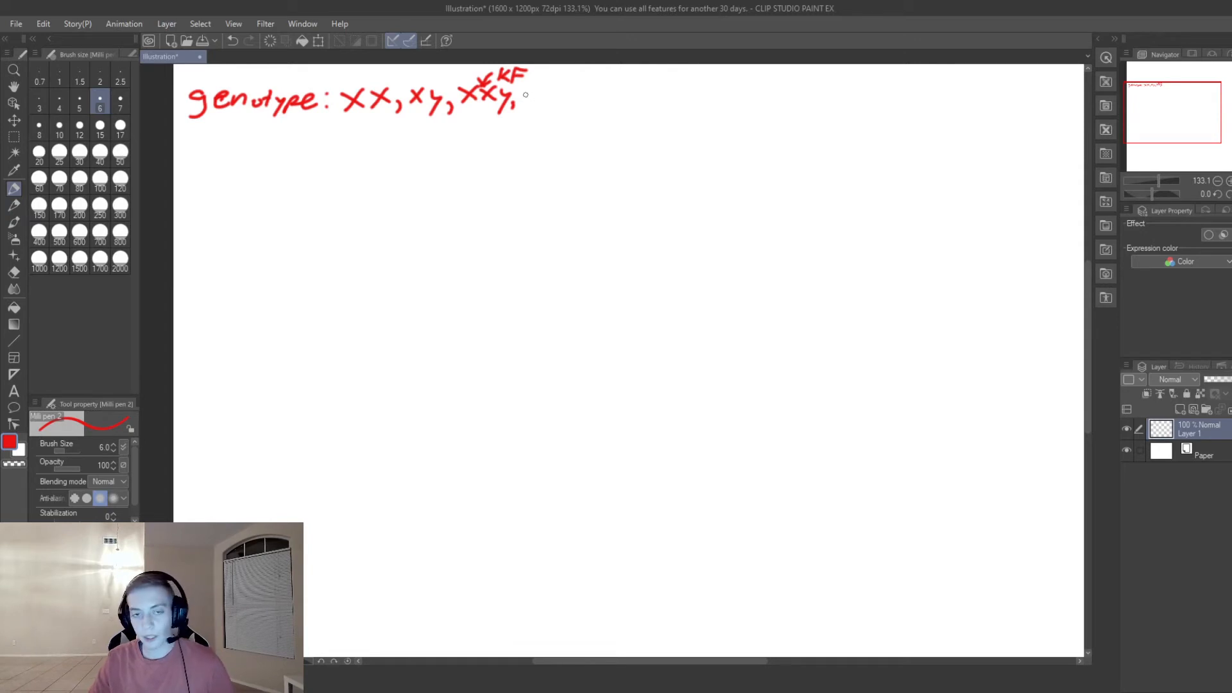
# Label XXY as 'KF', add ', XO,' and mark XO with an arrow labelled 'turner'.
pyautogui.moveTo(533, 102); pyautogui.dragTo(549, 93)
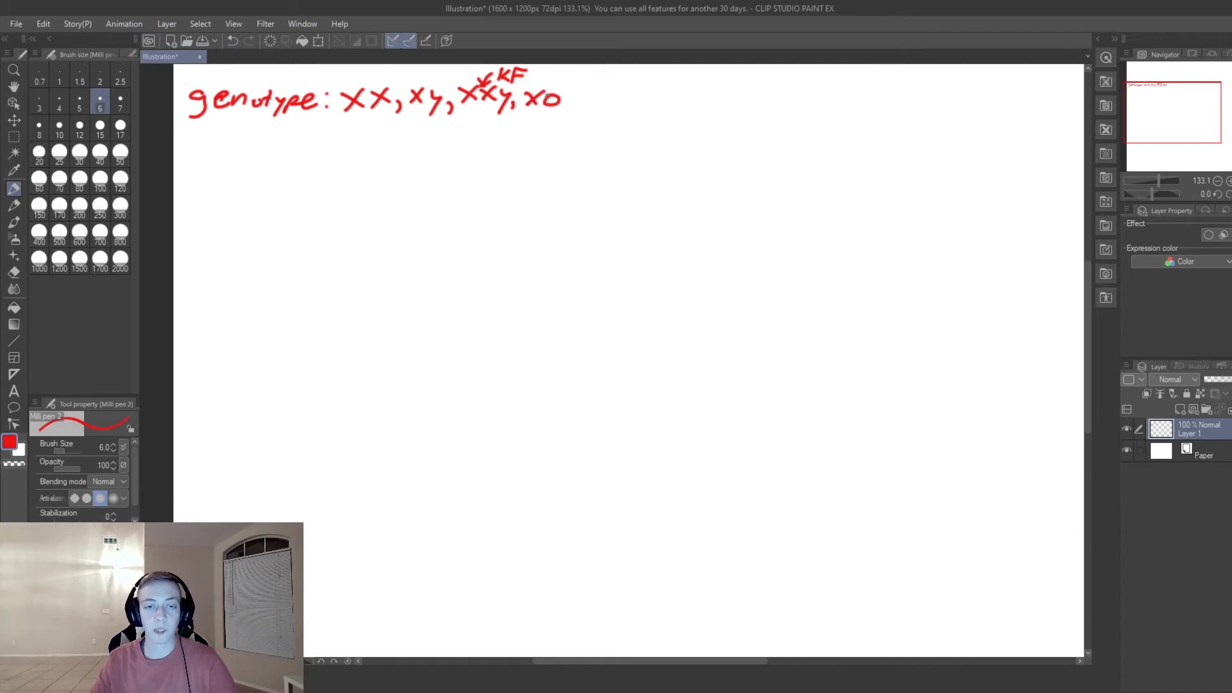
pyautogui.click(535, 95)
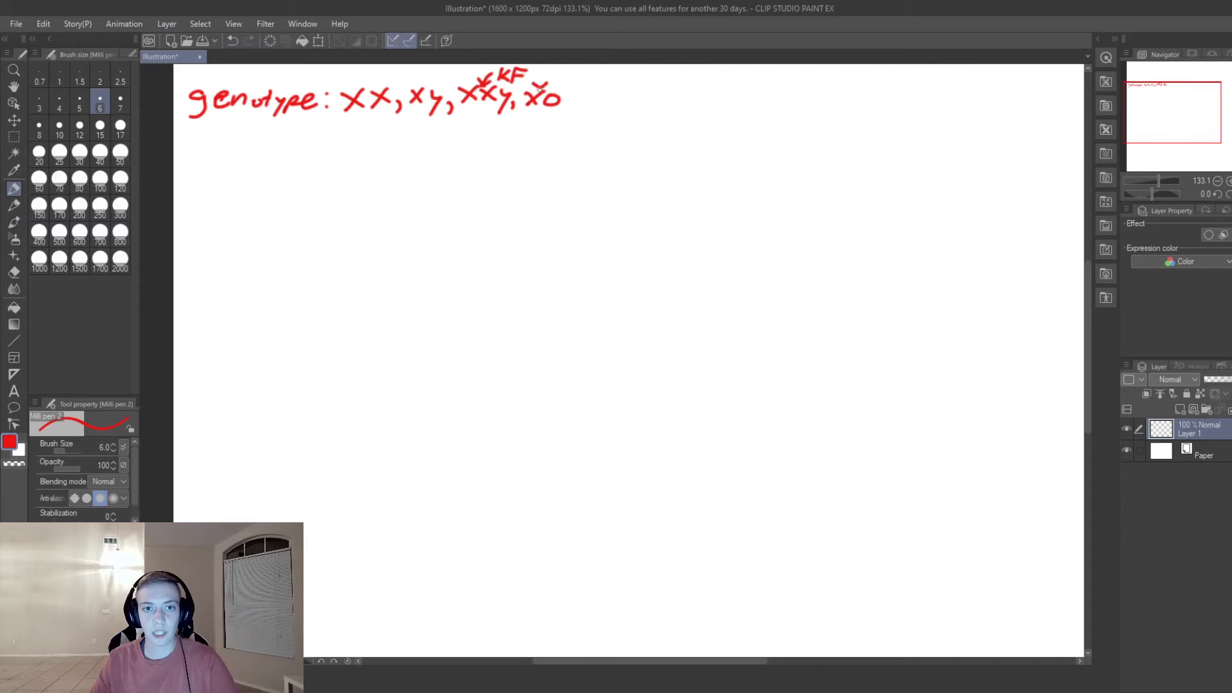
pyautogui.moveTo(542, 83); pyautogui.dragTo(550, 74)
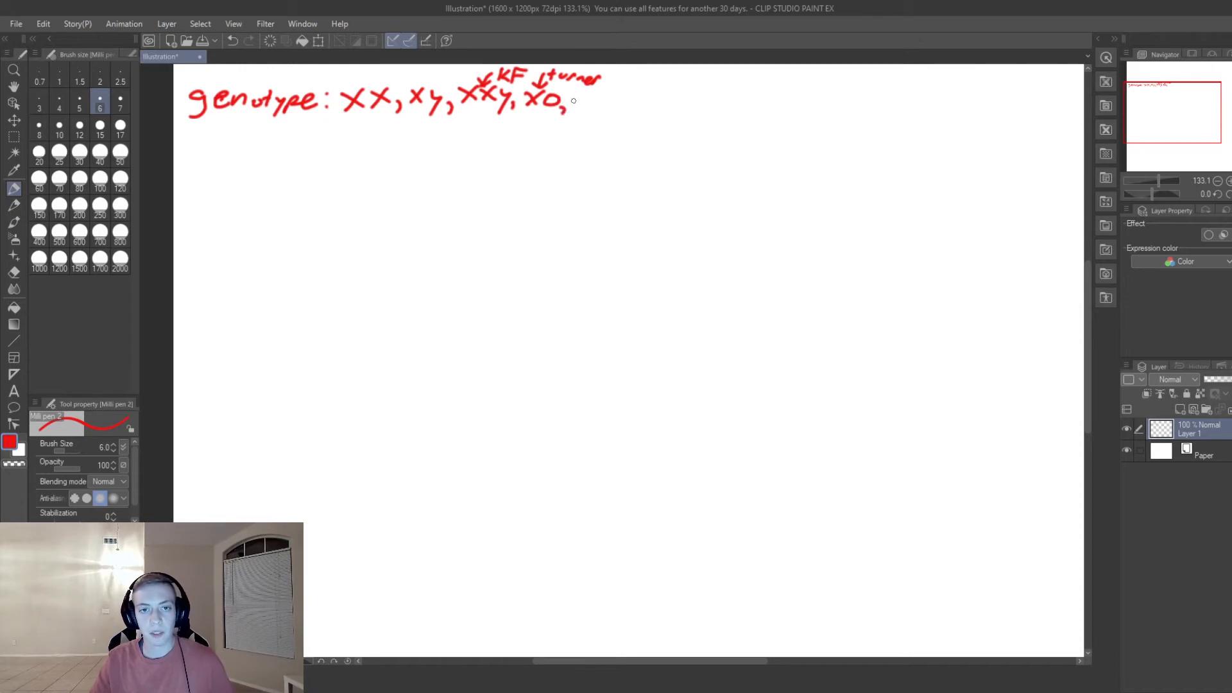
# Extend the genotype list with 'XYY, XXXX,' after XO.
pyautogui.moveTo(574, 101); pyautogui.dragTo(588, 106)
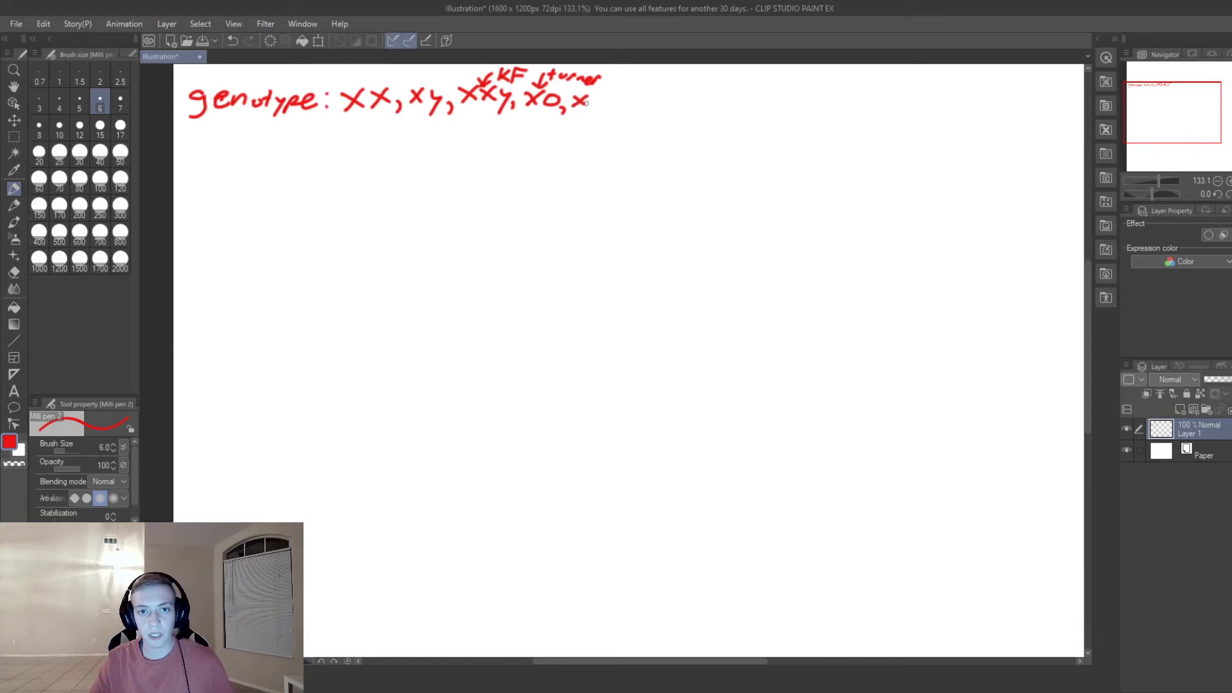
pyautogui.moveTo(588, 102); pyautogui.dragTo(617, 110)
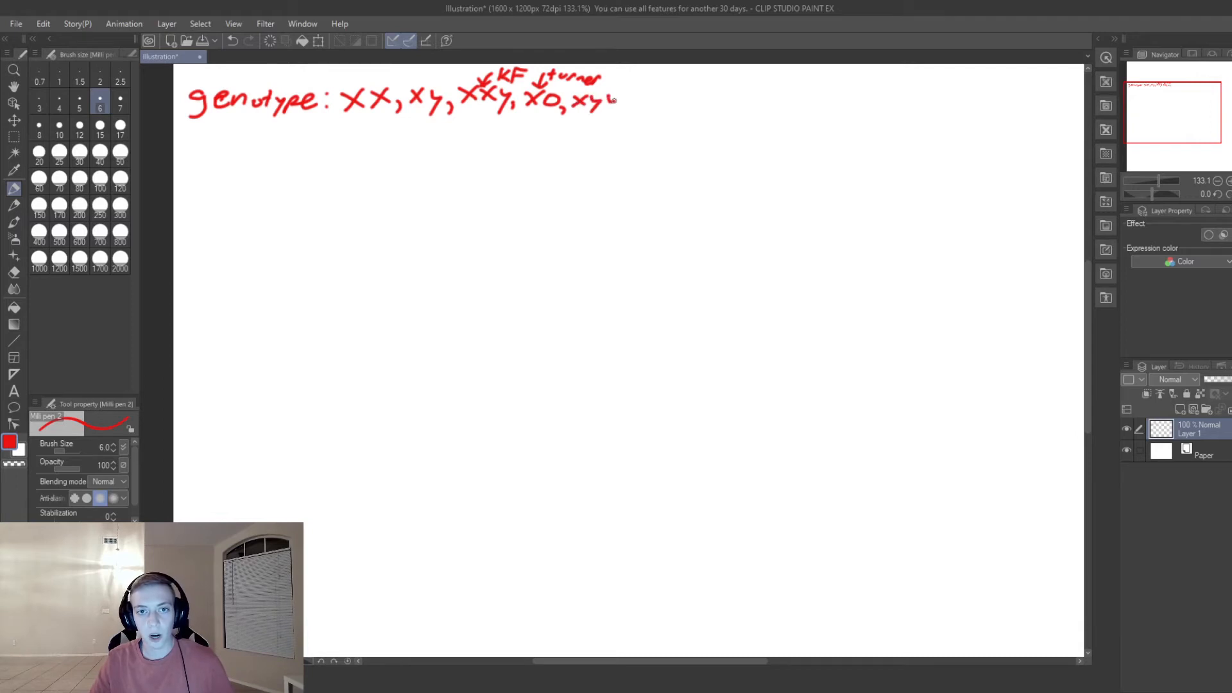
pyautogui.moveTo(610, 102); pyautogui.dragTo(617, 95)
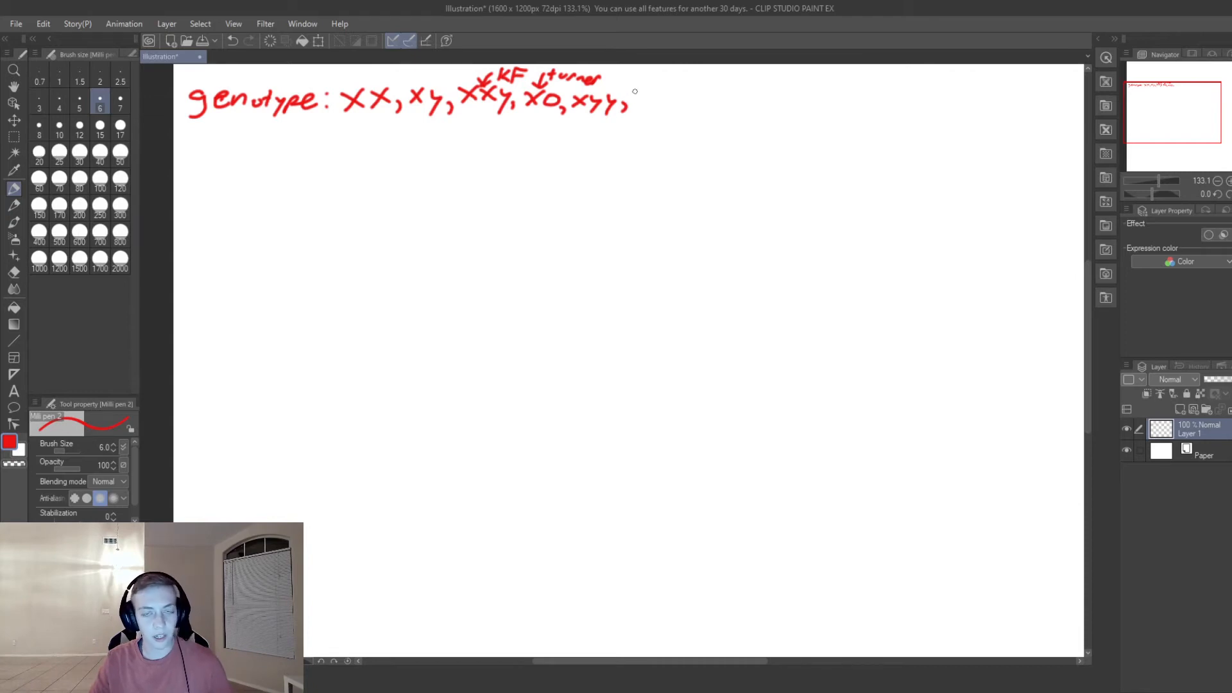
pyautogui.moveTo(633, 102); pyautogui.dragTo(668, 98)
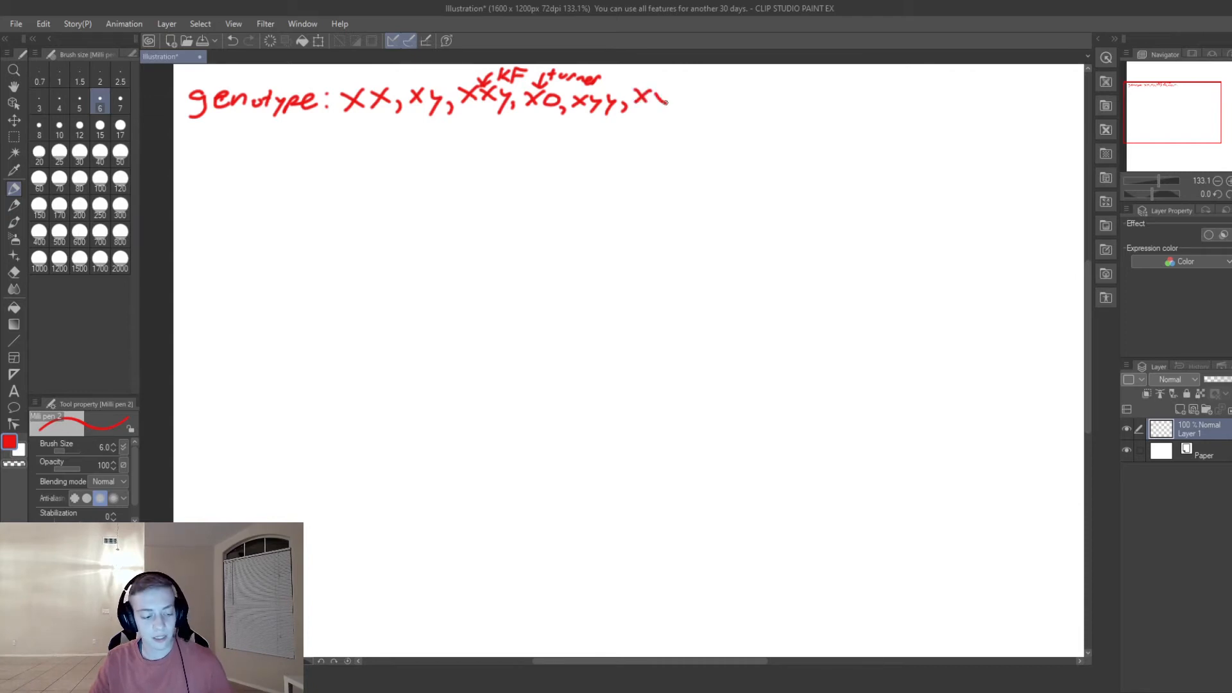
pyautogui.moveTo(652, 106); pyautogui.dragTo(672, 94)
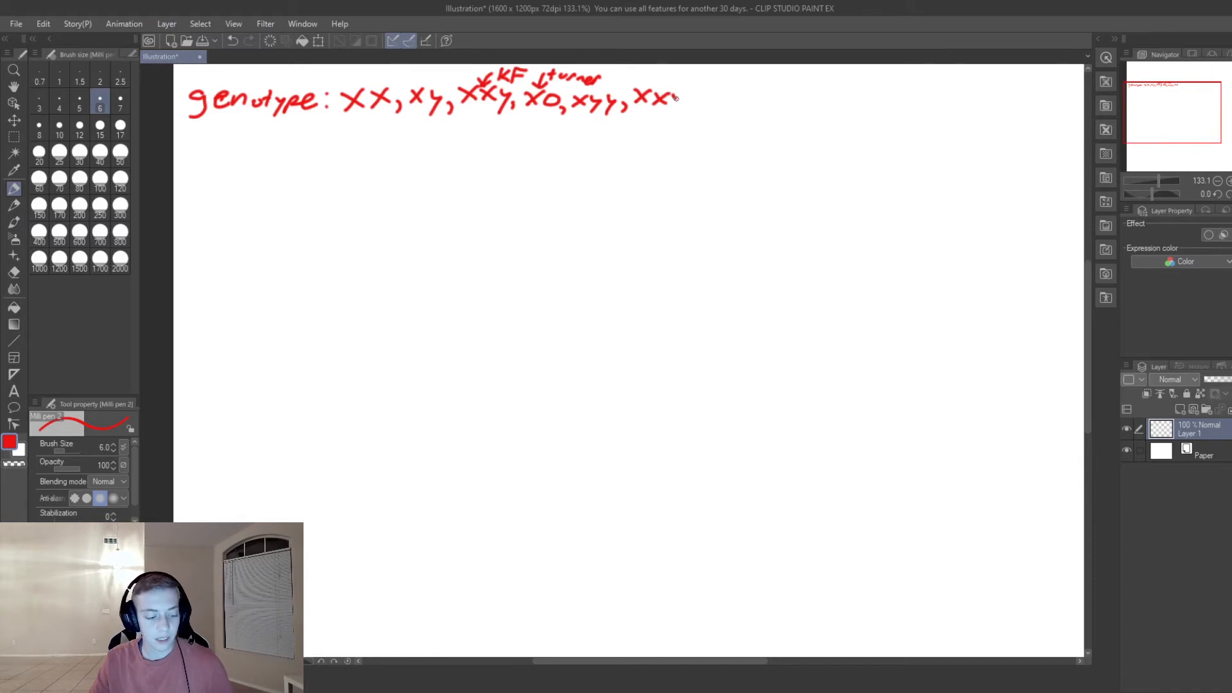
pyautogui.moveTo(676, 101); pyautogui.dragTo(698, 95)
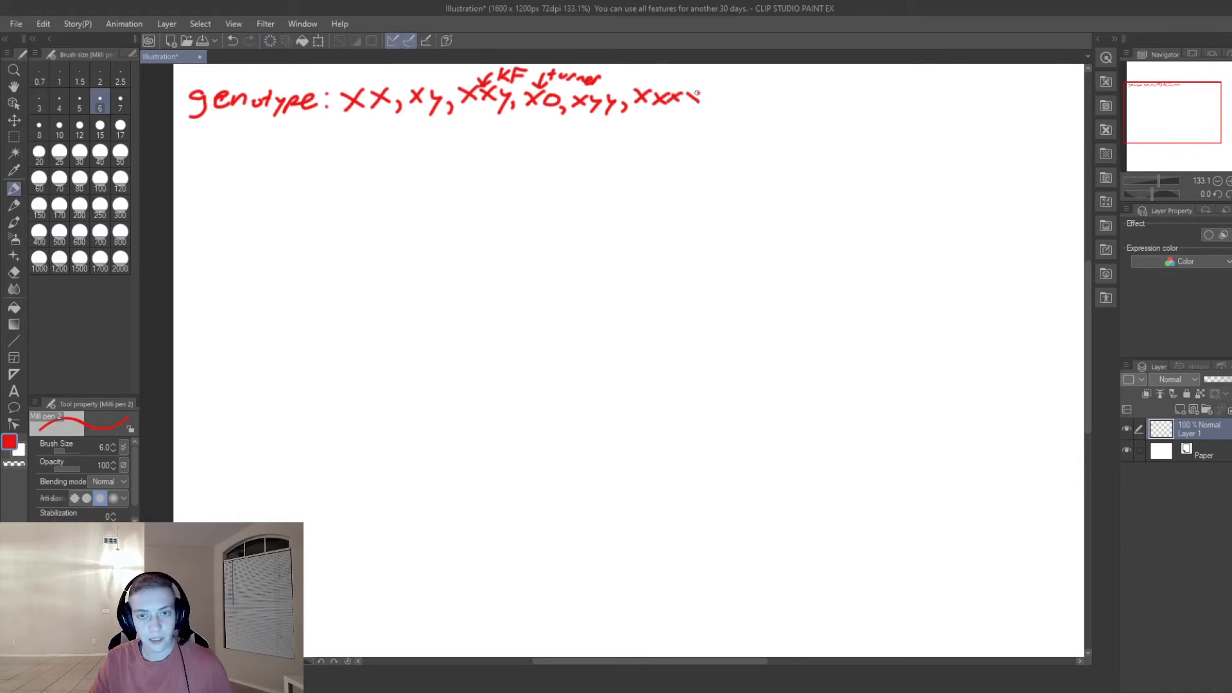
pyautogui.moveTo(699, 95); pyautogui.dragTo(707, 106)
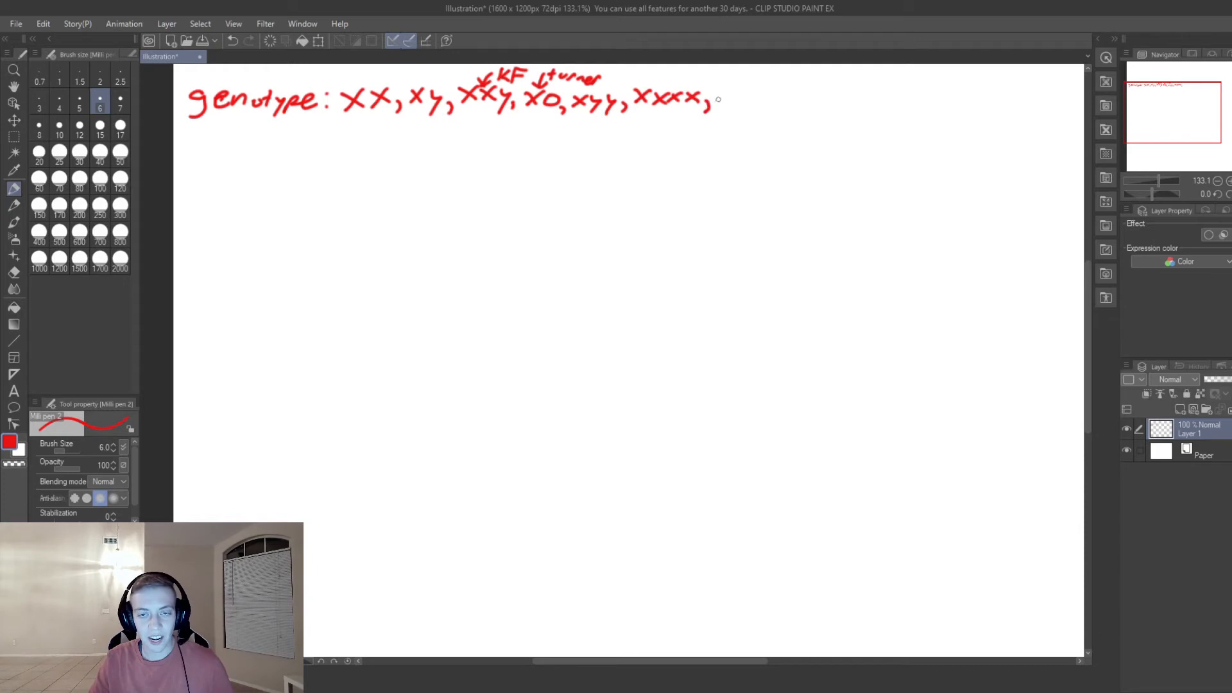
# Continue the list with 'XXX, XXYY, XXXY,' in red.
pyautogui.moveTo(715, 100); pyautogui.dragTo(766, 100)
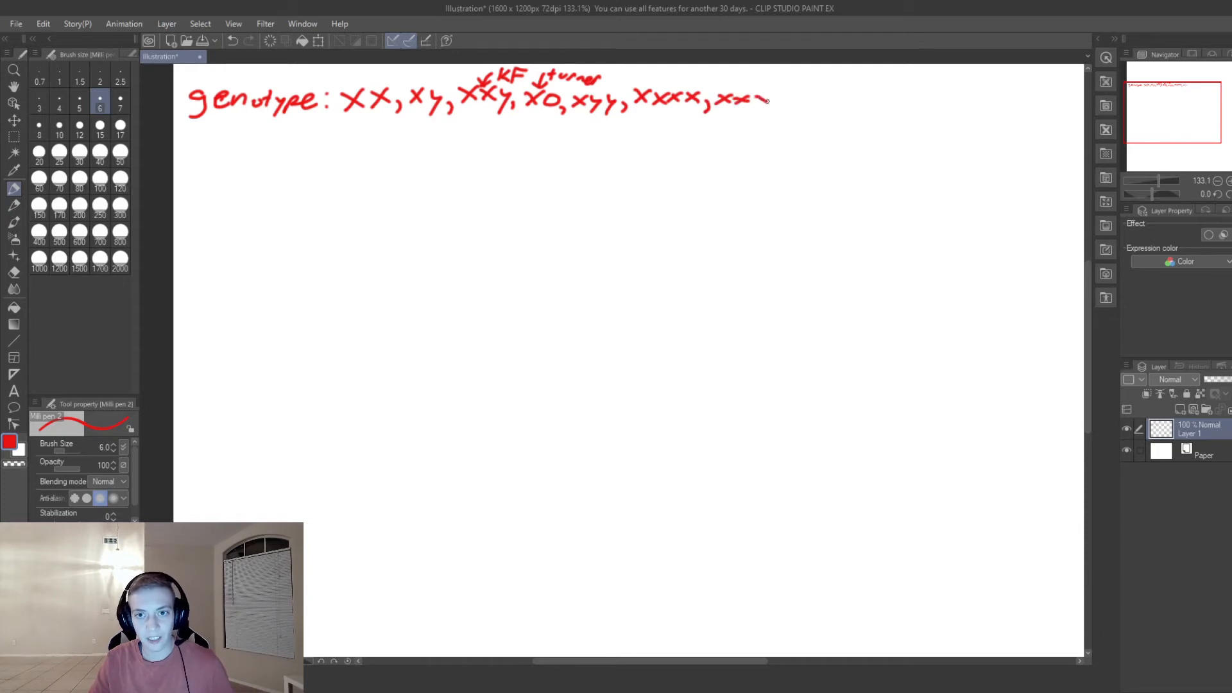
pyautogui.moveTo(751, 98); pyautogui.dragTo(774, 101)
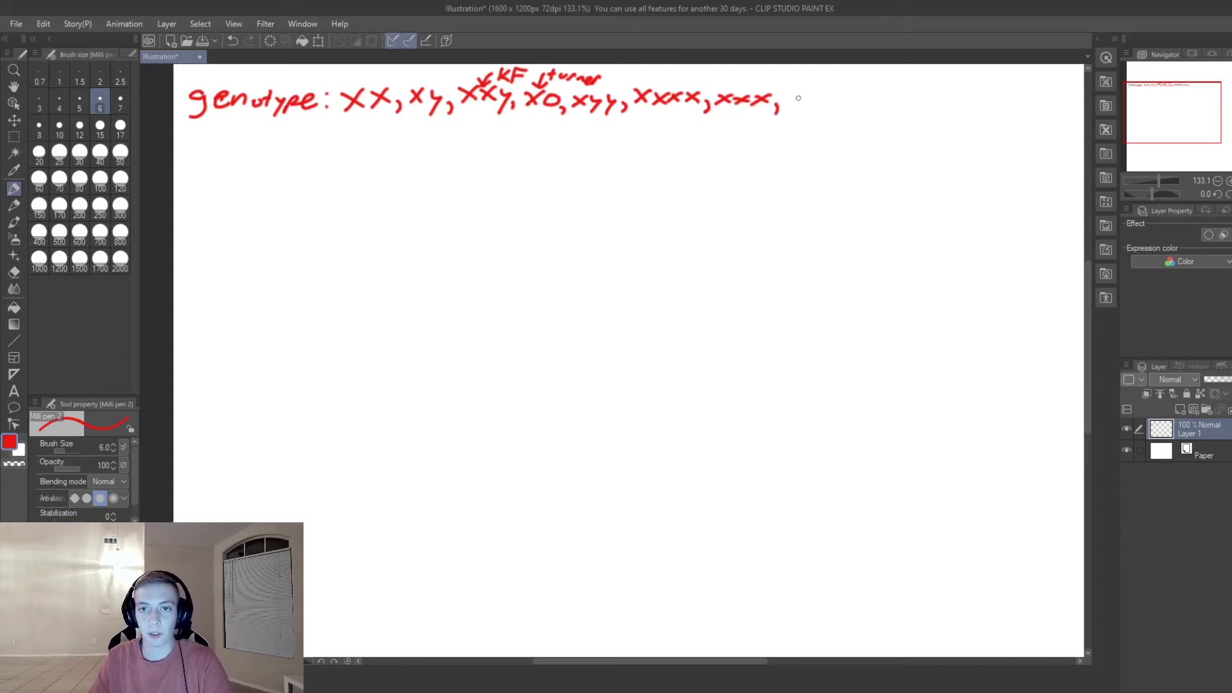
pyautogui.moveTo(794, 106); pyautogui.dragTo(806, 98)
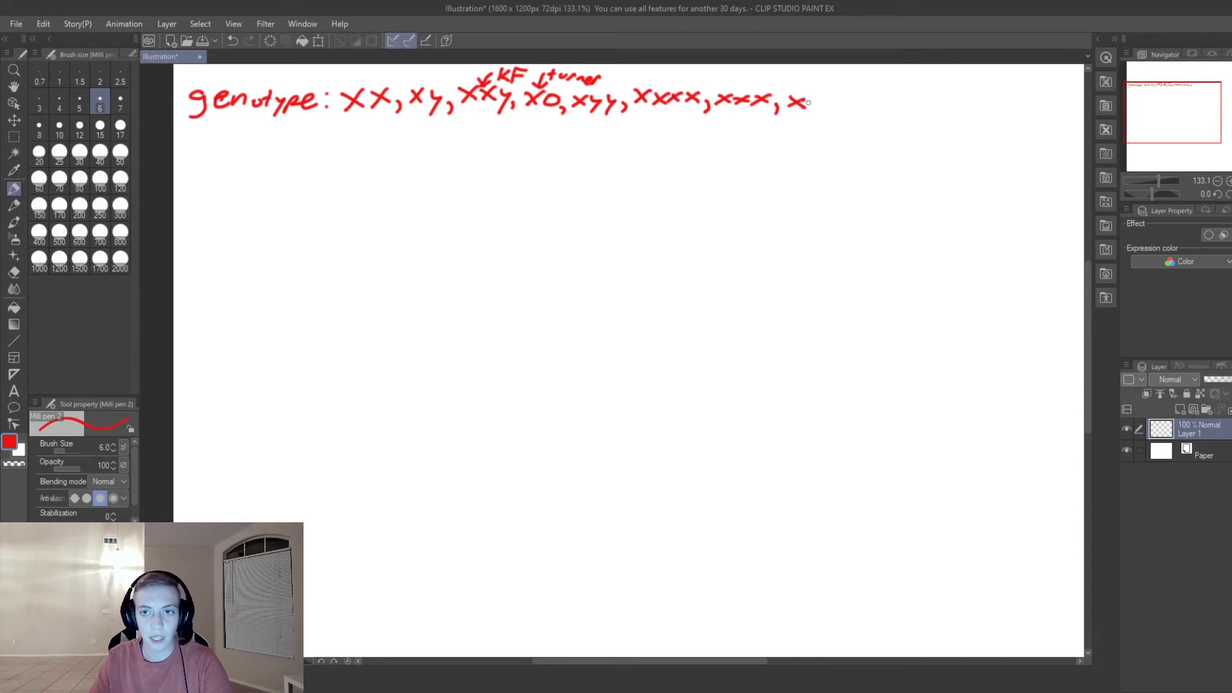
pyautogui.moveTo(794, 102); pyautogui.dragTo(840, 110)
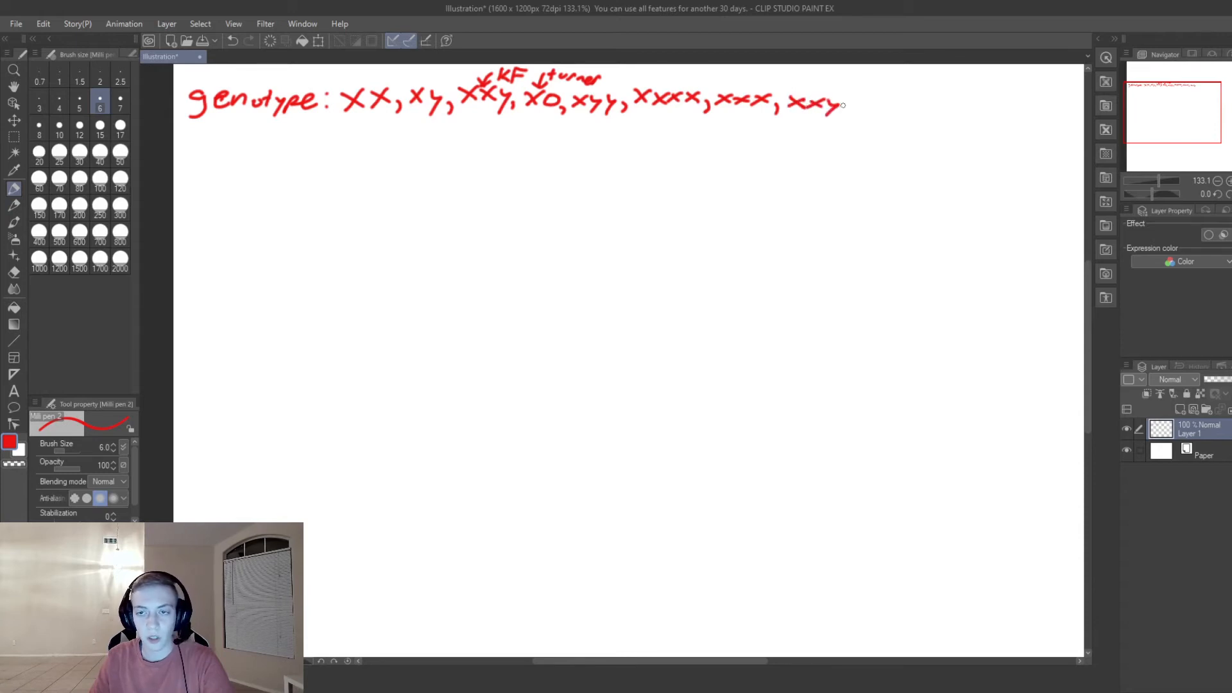
pyautogui.moveTo(844, 106); pyautogui.dragTo(880, 106)
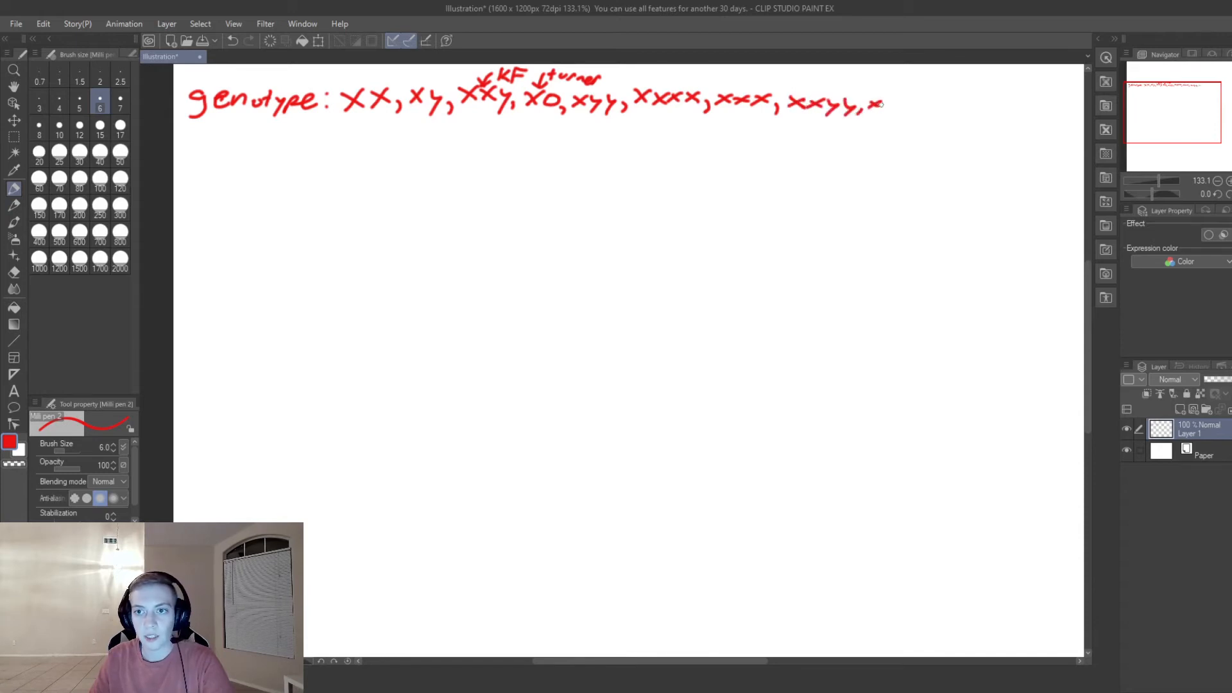
pyautogui.moveTo(864, 108); pyautogui.dragTo(916, 109)
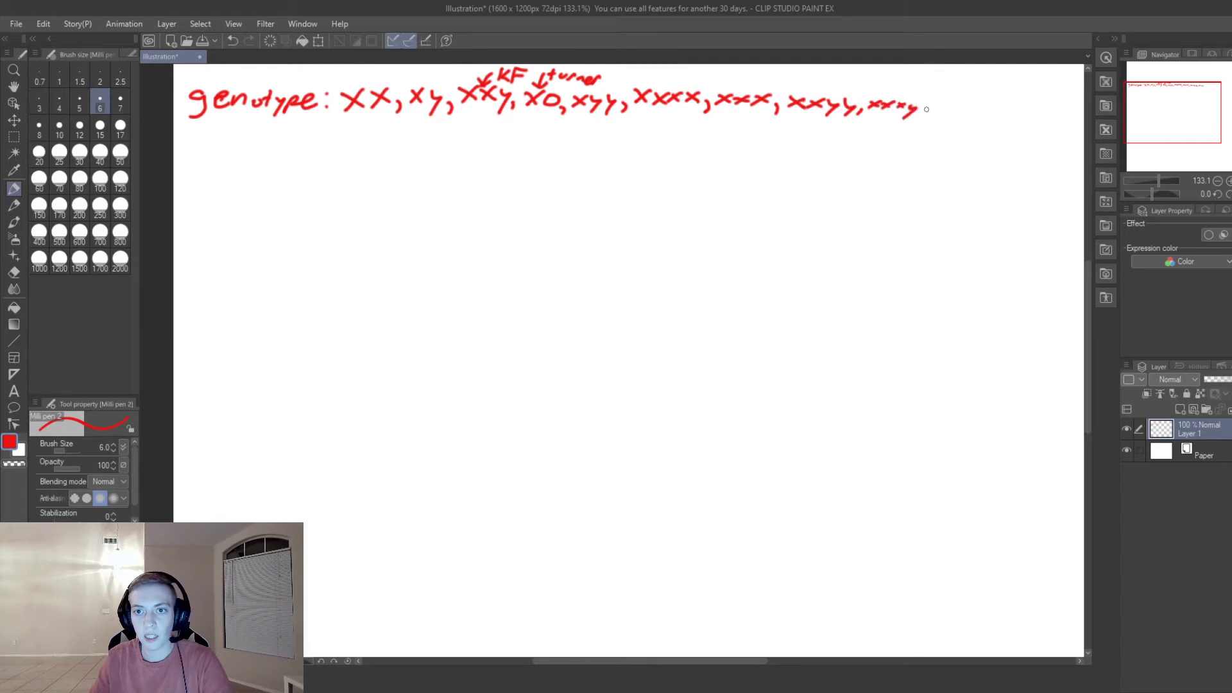
pyautogui.moveTo(916, 106); pyautogui.dragTo(921, 114)
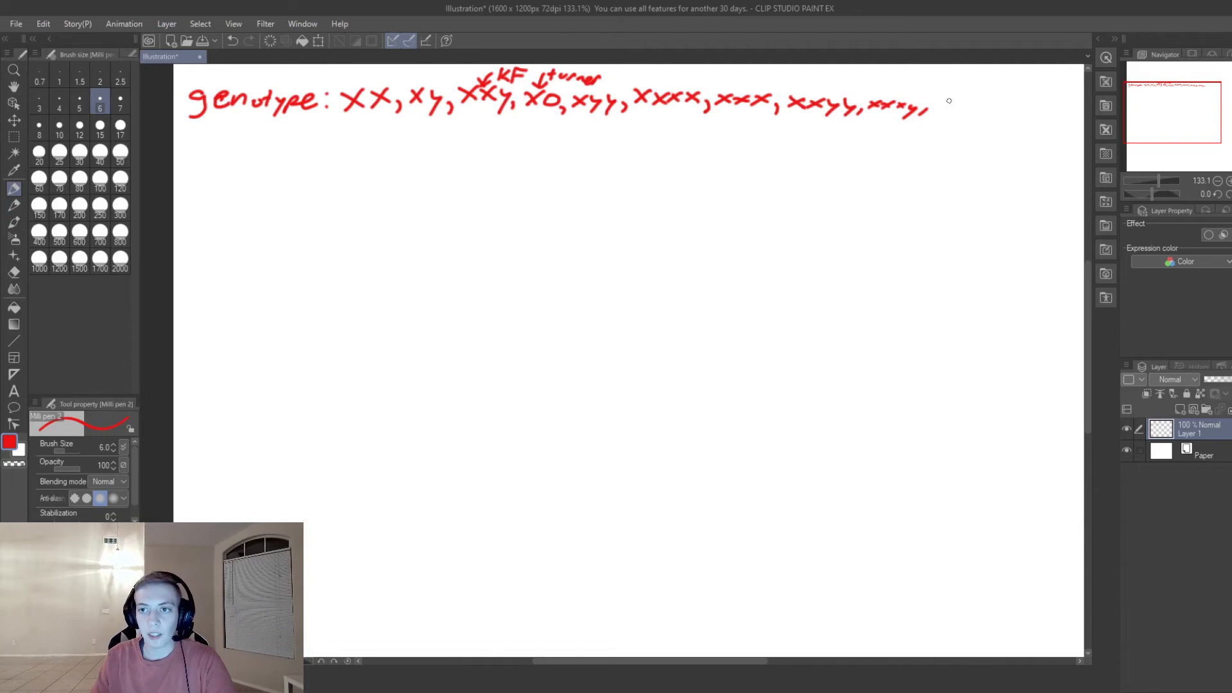
# Write 'OY' at the end of the genotype list and circle it.
pyautogui.moveTo(939, 106); pyautogui.dragTo(955, 114)
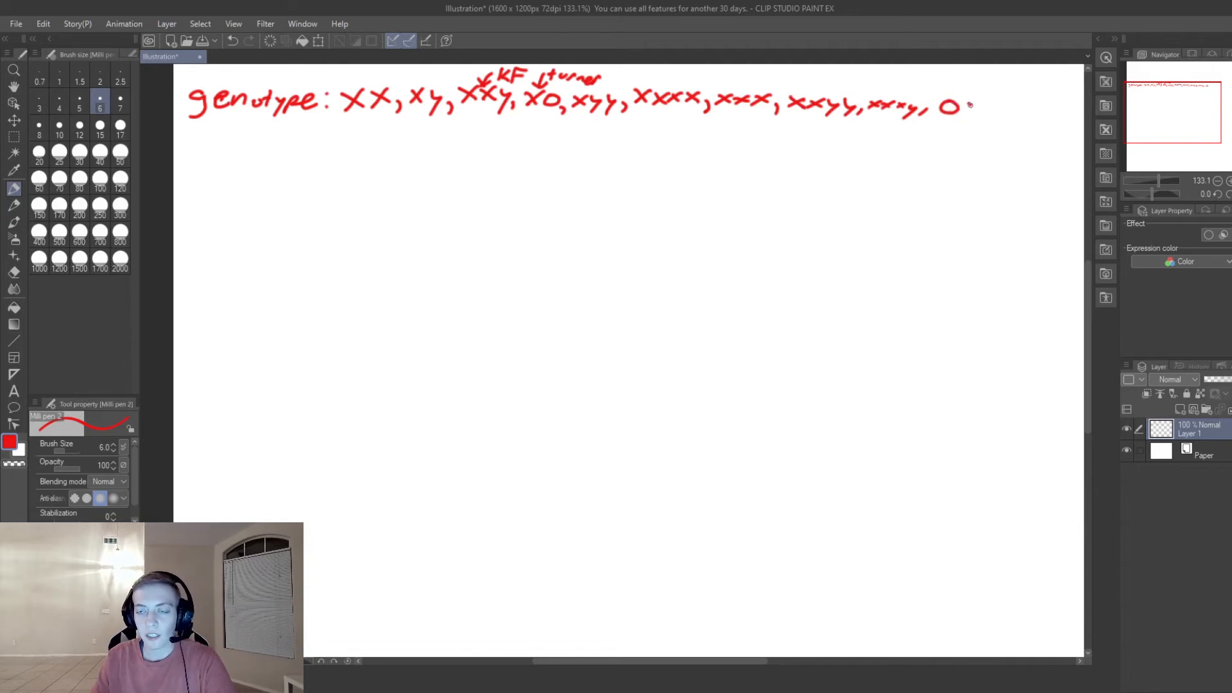
pyautogui.moveTo(963, 102); pyautogui.dragTo(979, 118)
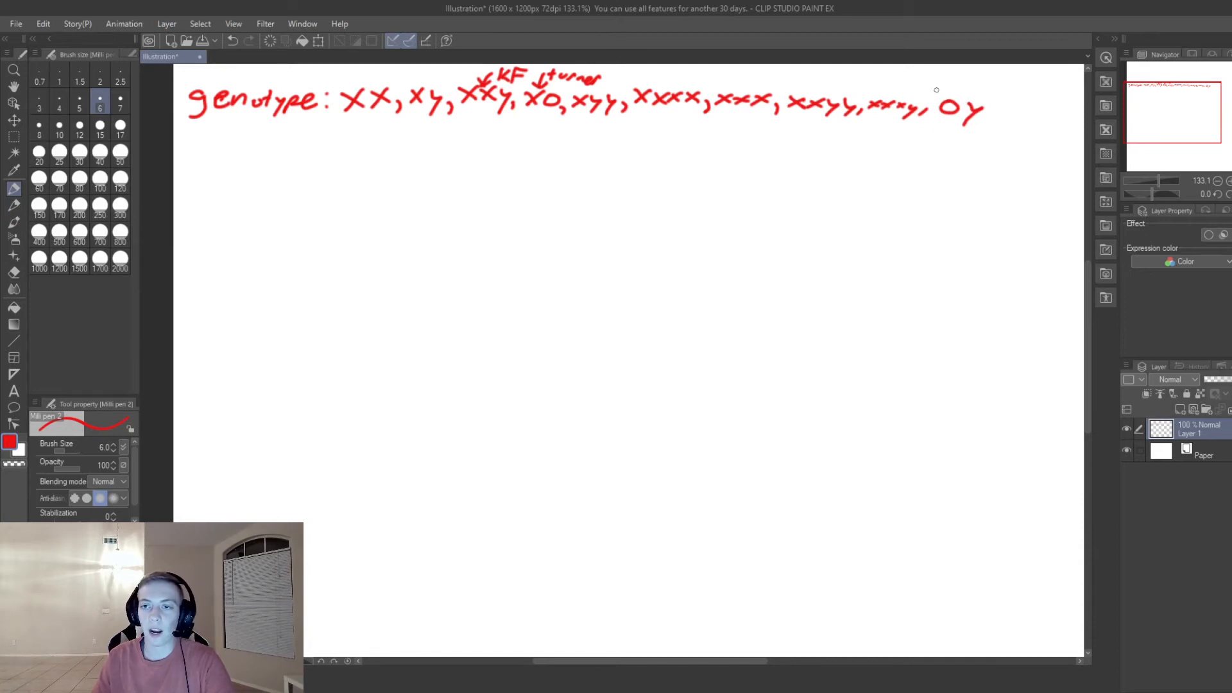
pyautogui.moveTo(939, 98); pyautogui.dragTo(955, 114)
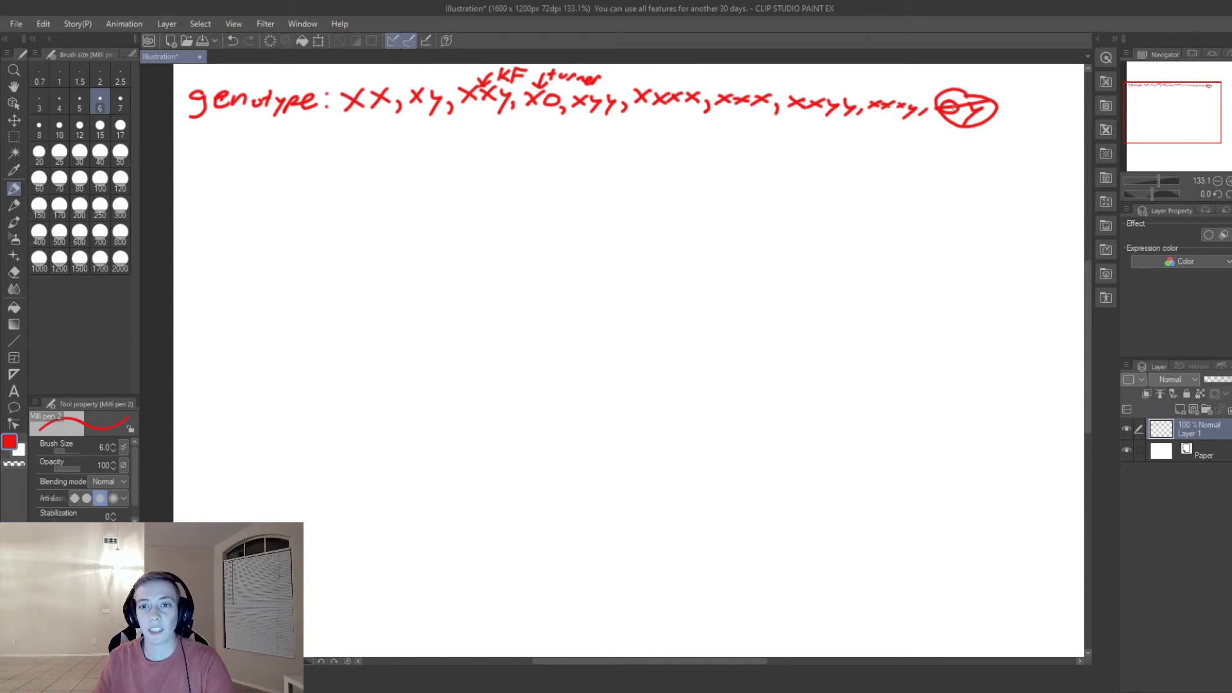
pyautogui.moveTo(733, 111)
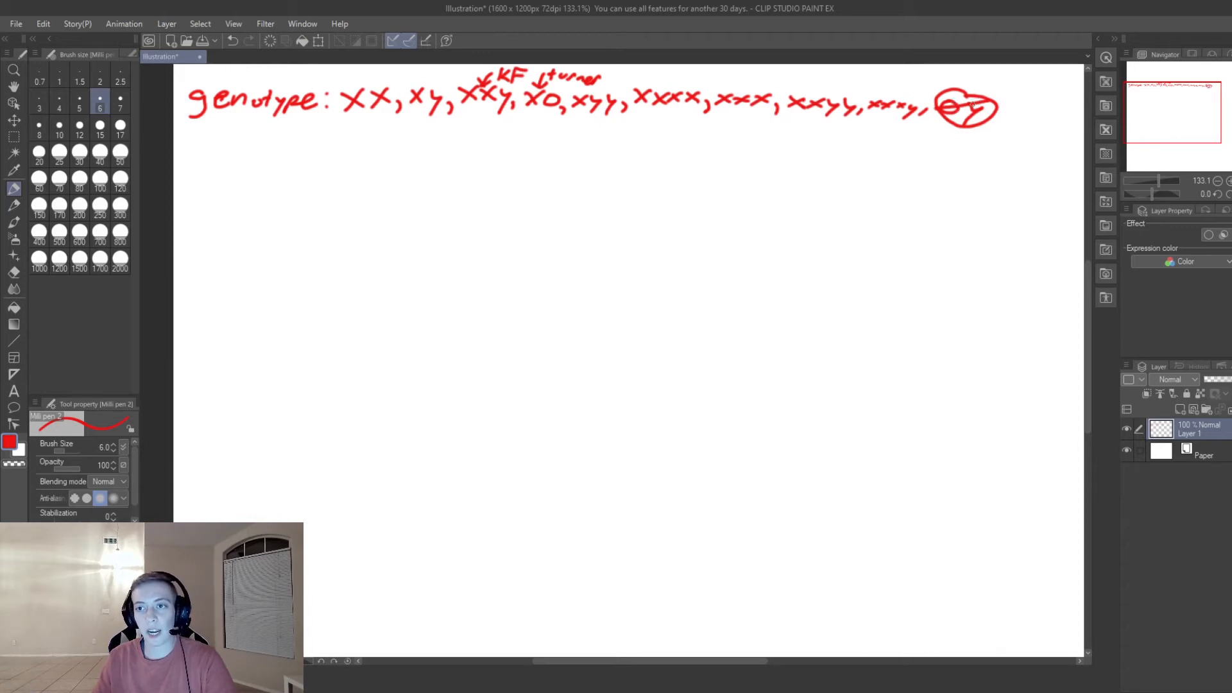
pyautogui.moveTo(977, 74)
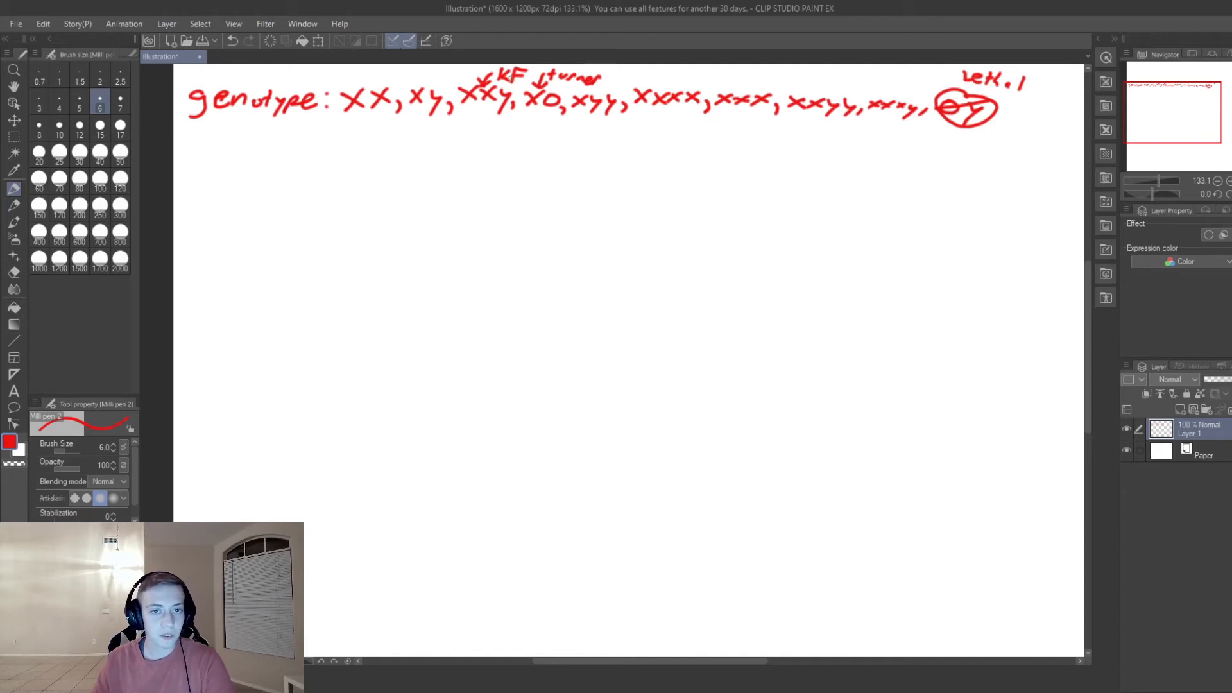
pyautogui.moveTo(859, 101)
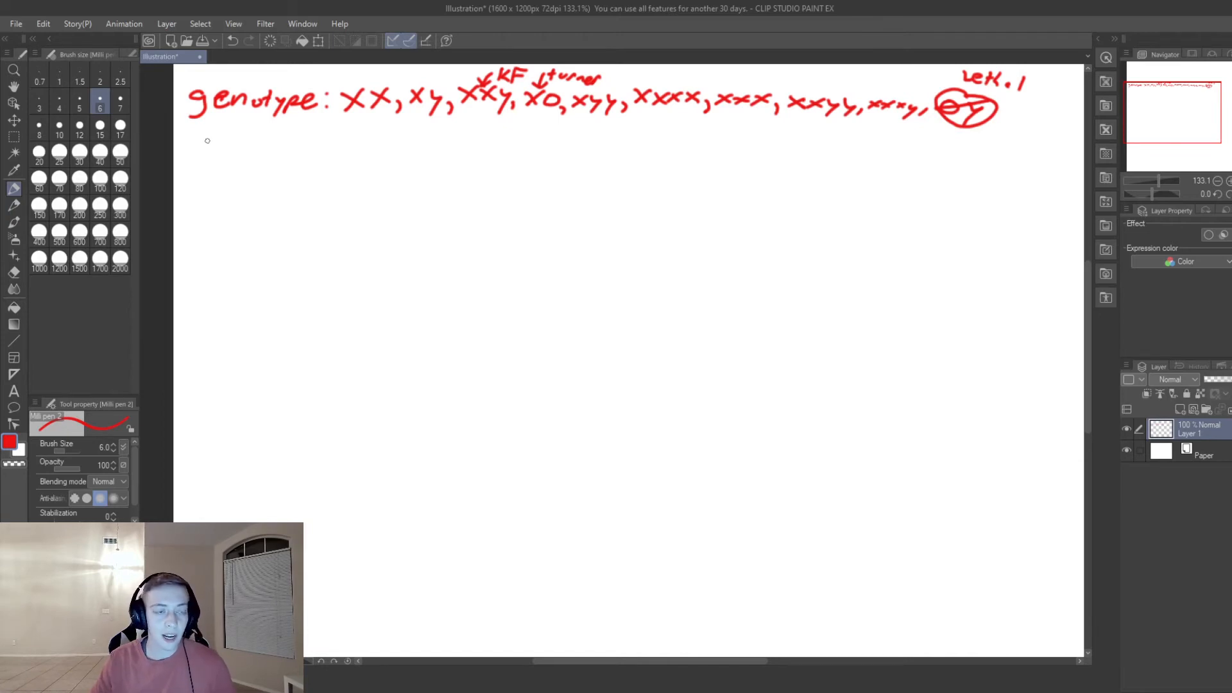
# Handwrite the red heading 'Phenotype:' below the genotype line.
pyautogui.moveTo(195, 146); pyautogui.dragTo(197, 158)
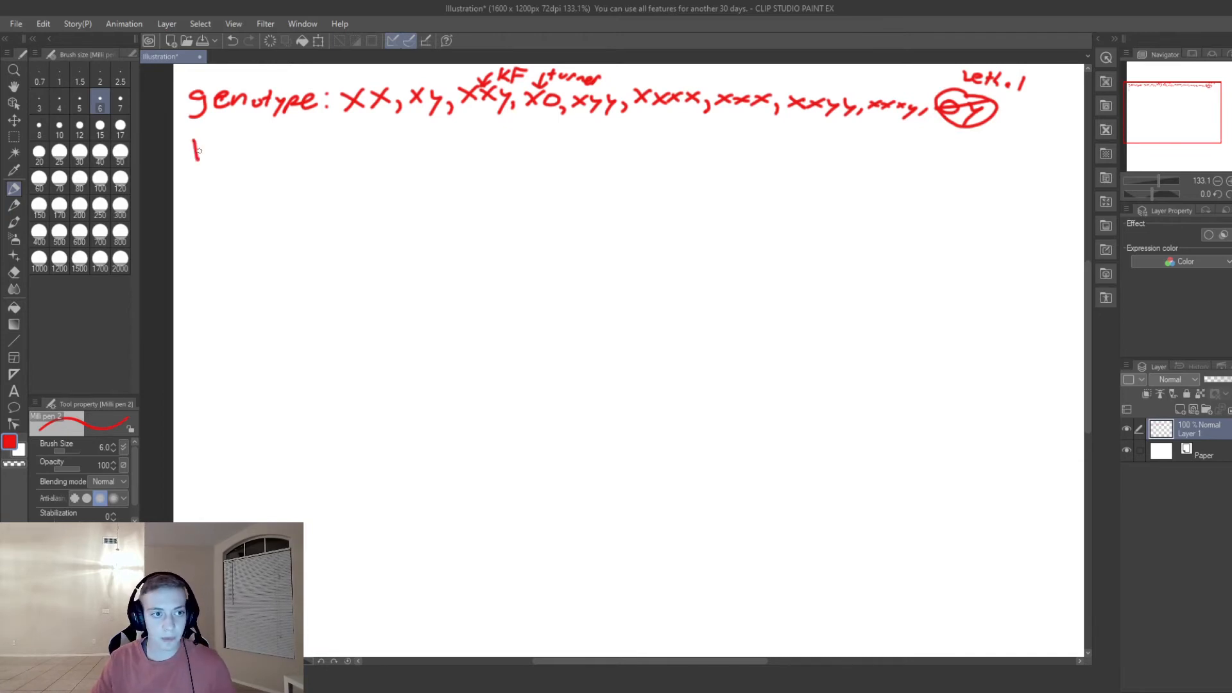
pyautogui.moveTo(193, 153); pyautogui.dragTo(236, 146)
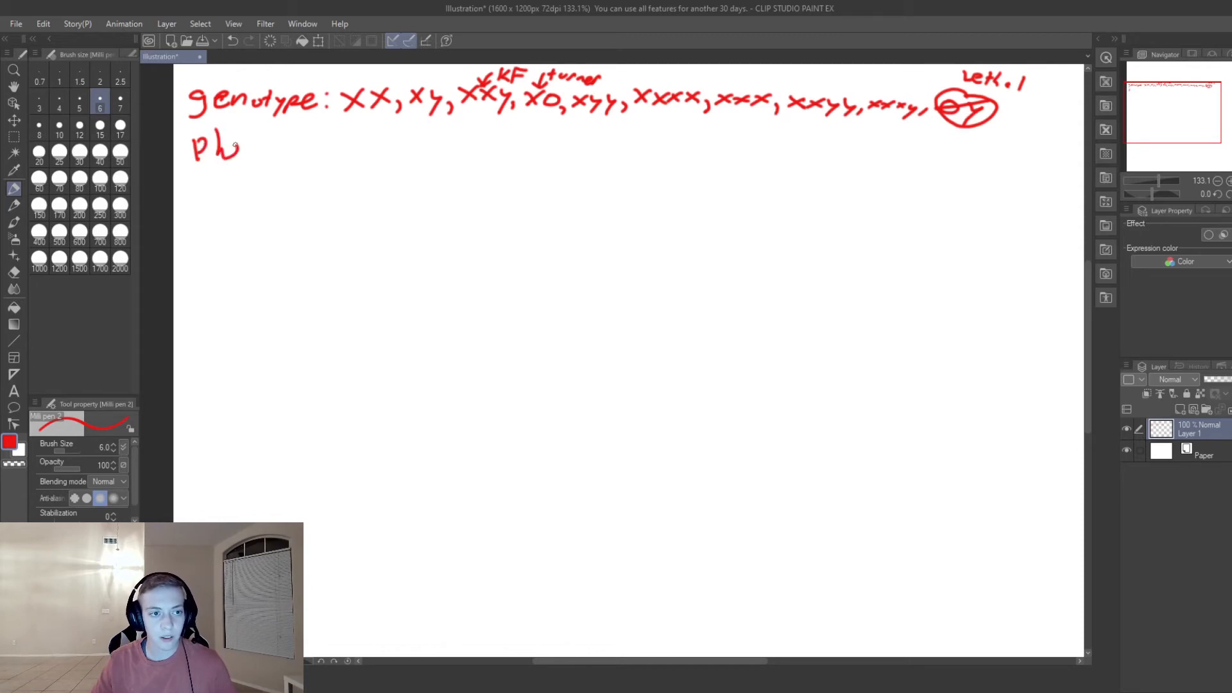
pyautogui.moveTo(239, 150); pyautogui.dragTo(291, 150)
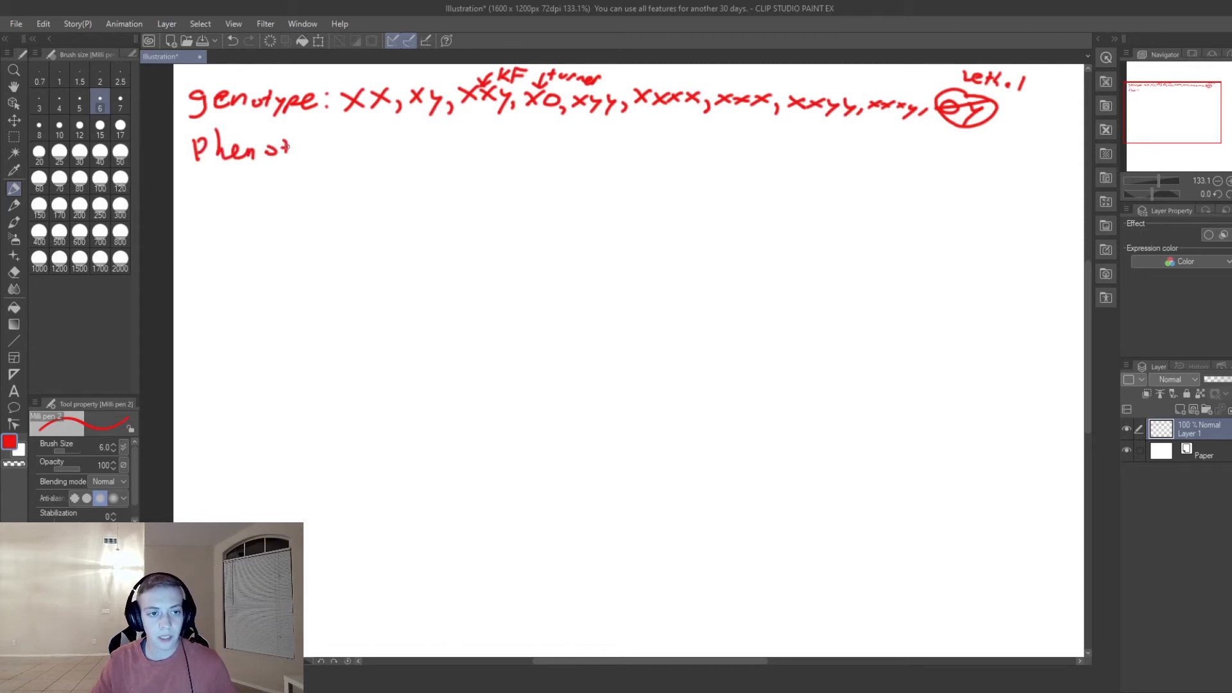
pyautogui.moveTo(295, 141); pyautogui.dragTo(338, 153)
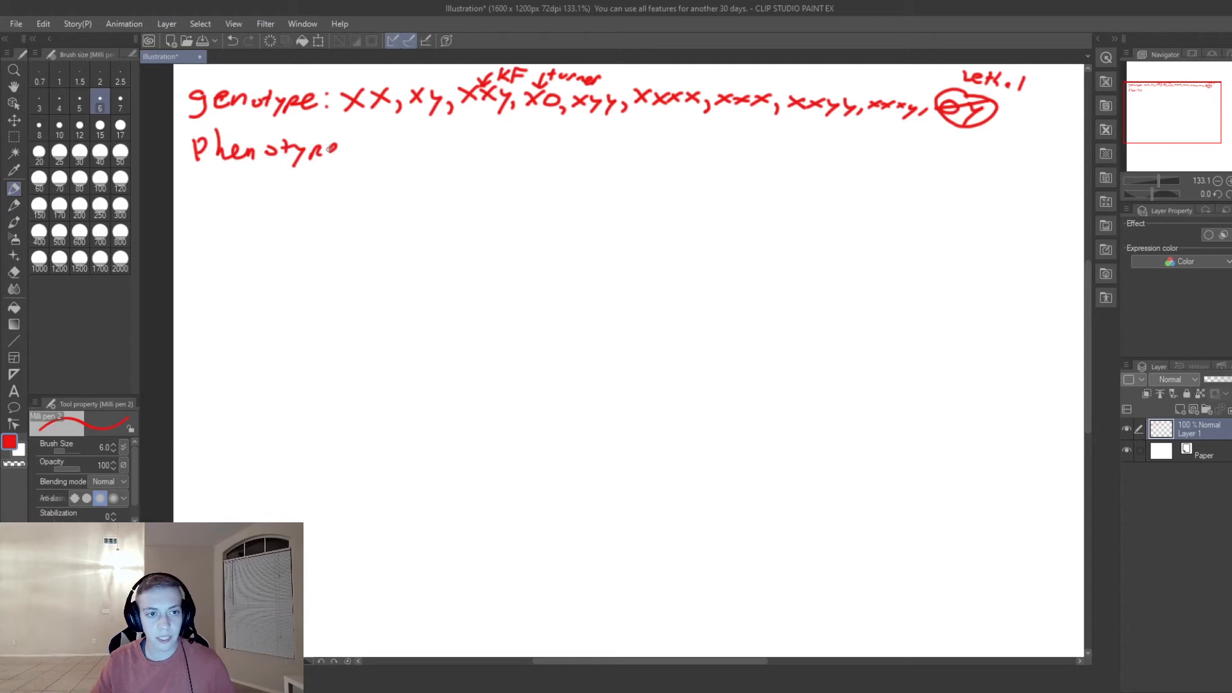
pyautogui.click(322, 150)
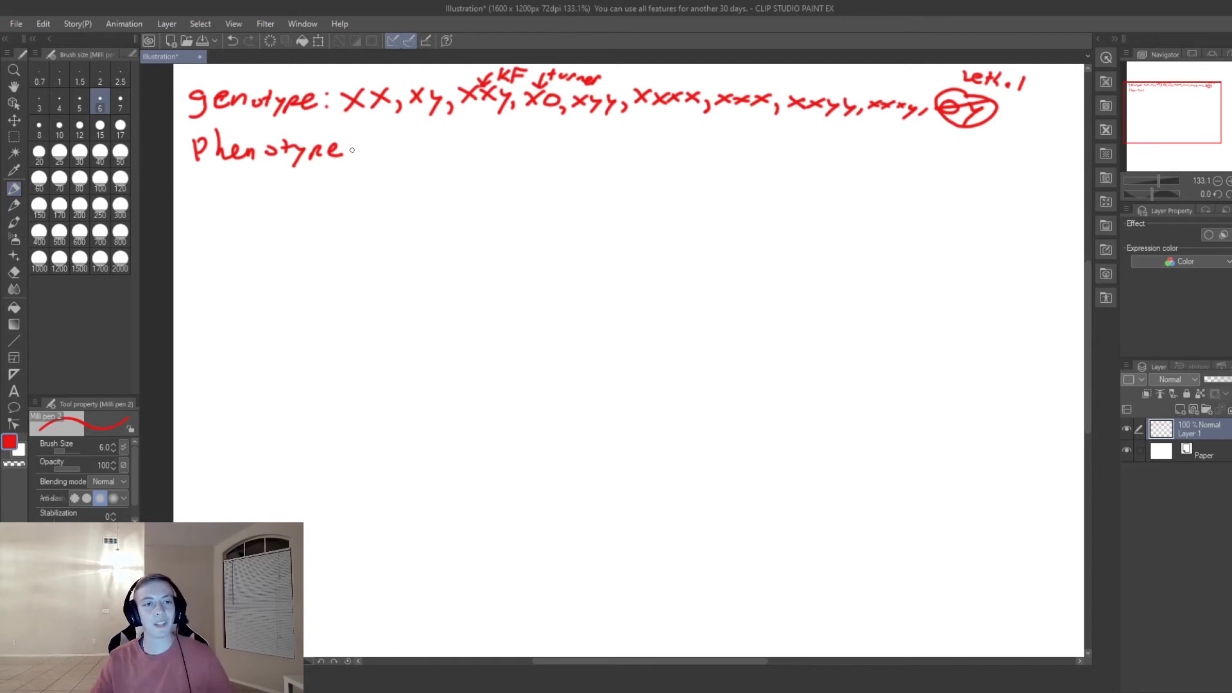
pyautogui.click(351, 148)
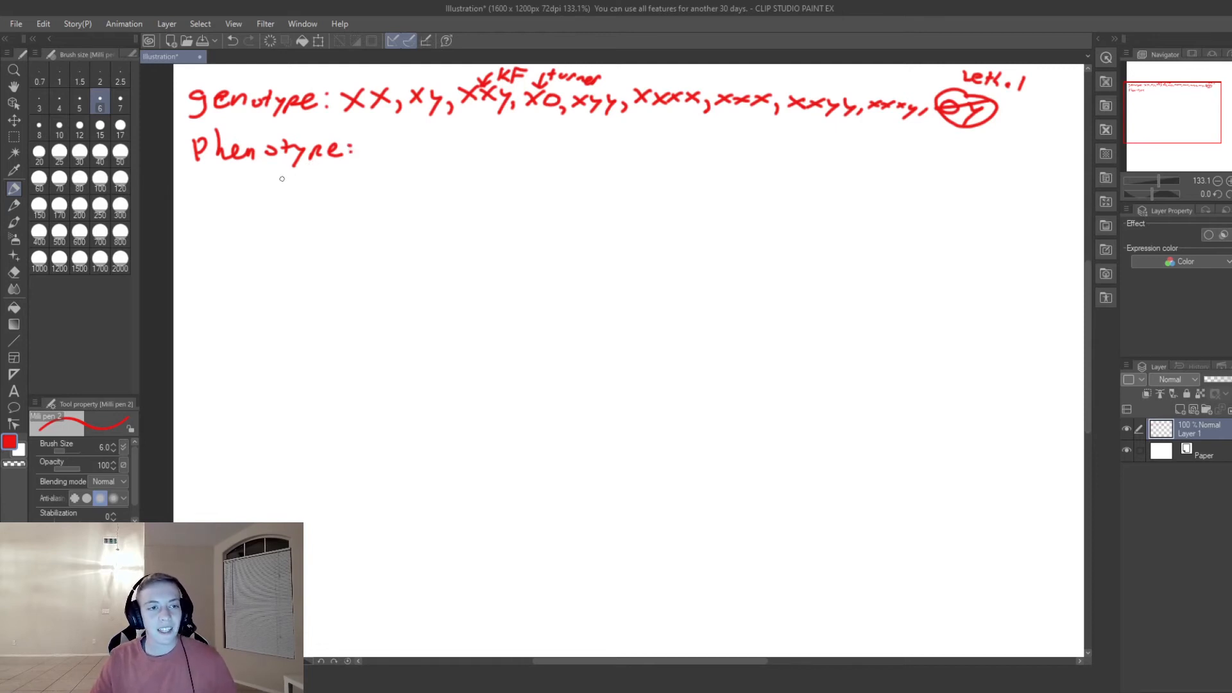
# Add the bullets '-external' and '-internal (gonadal)' beneath the Phenotype heading.
pyautogui.moveTo(275, 182); pyautogui.dragTo(305, 183)
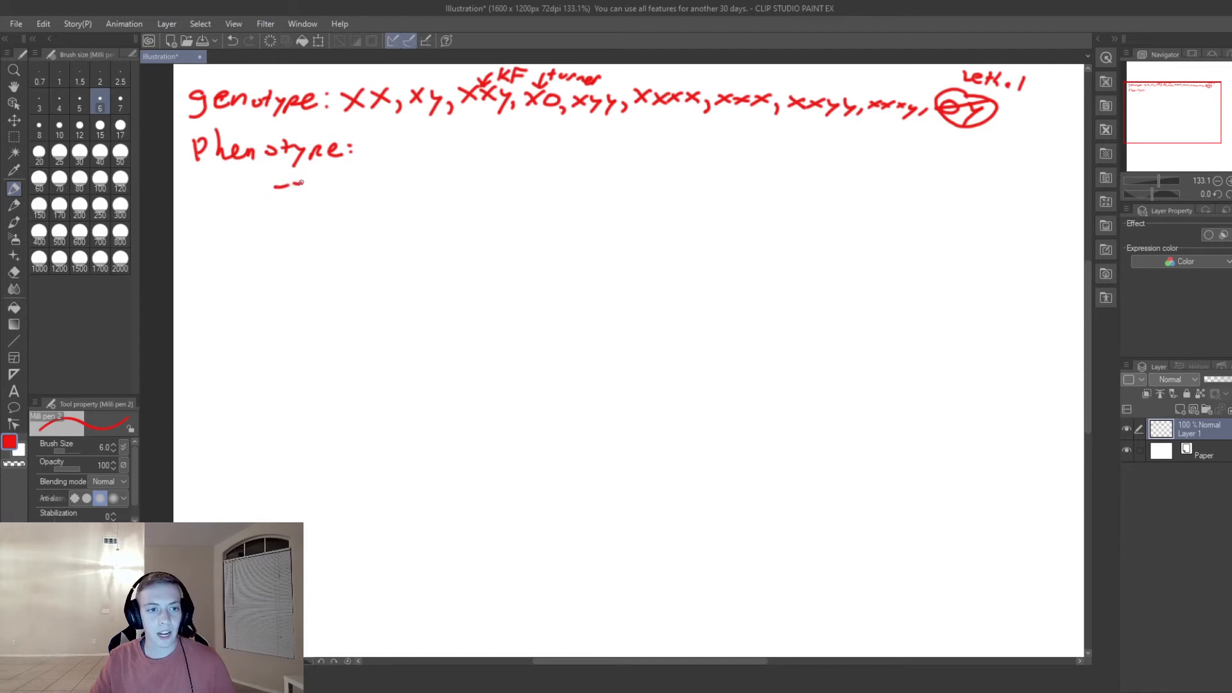
pyautogui.moveTo(295, 185); pyautogui.dragTo(342, 185)
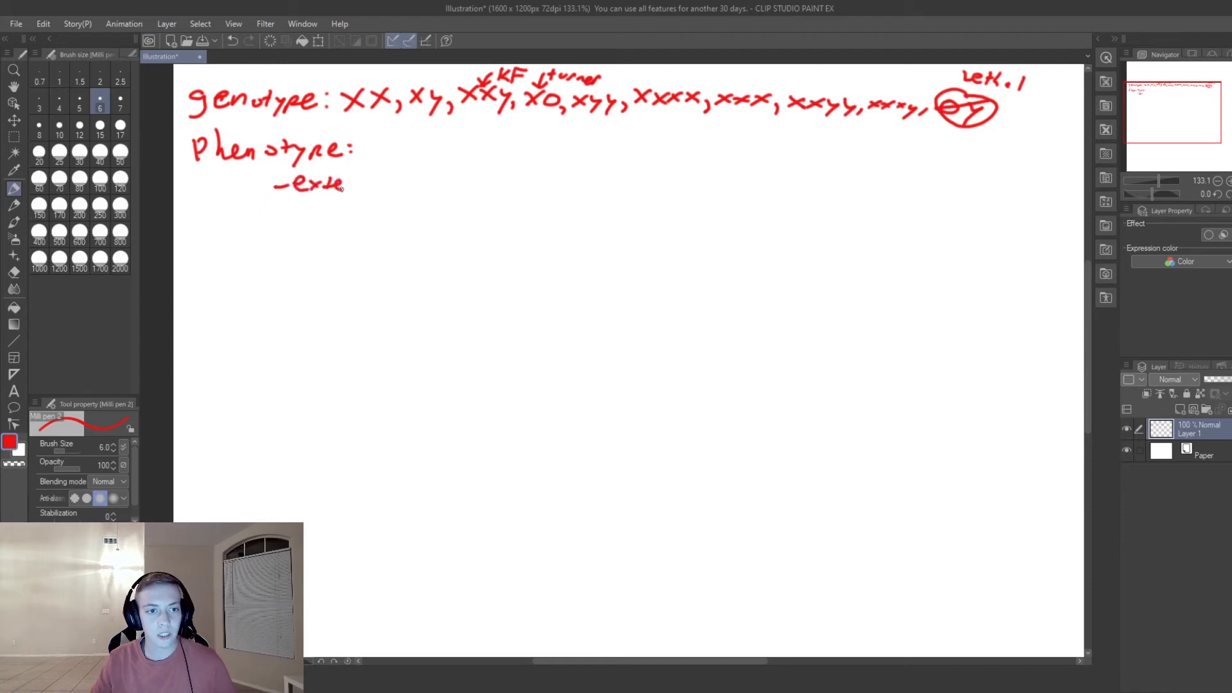
pyautogui.moveTo(345, 185); pyautogui.dragTo(396, 177)
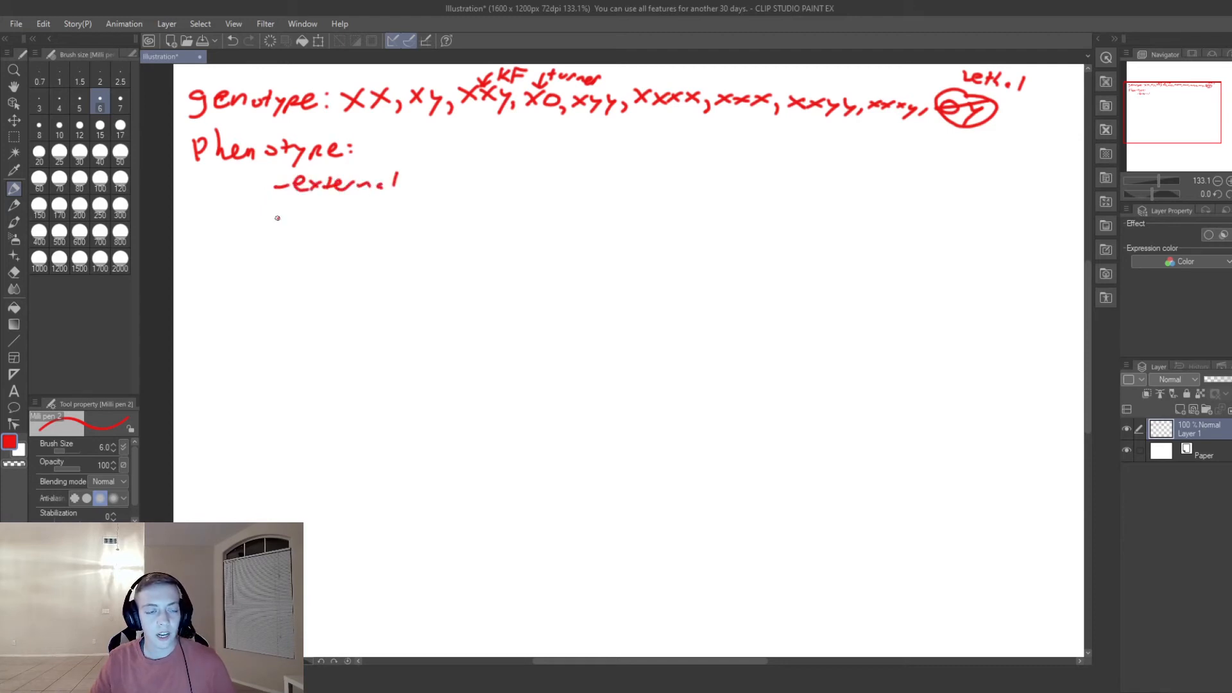
pyautogui.moveTo(283, 213); pyautogui.dragTo(361, 213)
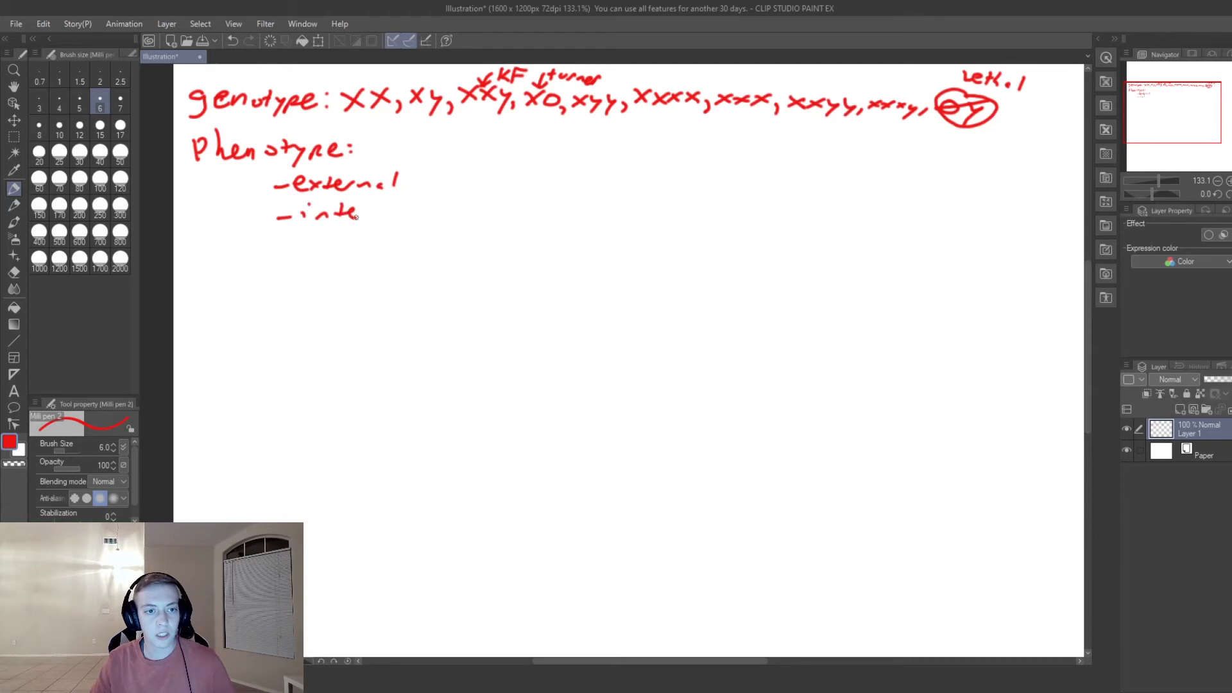
pyautogui.moveTo(362, 213); pyautogui.dragTo(421, 212)
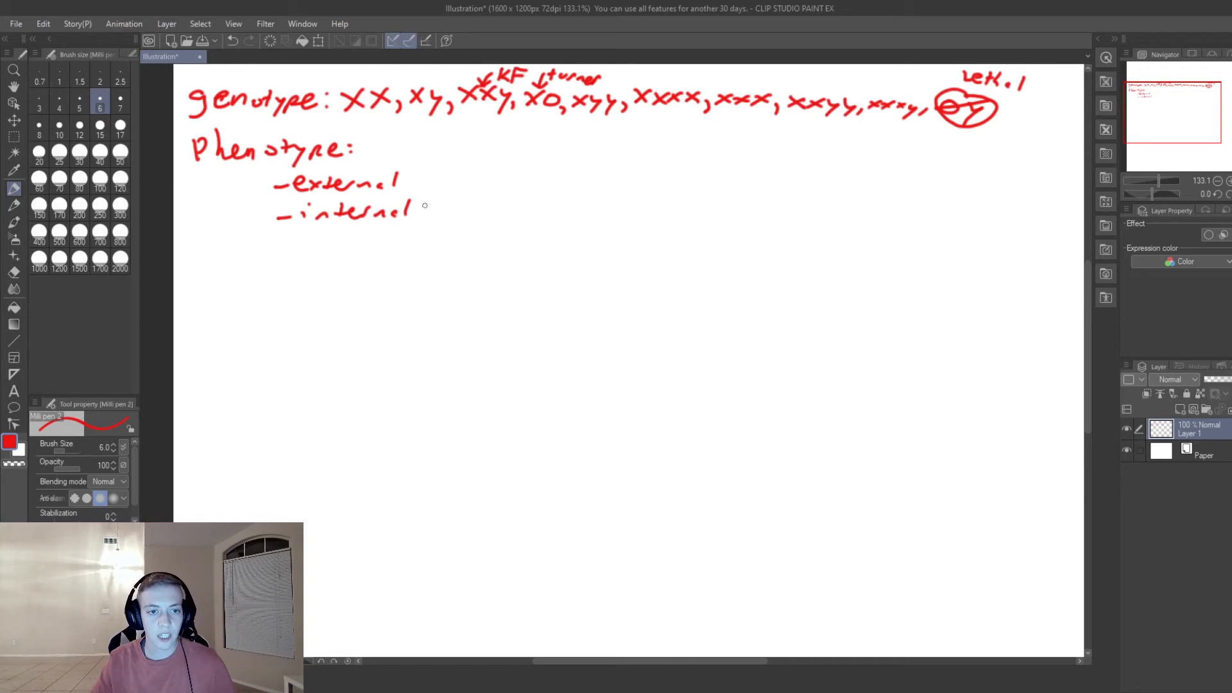
pyautogui.moveTo(417, 208); pyautogui.dragTo(452, 216)
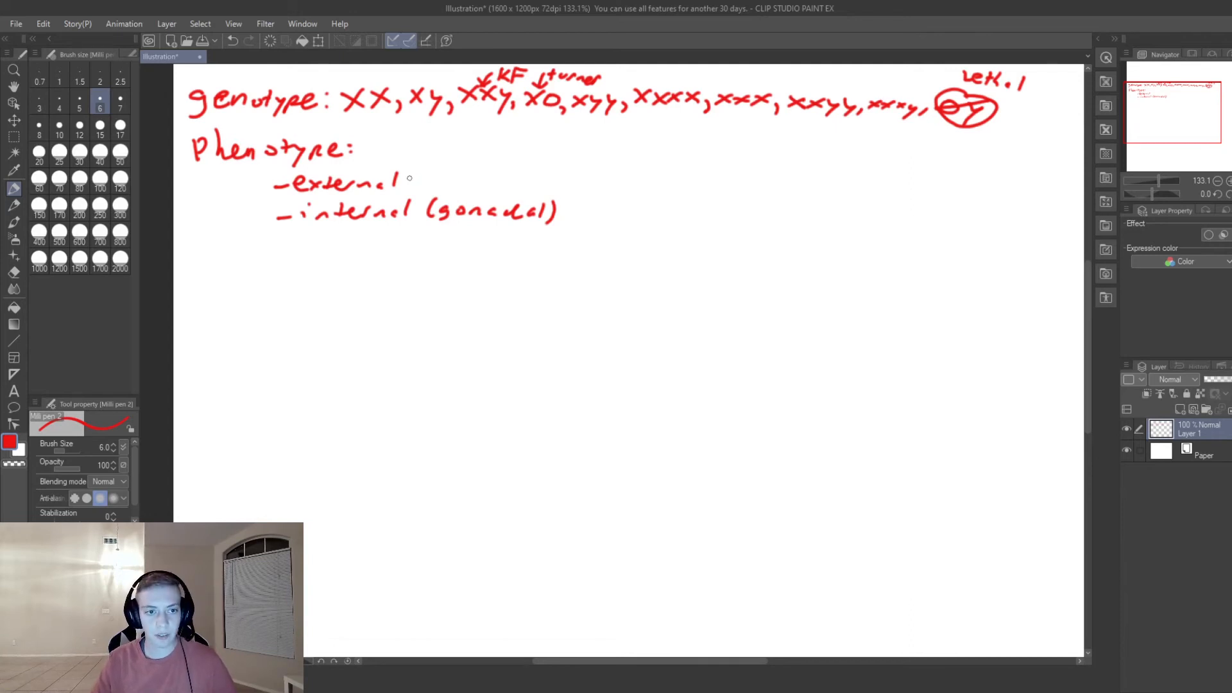
# Complete the external line as 'external: penis, vulva, etc'.
pyautogui.click(409, 182)
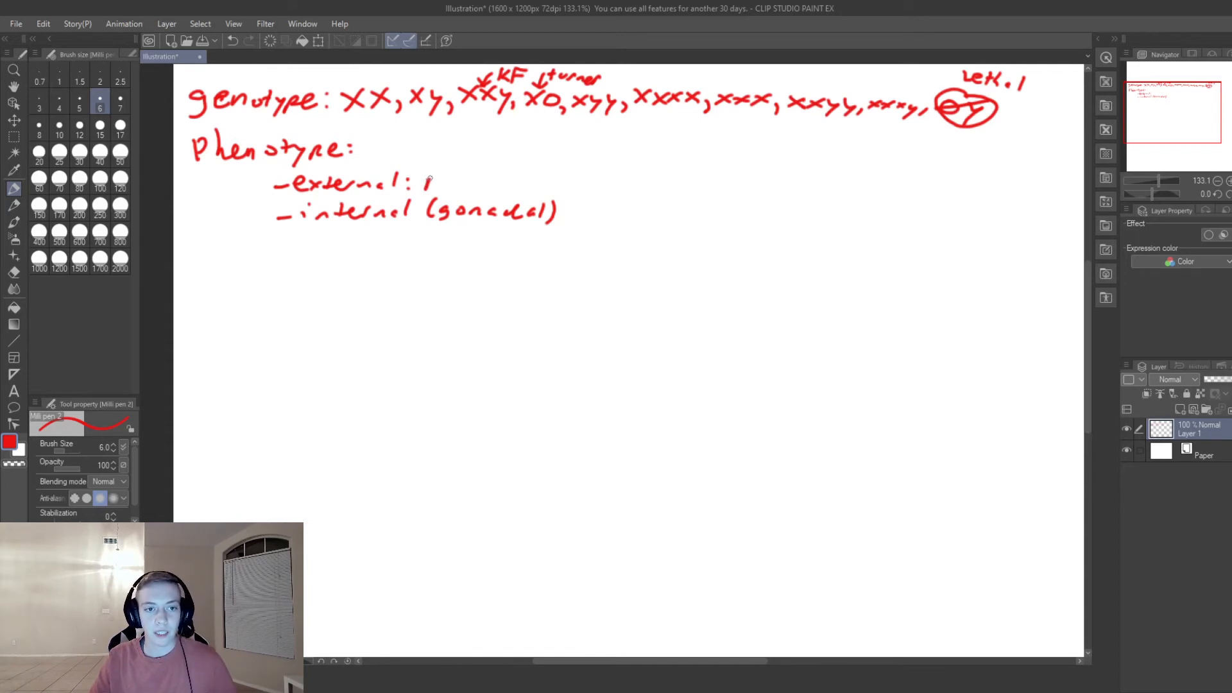
pyautogui.moveTo(425, 181); pyautogui.dragTo(476, 185)
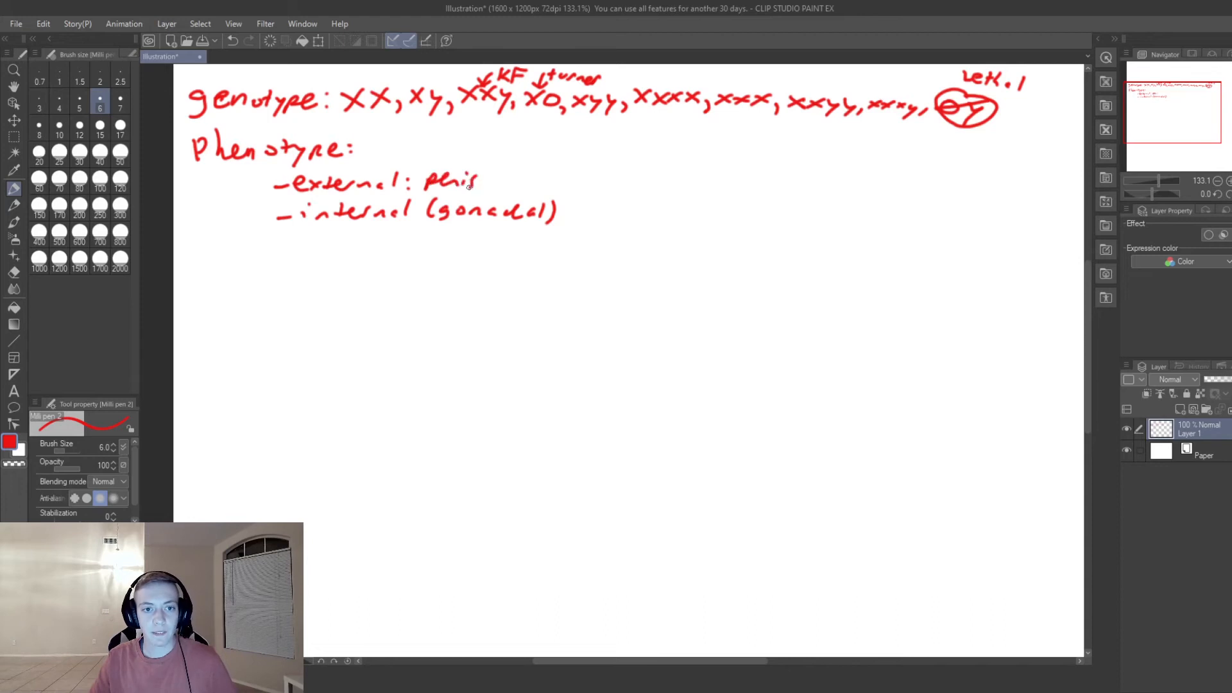
pyautogui.click(479, 183)
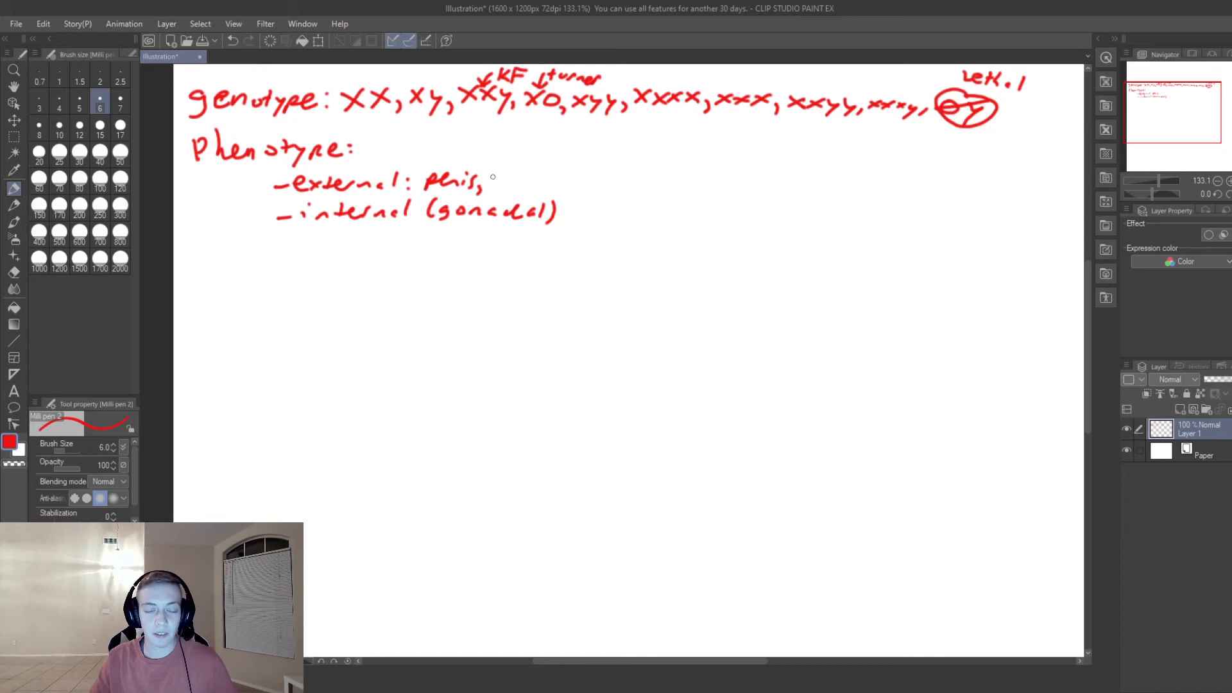
pyautogui.moveTo(491, 179); pyautogui.dragTo(535, 179)
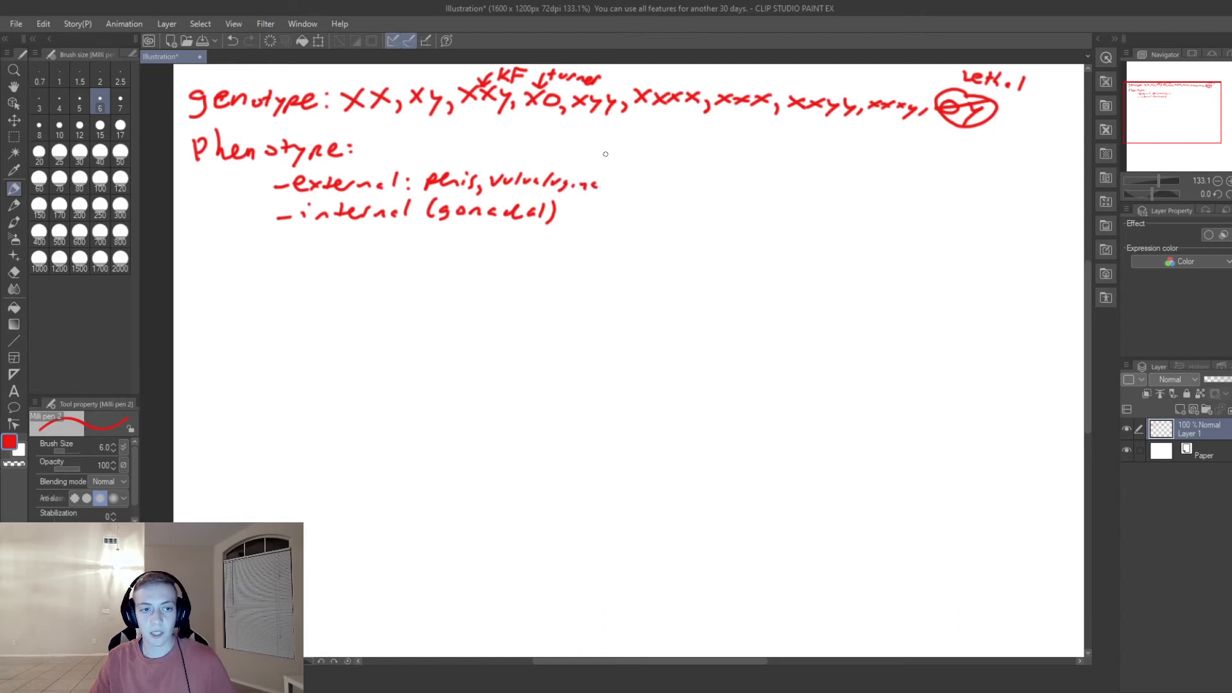
pyautogui.moveTo(572, 167)
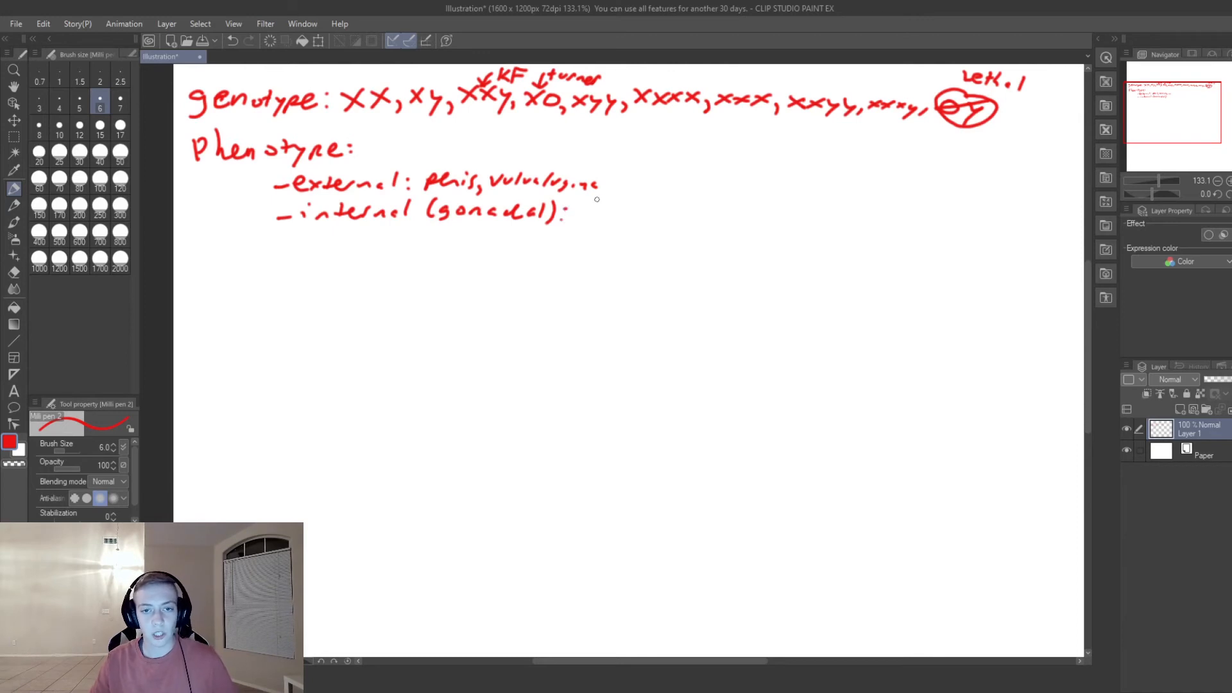
pyautogui.moveTo(581, 204)
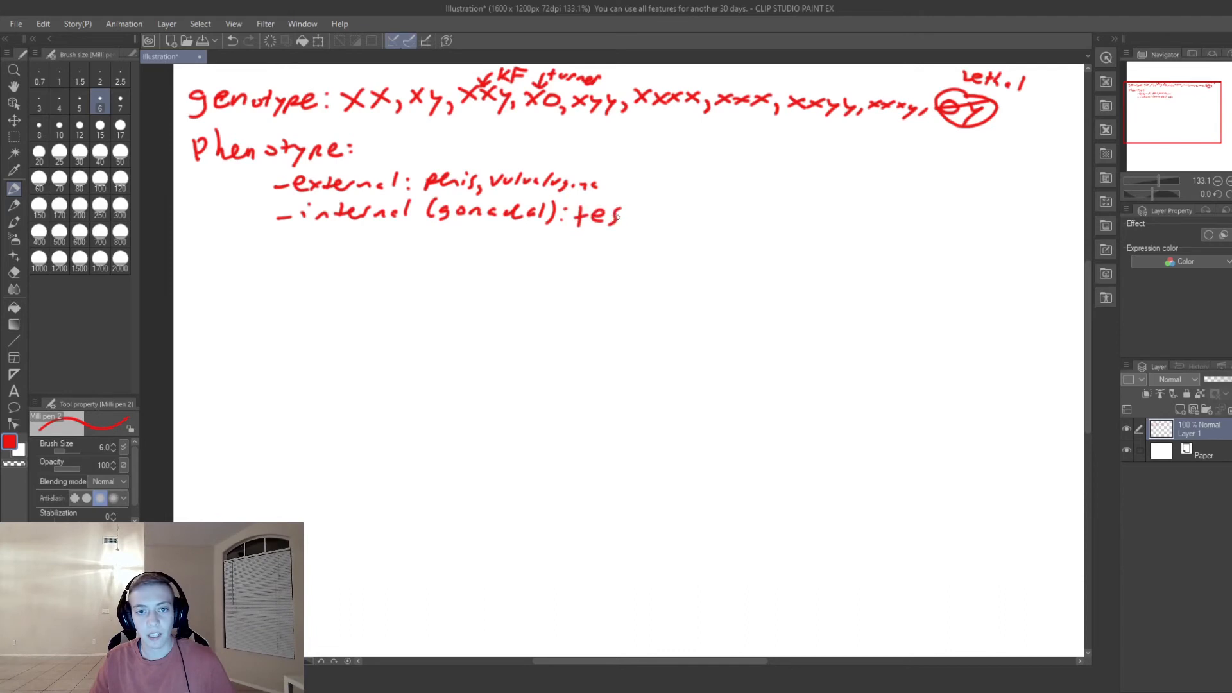
# Complete the internal line as 'internal (gonadal): testes, ovaries'.
pyautogui.moveTo(621, 217); pyautogui.dragTo(668, 224)
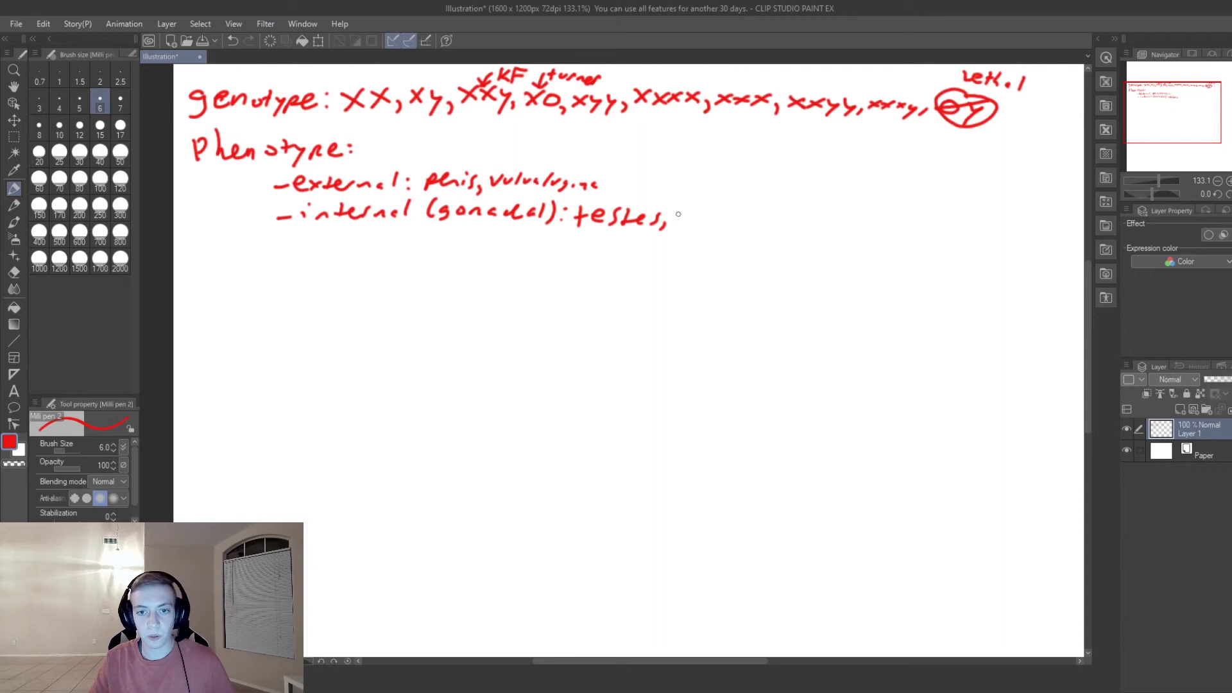
pyautogui.click(685, 215)
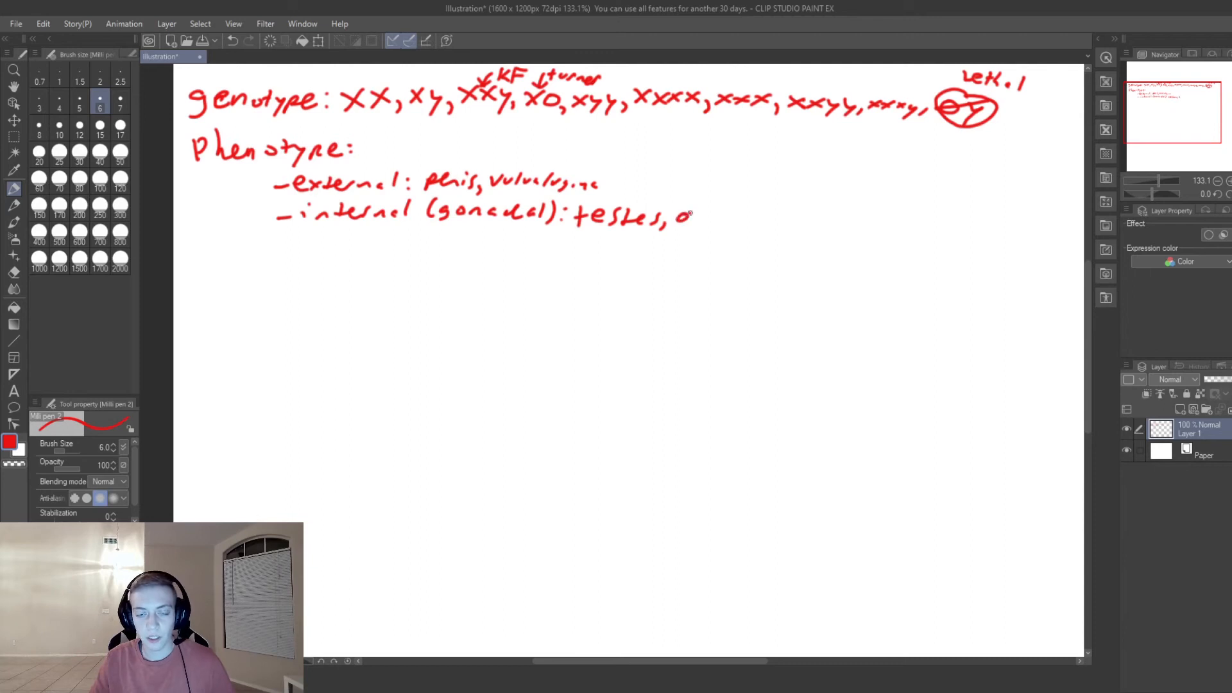
pyautogui.moveTo(673, 216); pyautogui.dragTo(738, 214)
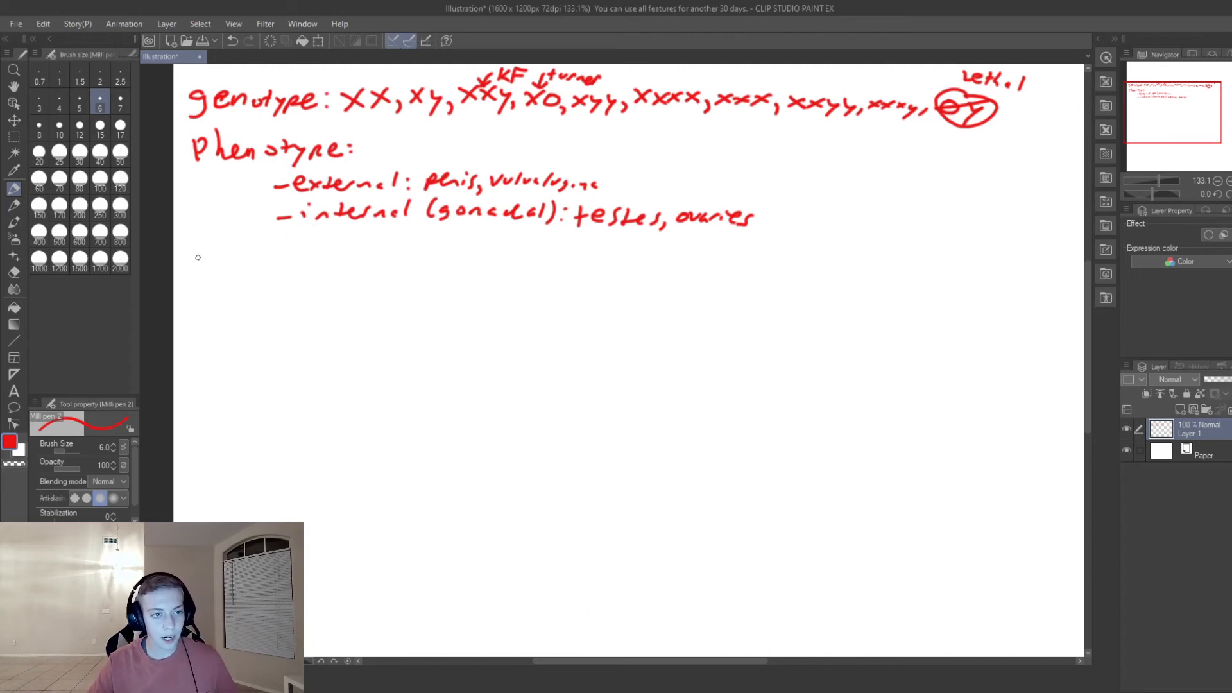
# Start a red line reading 'hormonal: testosterone, DHT' below the phenotype notes.
pyautogui.moveTo(199, 270); pyautogui.dragTo(251, 274)
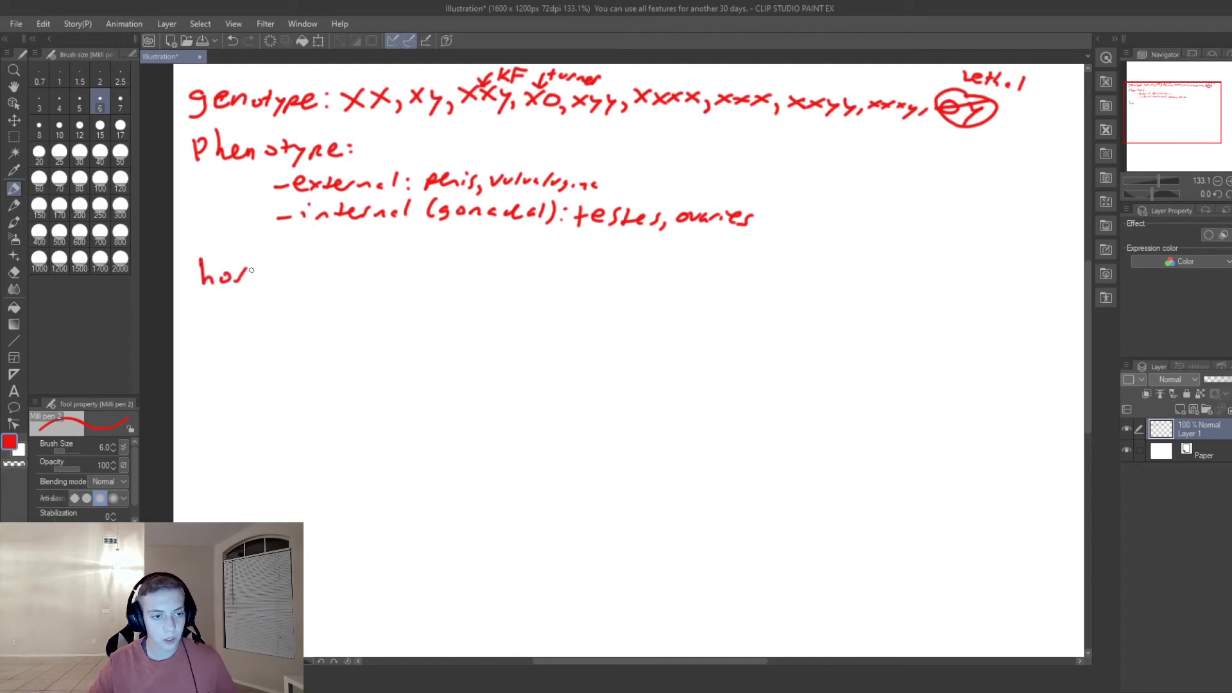
pyautogui.moveTo(252, 271); pyautogui.dragTo(295, 276)
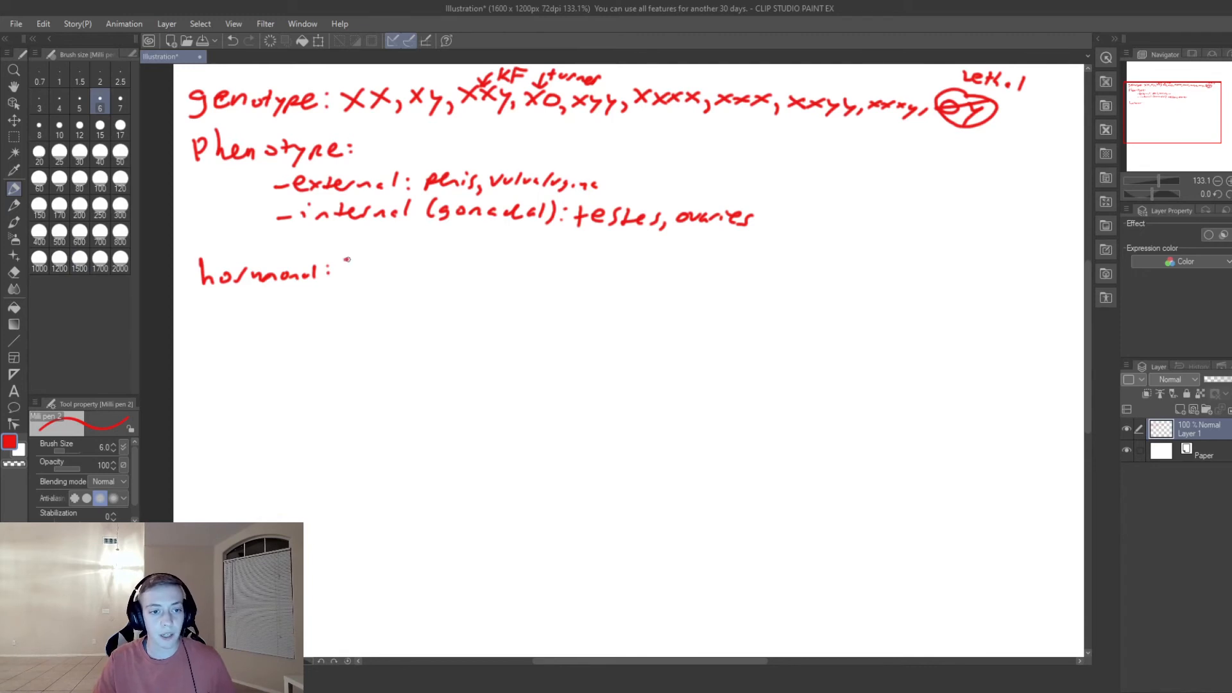
pyautogui.moveTo(342, 271); pyautogui.dragTo(400, 271)
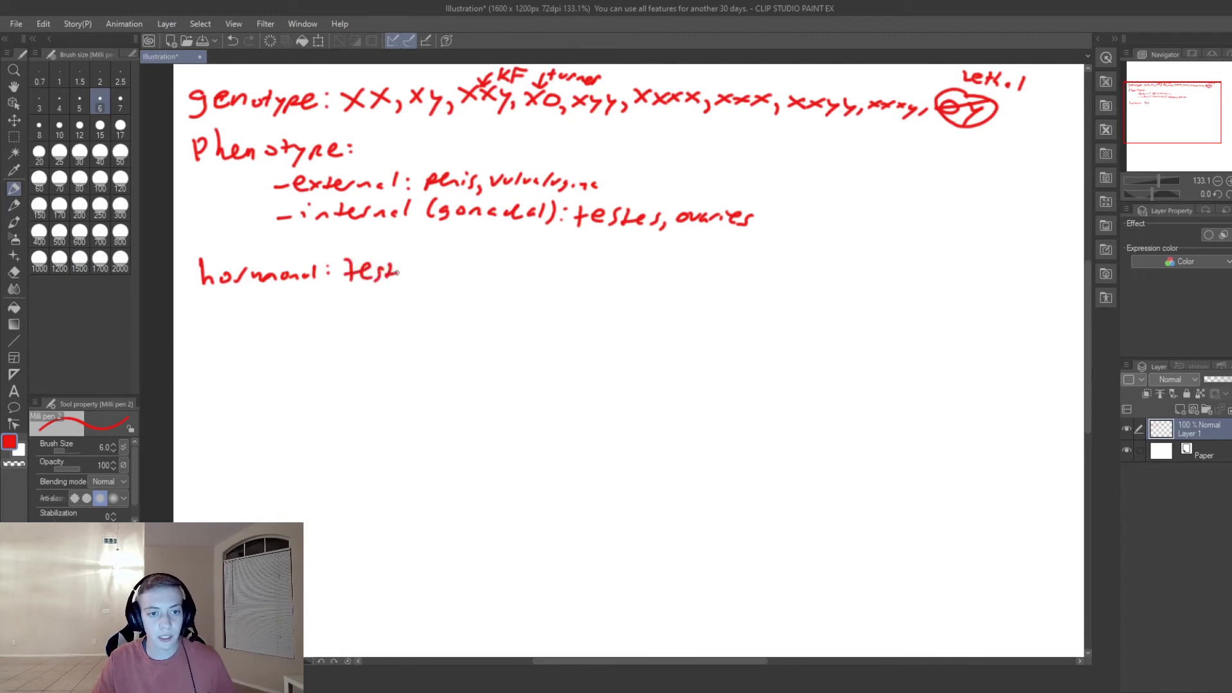
pyautogui.moveTo(397, 273); pyautogui.dragTo(416, 275)
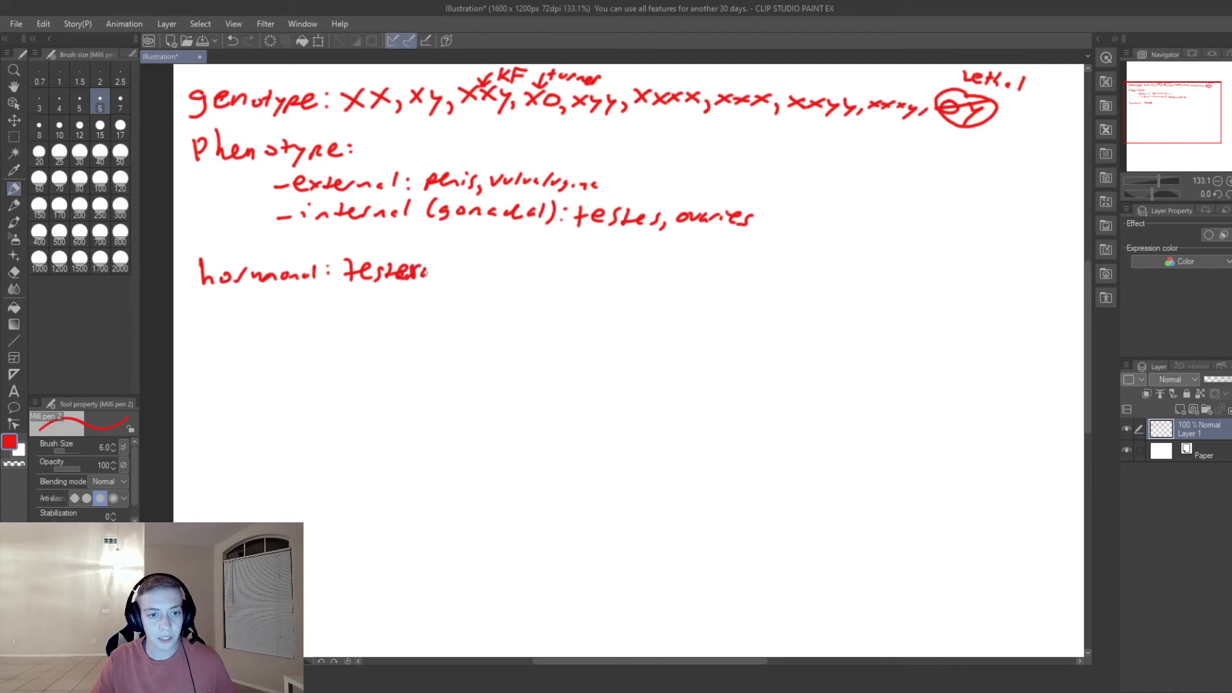
pyautogui.moveTo(440, 273); pyautogui.dragTo(468, 273)
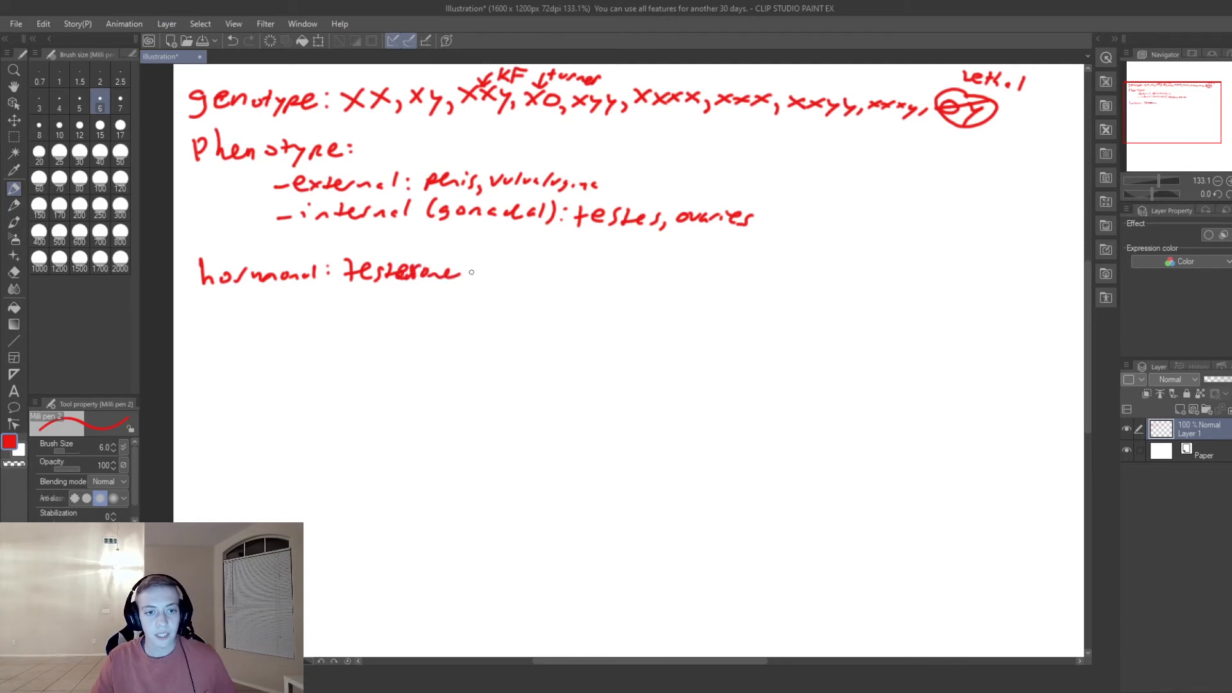
pyautogui.moveTo(463, 271); pyautogui.dragTo(495, 271)
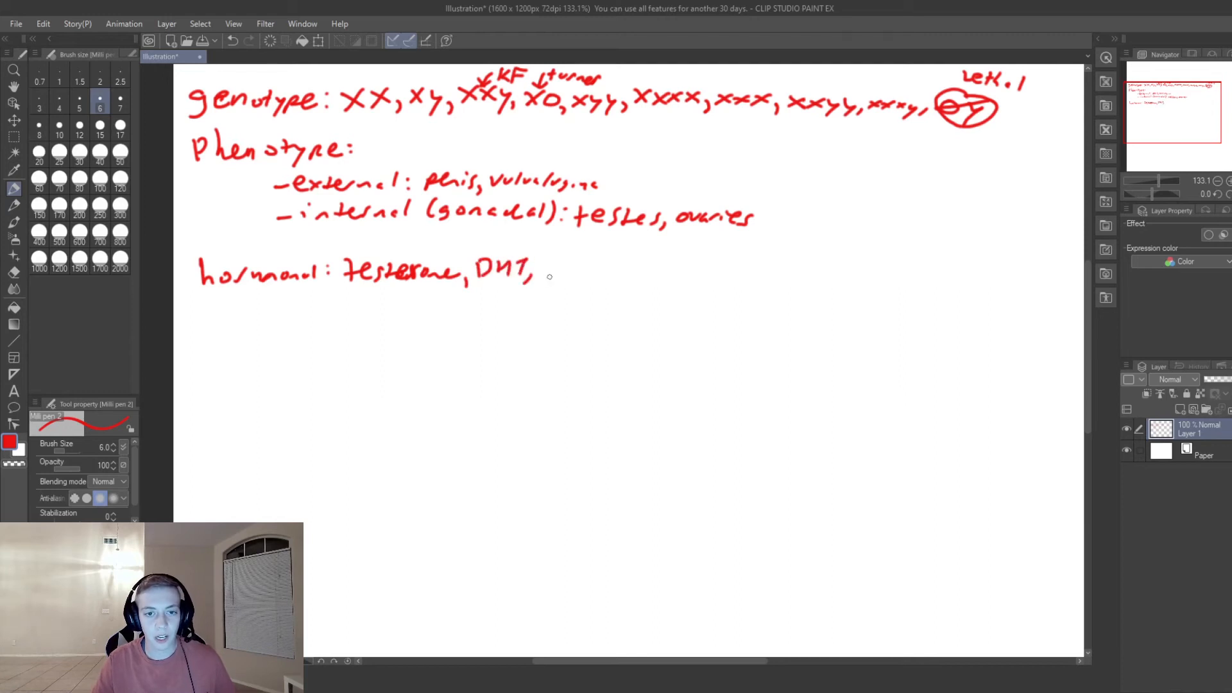
# Finish the hormonal line with 'estradiol, progesterone'.
pyautogui.moveTo(550, 271); pyautogui.dragTo(578, 267)
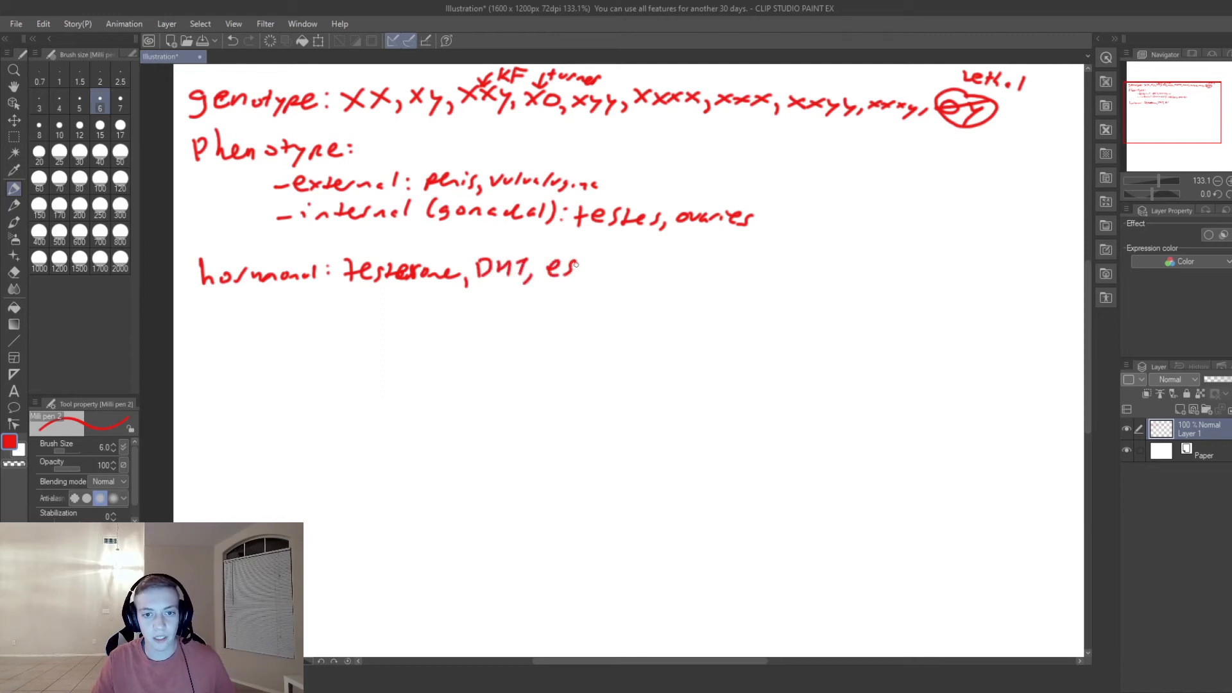
pyautogui.moveTo(577, 267); pyautogui.dragTo(625, 267)
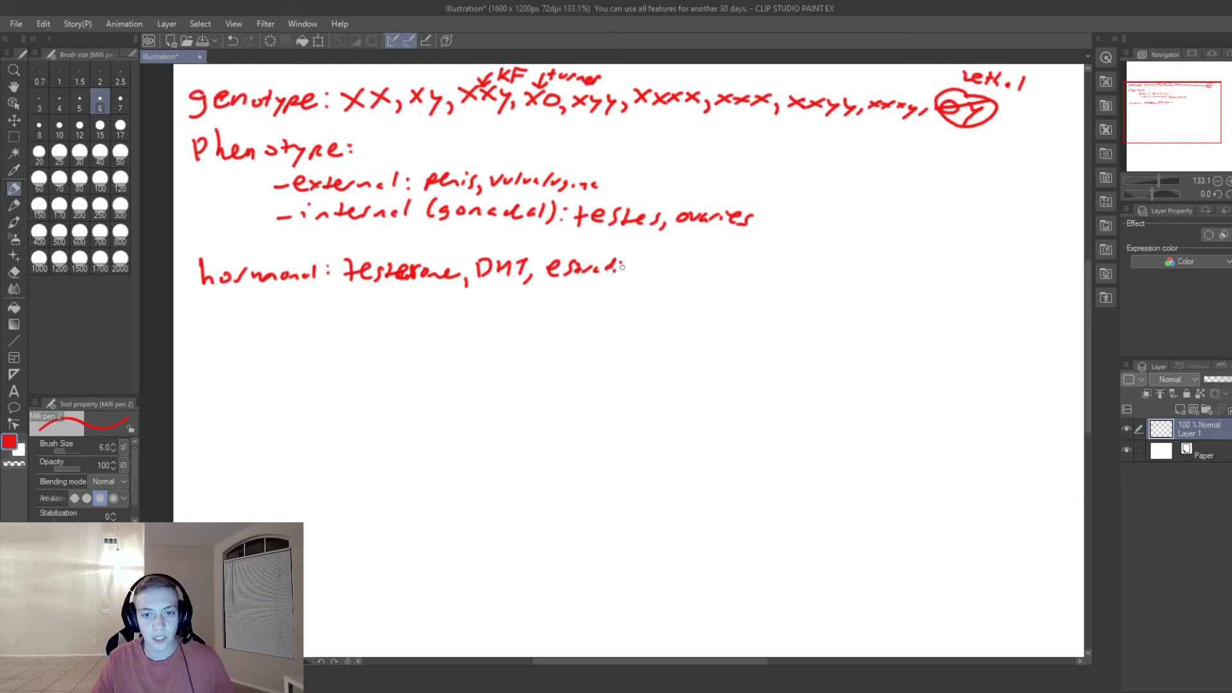
pyautogui.click(629, 271)
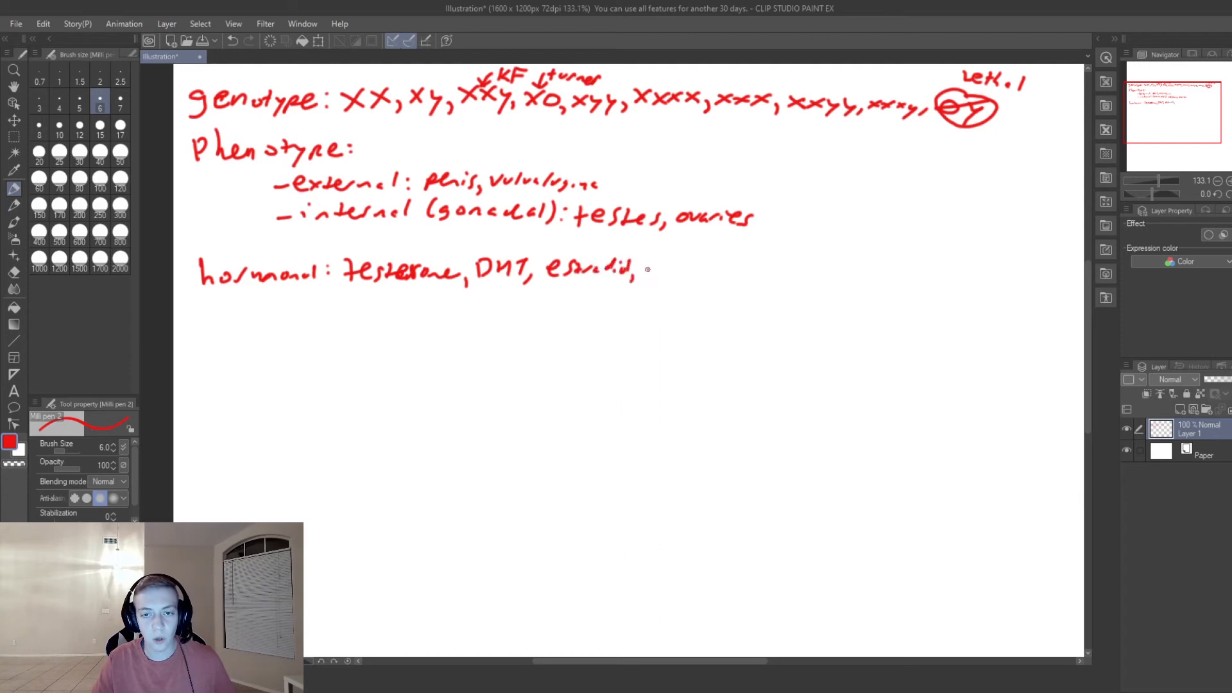
pyautogui.moveTo(644, 271); pyautogui.dragTo(696, 271)
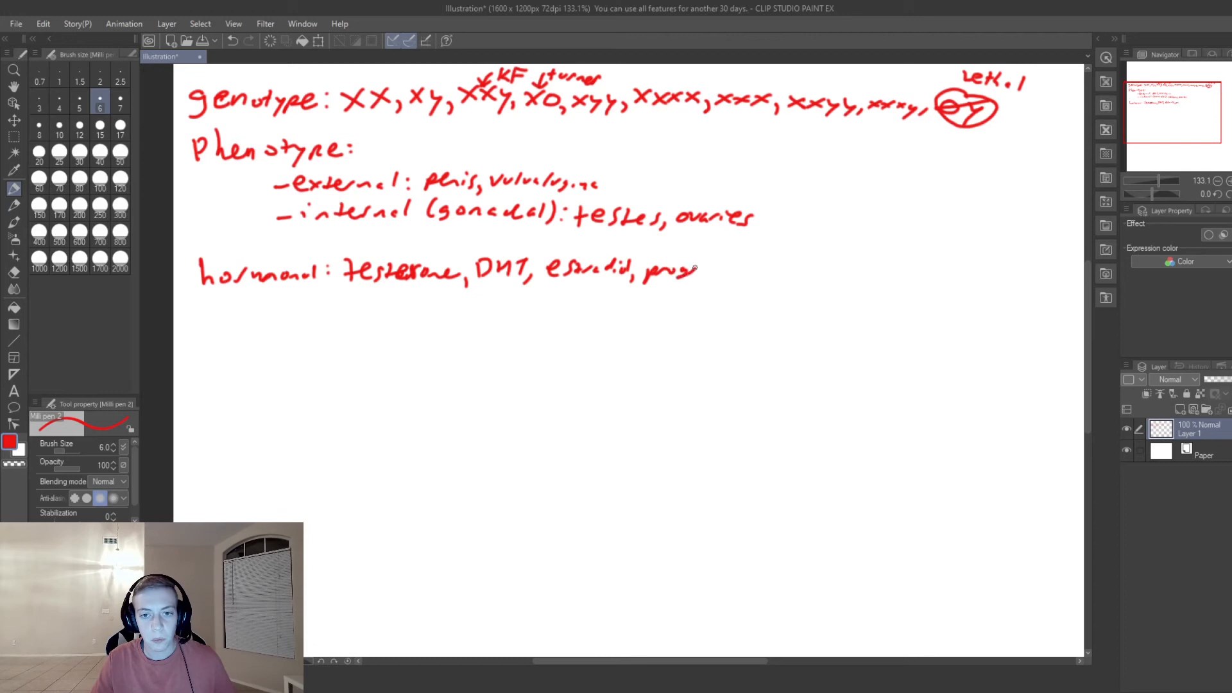
pyautogui.moveTo(695, 271); pyautogui.dragTo(747, 273)
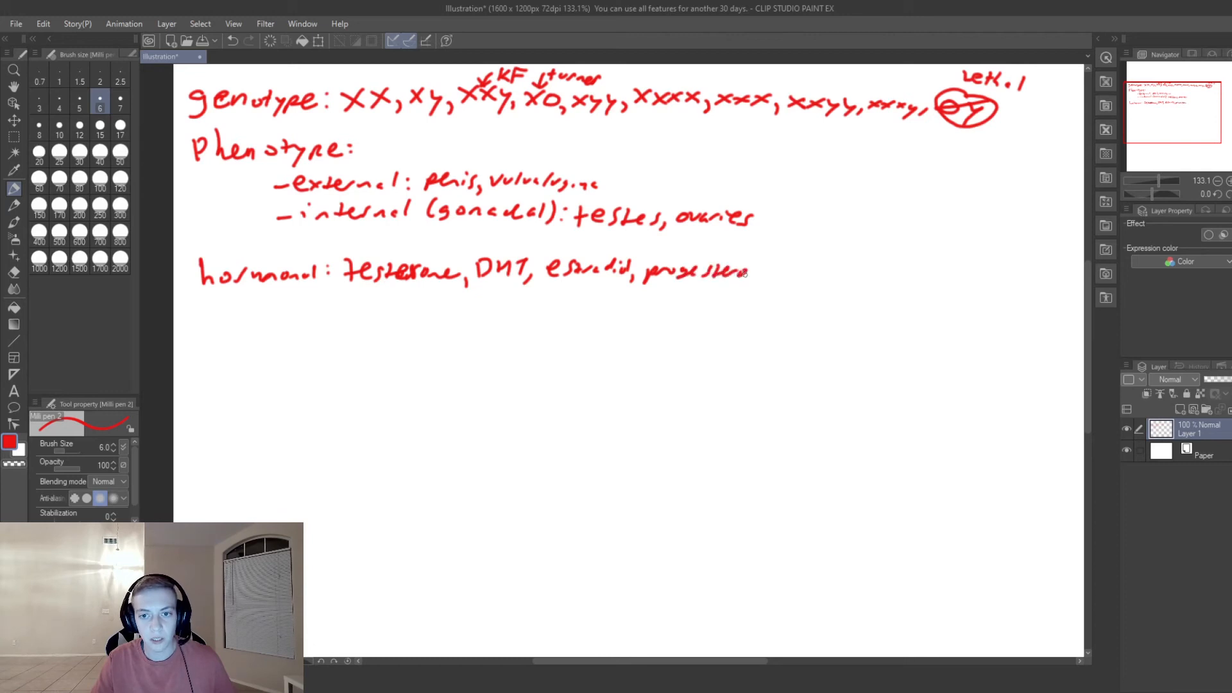
pyautogui.moveTo(707, 276); pyautogui.dragTo(778, 275)
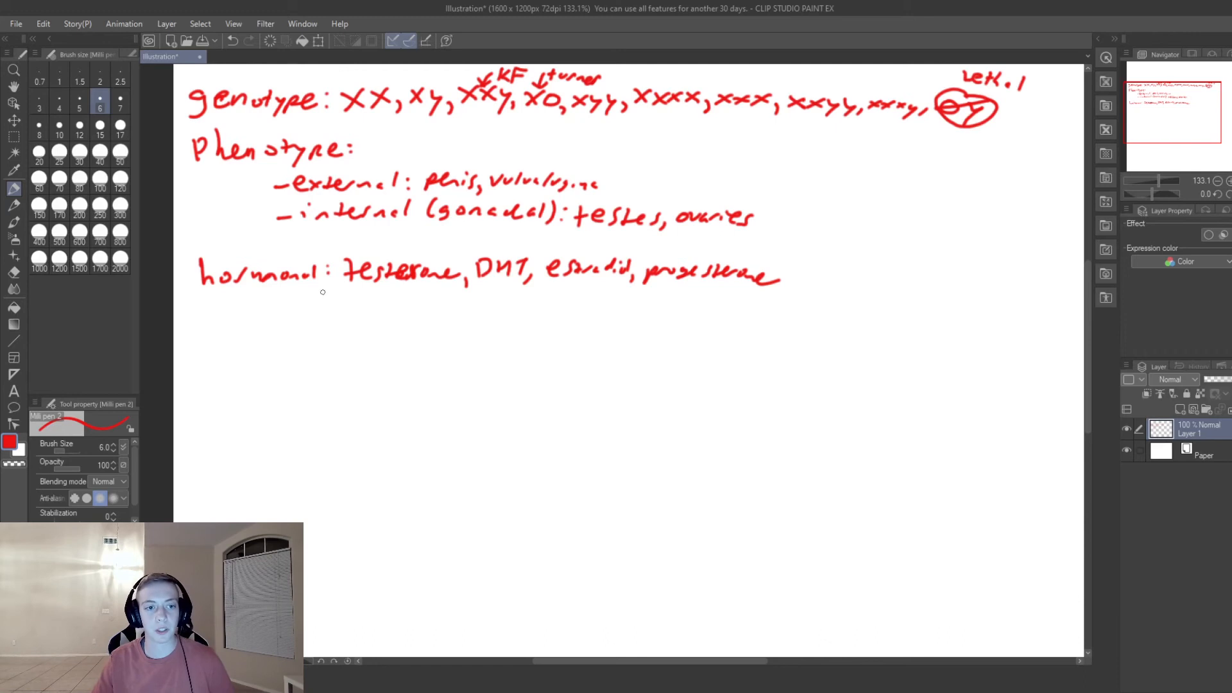
pyautogui.moveTo(293, 201)
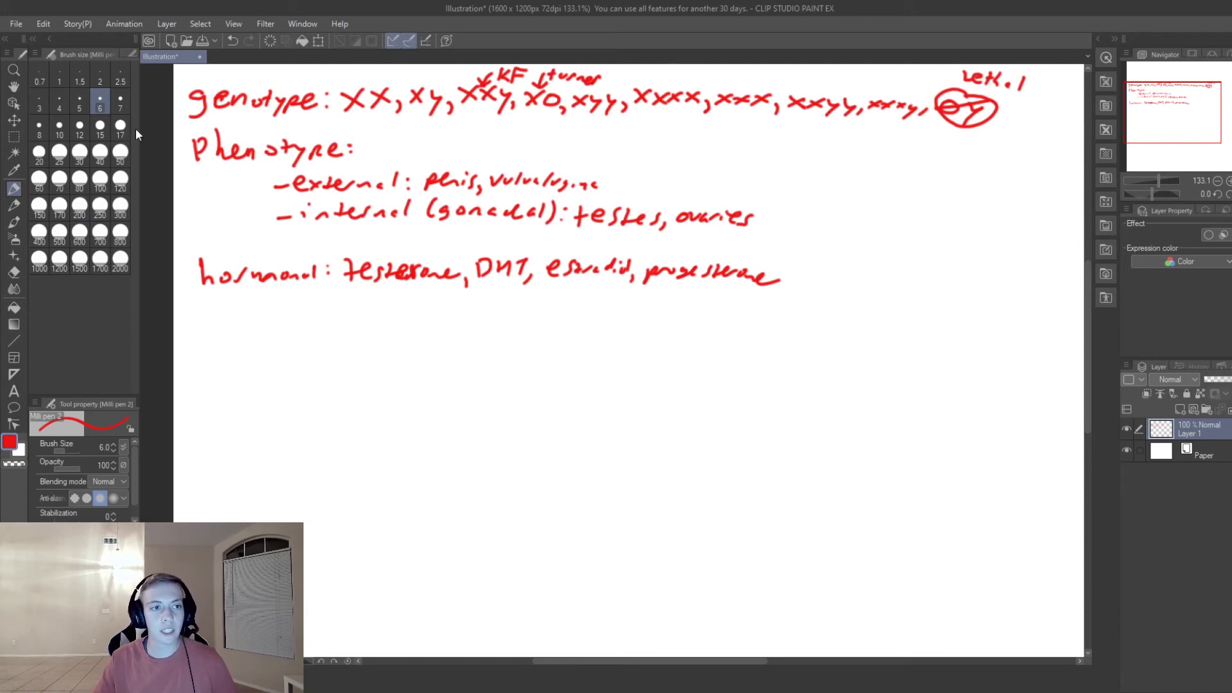
# Draw a vertical red bracket on the left grouping the genotype, phenotype and hormonal lines.
pyautogui.moveTo(189, 87); pyautogui.dragTo(192, 256)
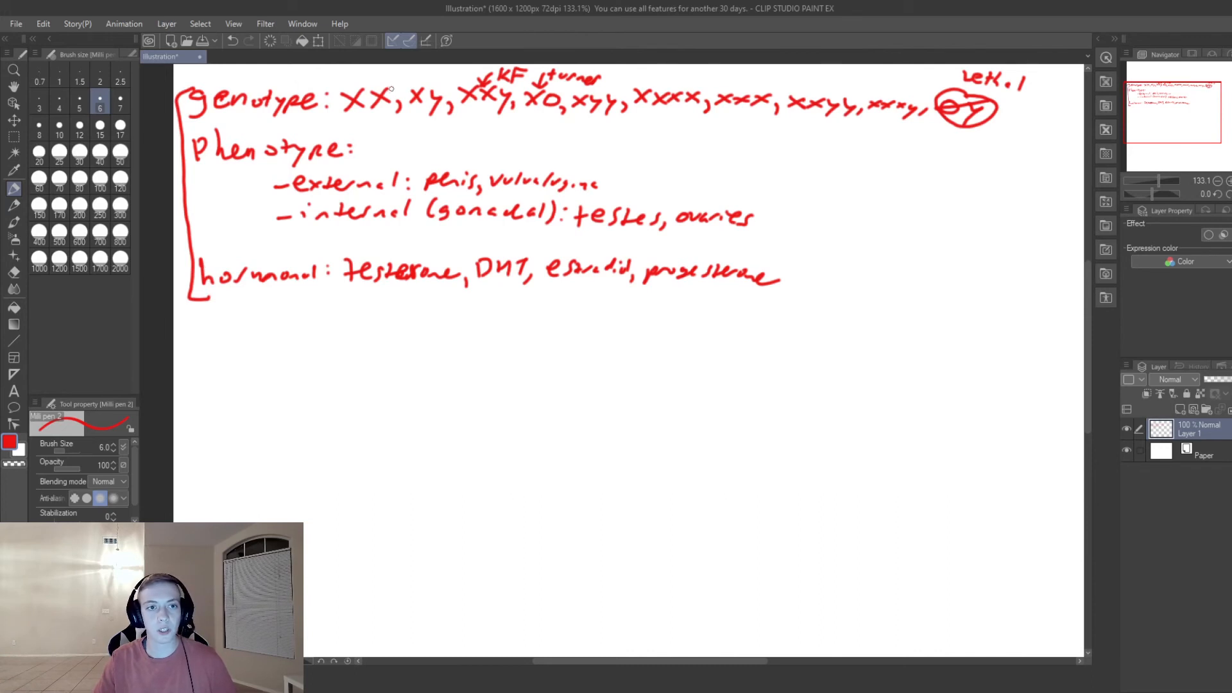
pyautogui.moveTo(344, 153)
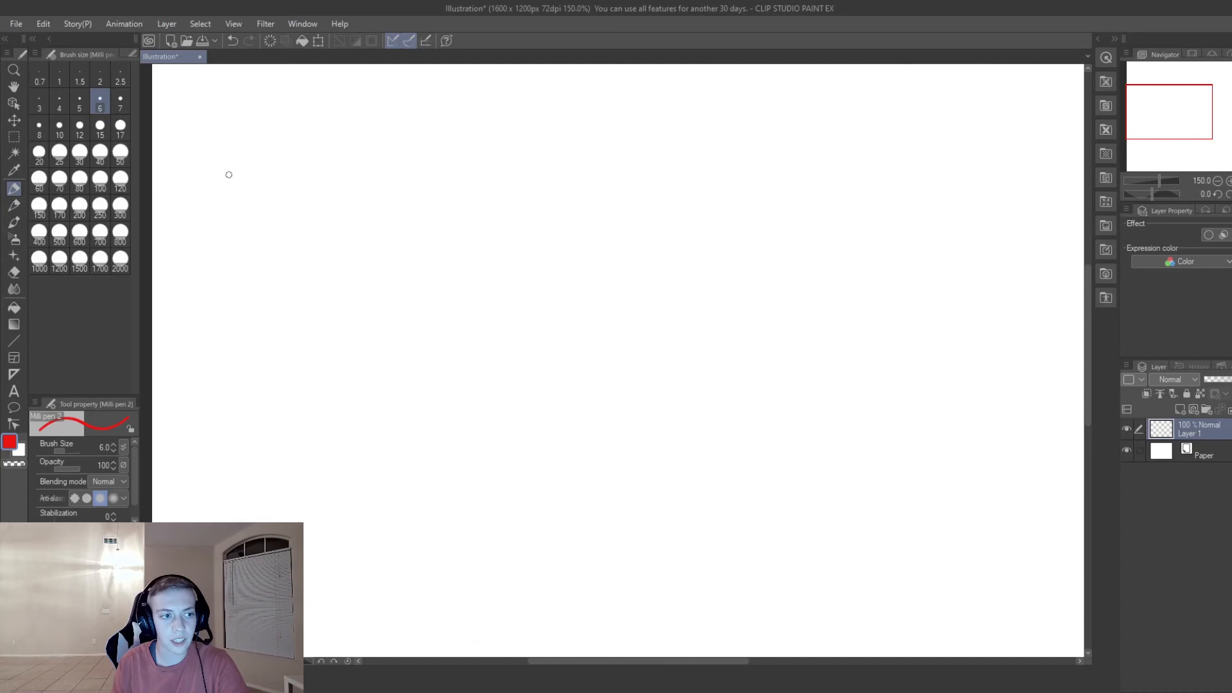
pyautogui.moveTo(211, 119)
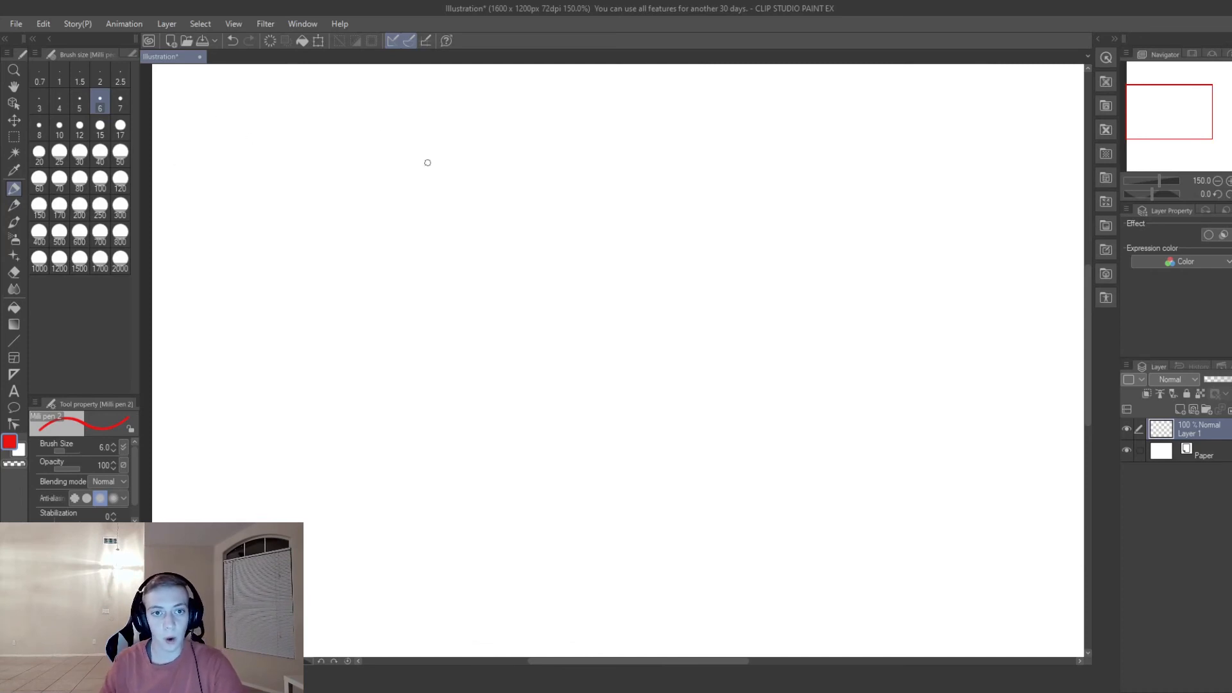
pyautogui.moveTo(500, 174)
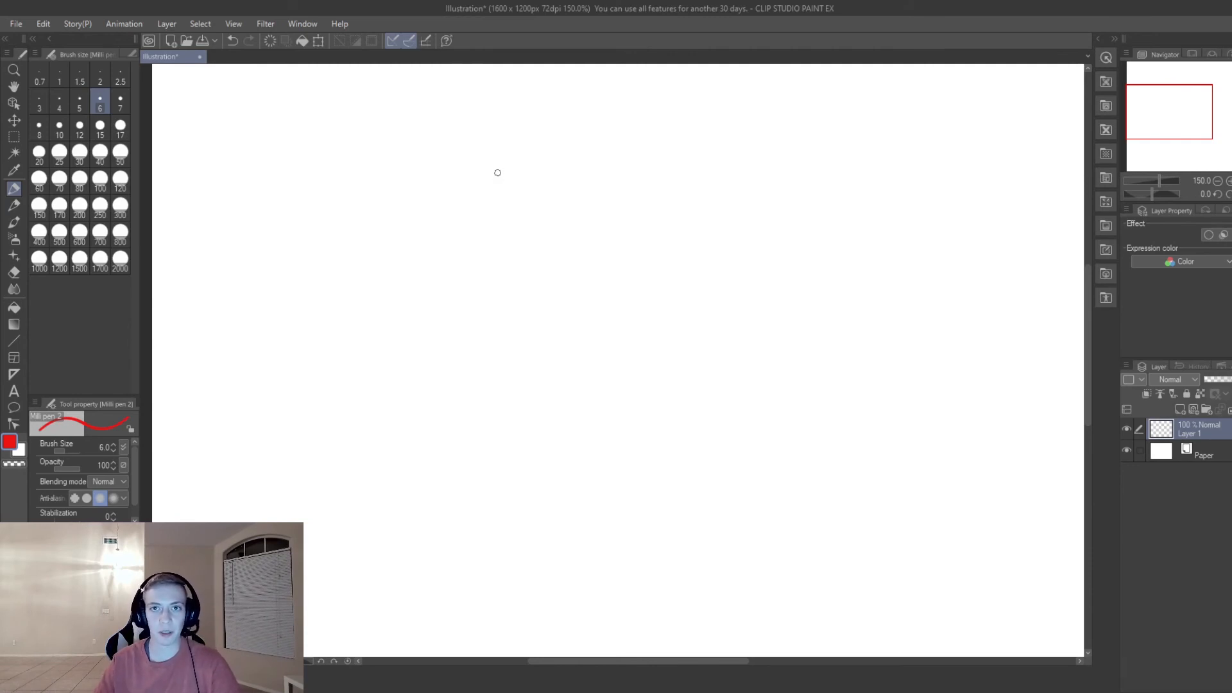
pyautogui.moveTo(501, 171)
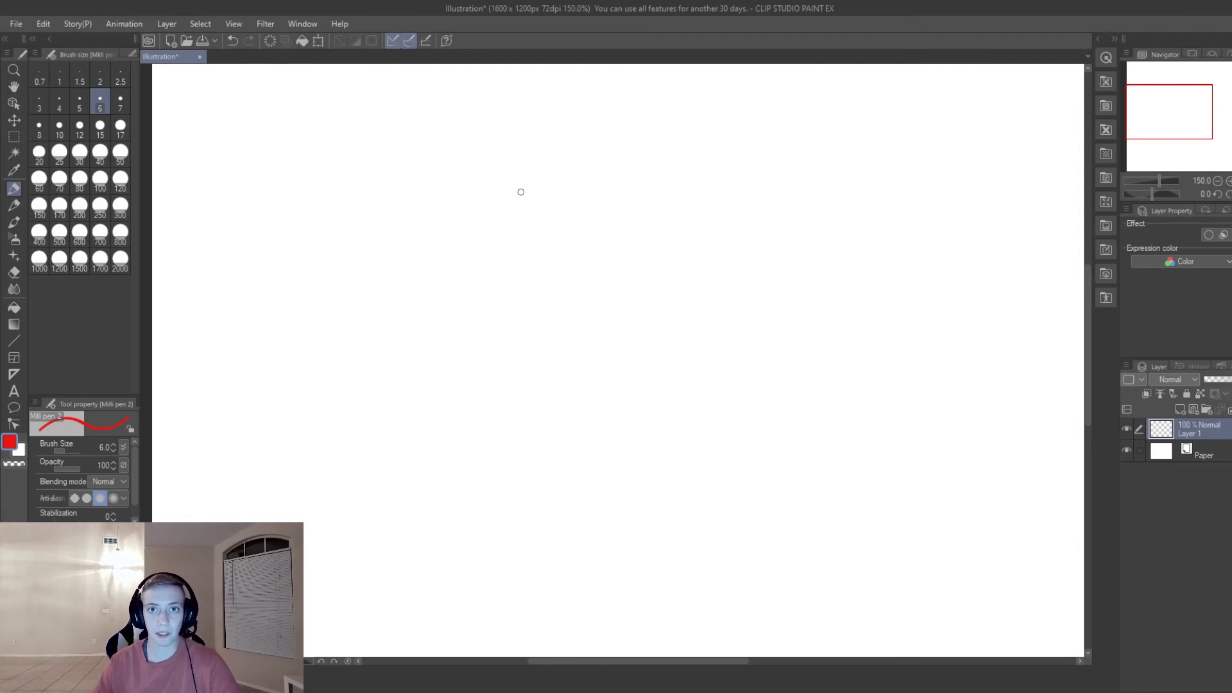
pyautogui.moveTo(504, 200)
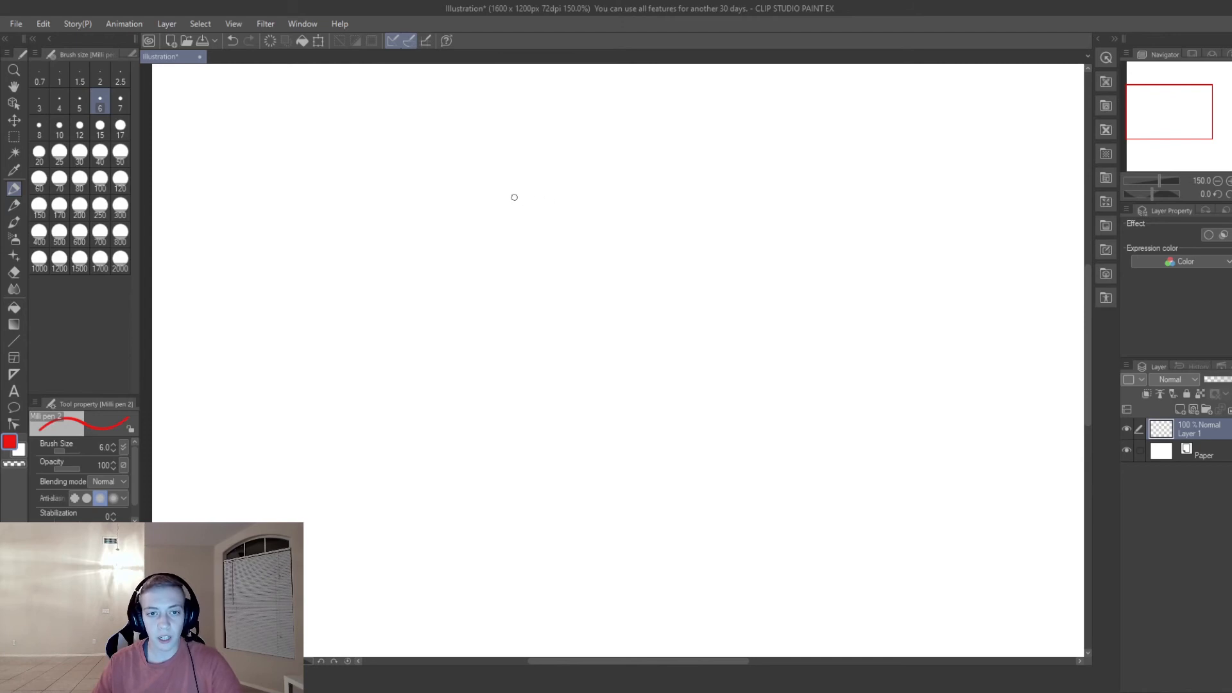
# Sketch an X chromosome and a smaller Y chromosome, labelled X and Y beneath.
pyautogui.moveTo(488, 171); pyautogui.dragTo(510, 198)
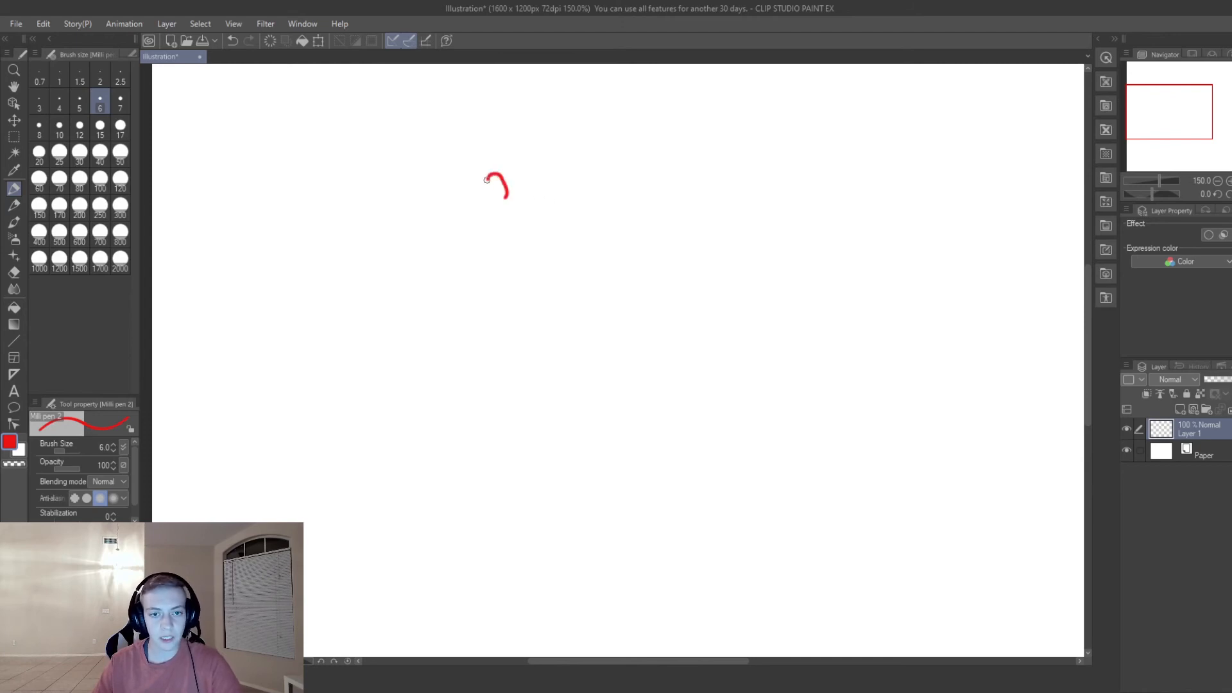
pyautogui.moveTo(491, 181); pyautogui.dragTo(504, 217)
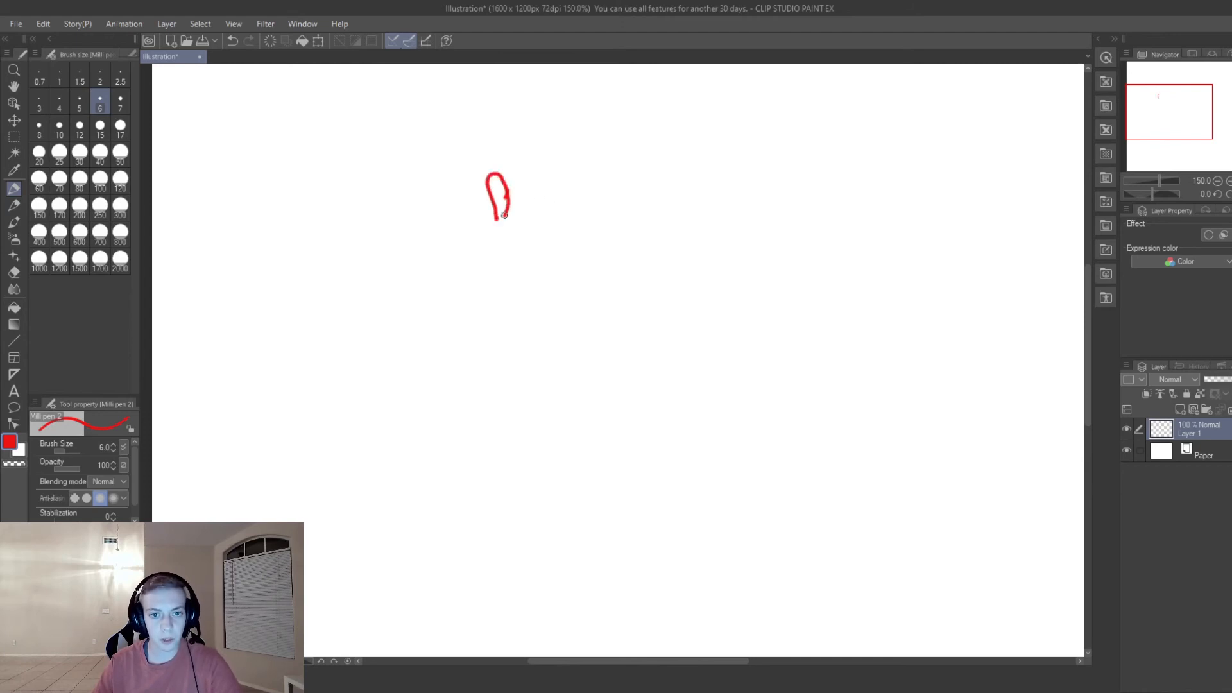
pyautogui.moveTo(503, 228); pyautogui.dragTo(507, 279)
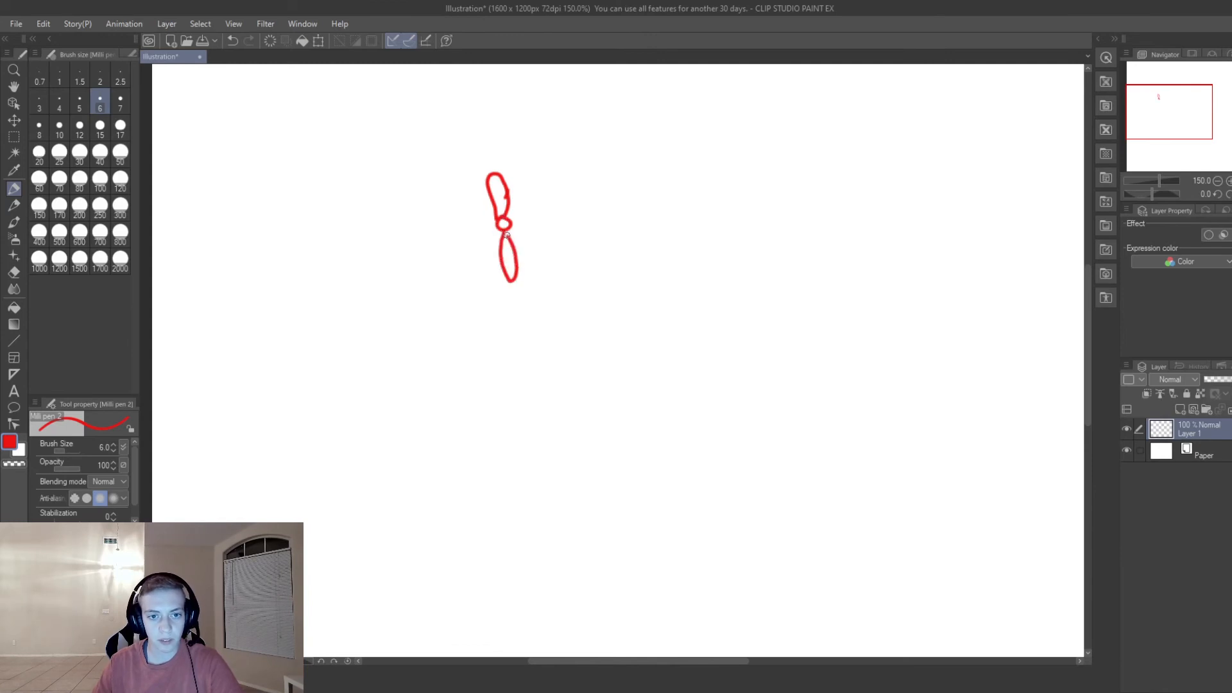
pyautogui.moveTo(554, 197); pyautogui.dragTo(550, 214)
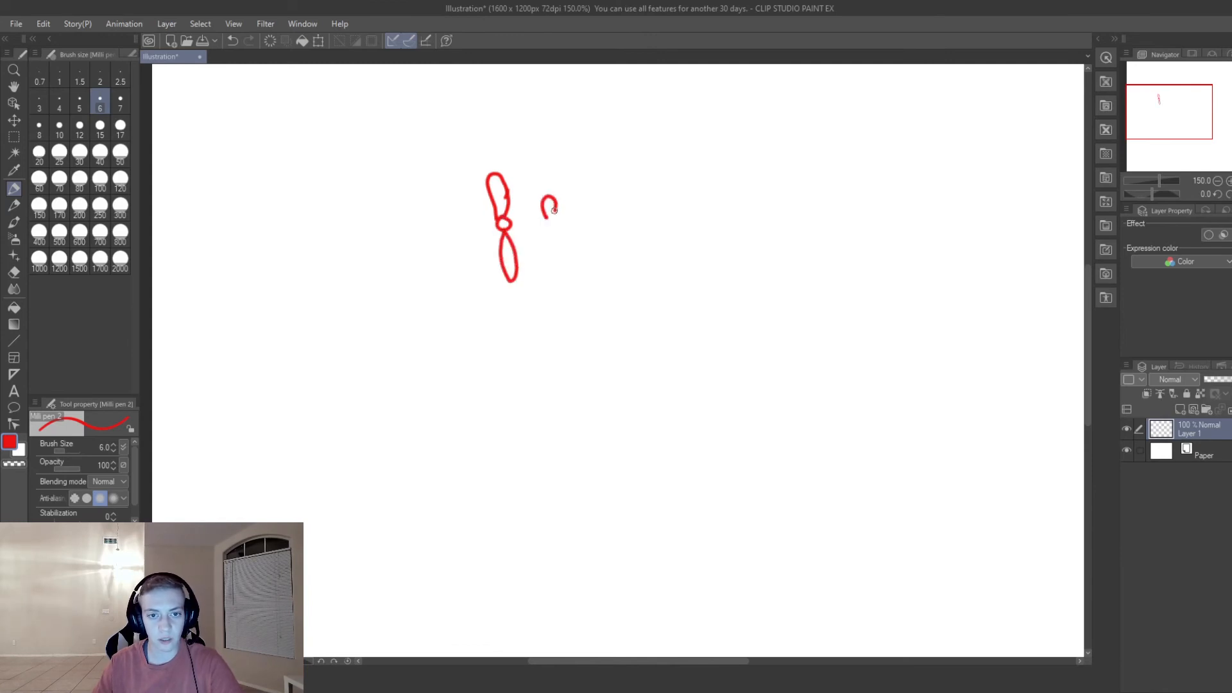
pyautogui.moveTo(550, 200); pyautogui.dragTo(550, 252)
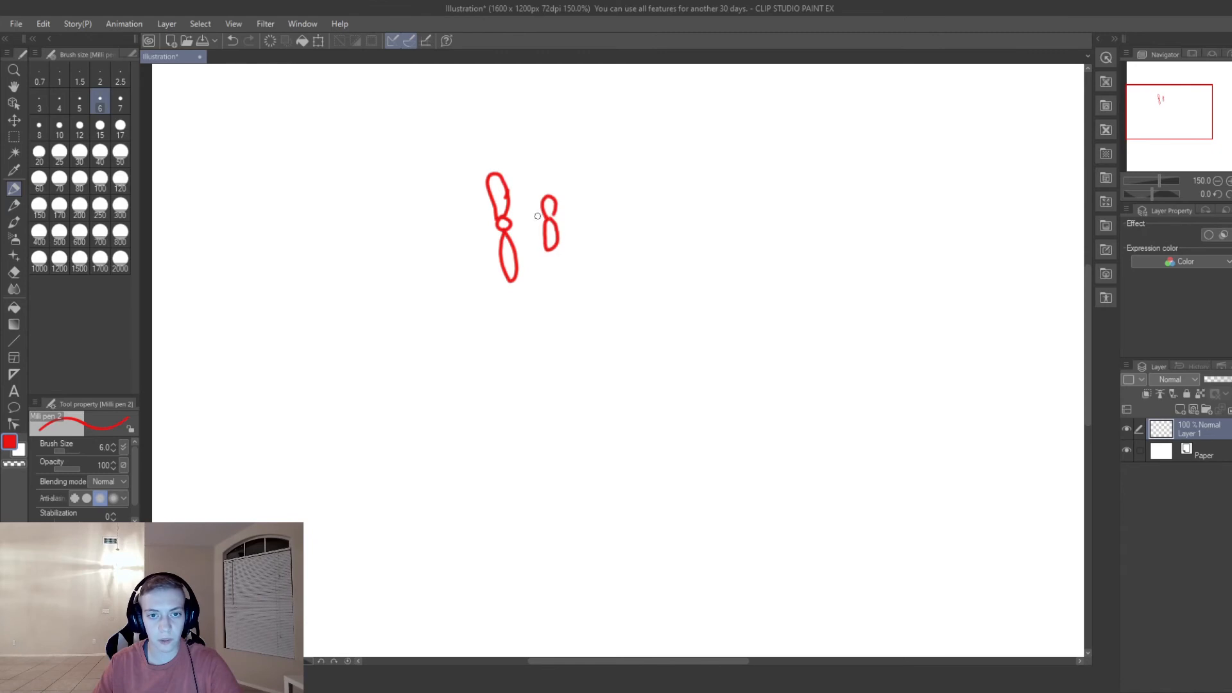
pyautogui.moveTo(504, 300); pyautogui.dragTo(517, 314)
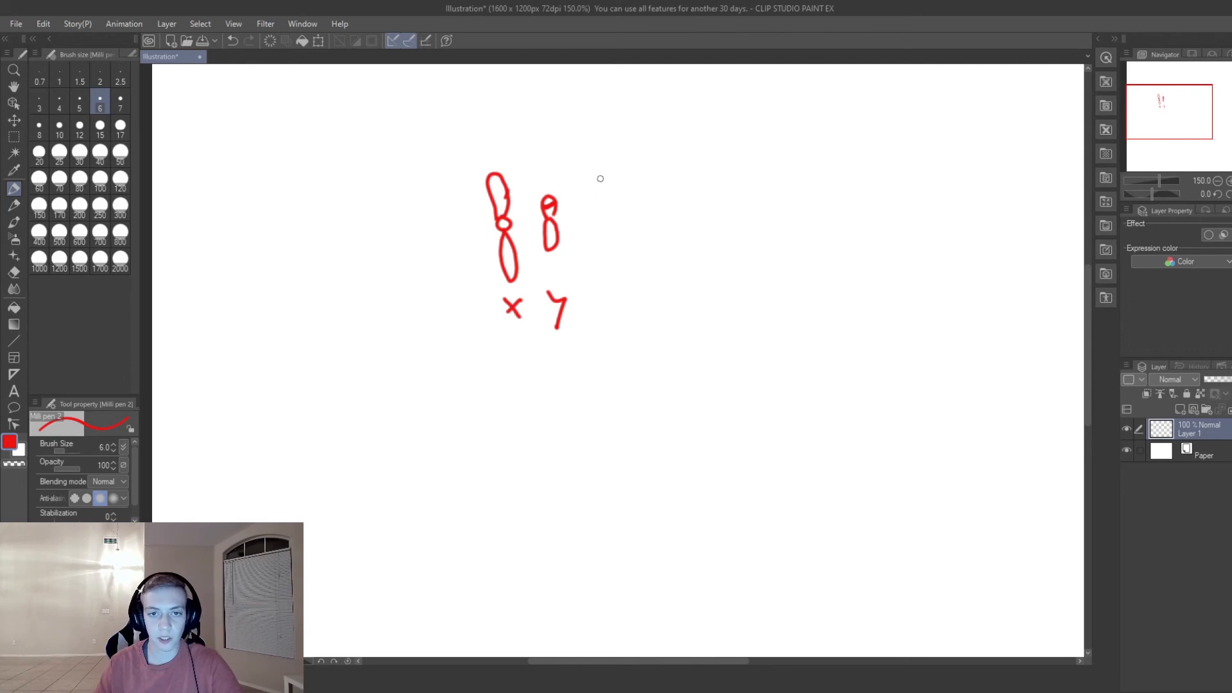
# Handwrite the note 'Sry = sex determining region' to the right of the chromosomes.
pyautogui.moveTo(585, 181); pyautogui.dragTo(624, 169)
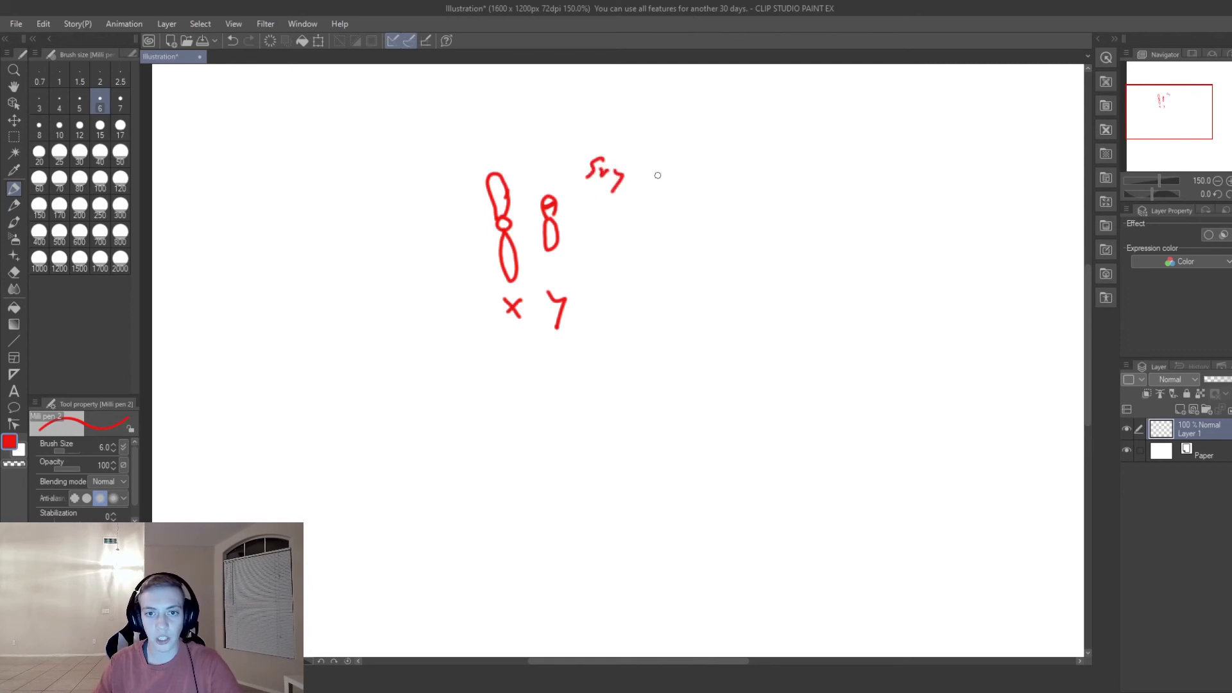
pyautogui.moveTo(644, 171); pyautogui.dragTo(699, 173)
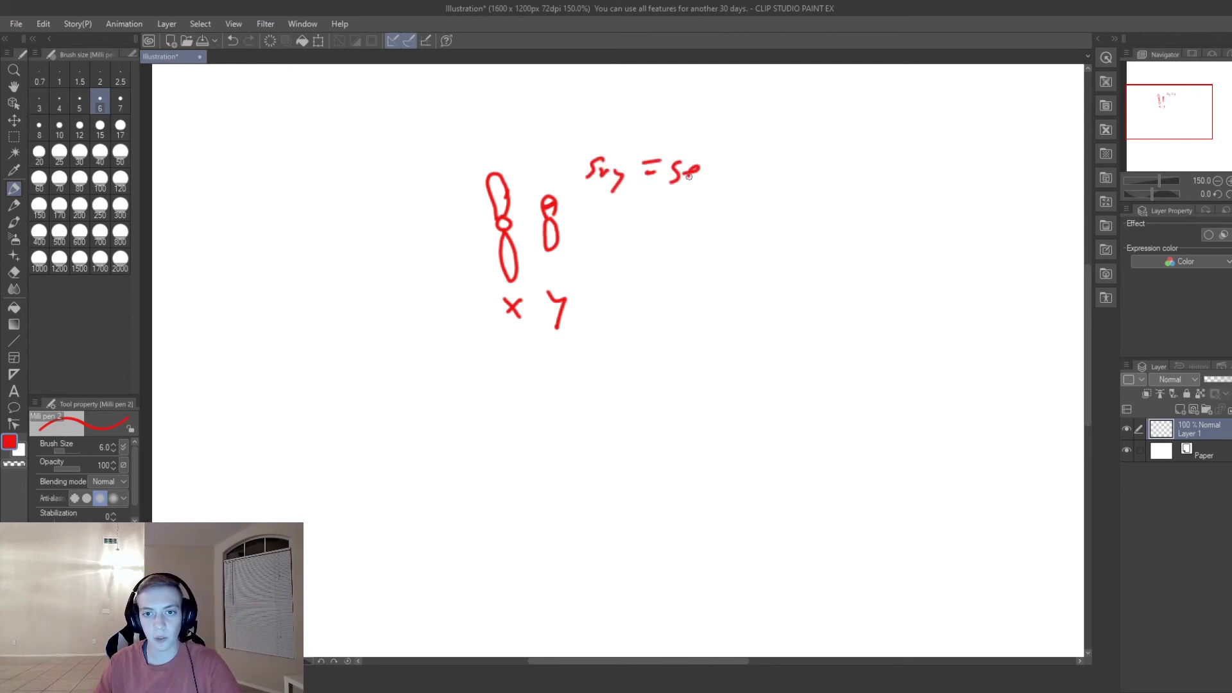
pyautogui.moveTo(683, 169); pyautogui.dragTo(774, 169)
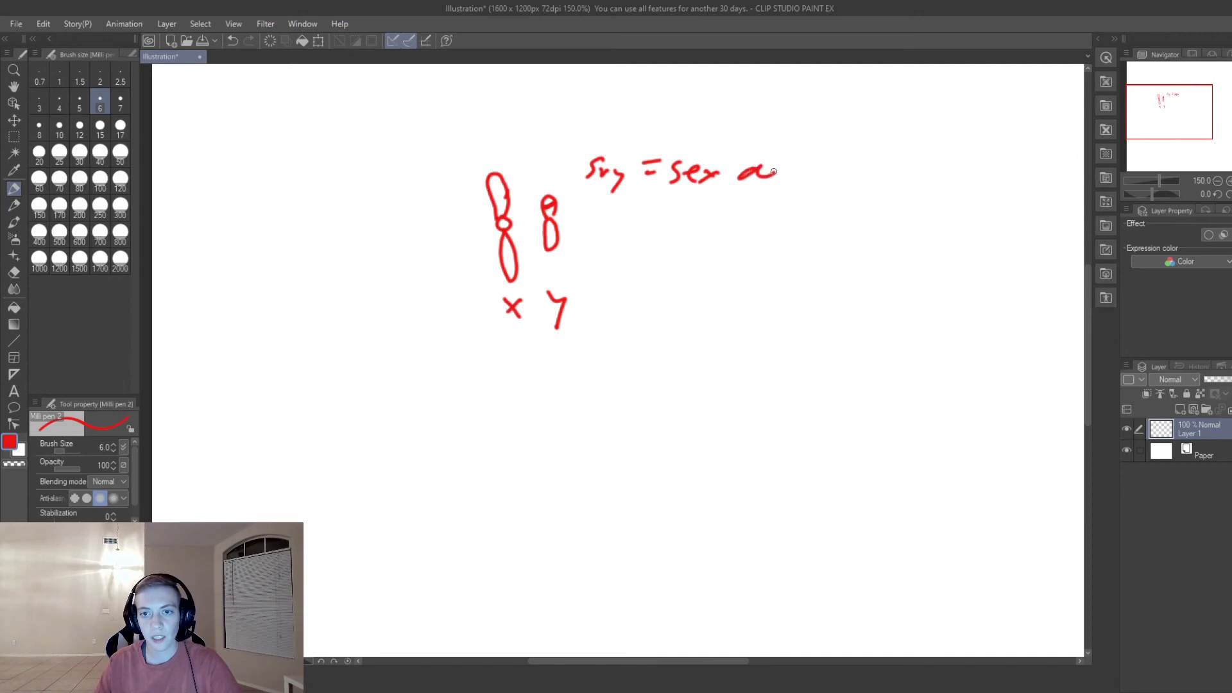
pyautogui.moveTo(774, 171); pyautogui.dragTo(829, 182)
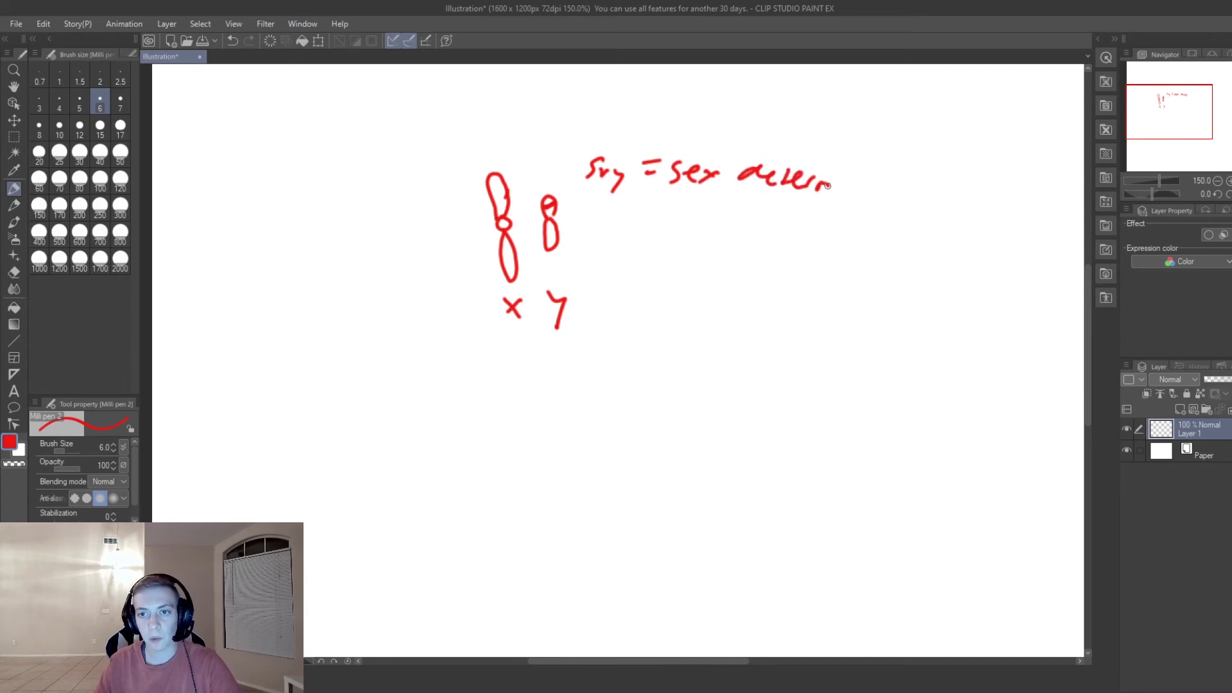
pyautogui.moveTo(833, 181); pyautogui.dragTo(869, 197)
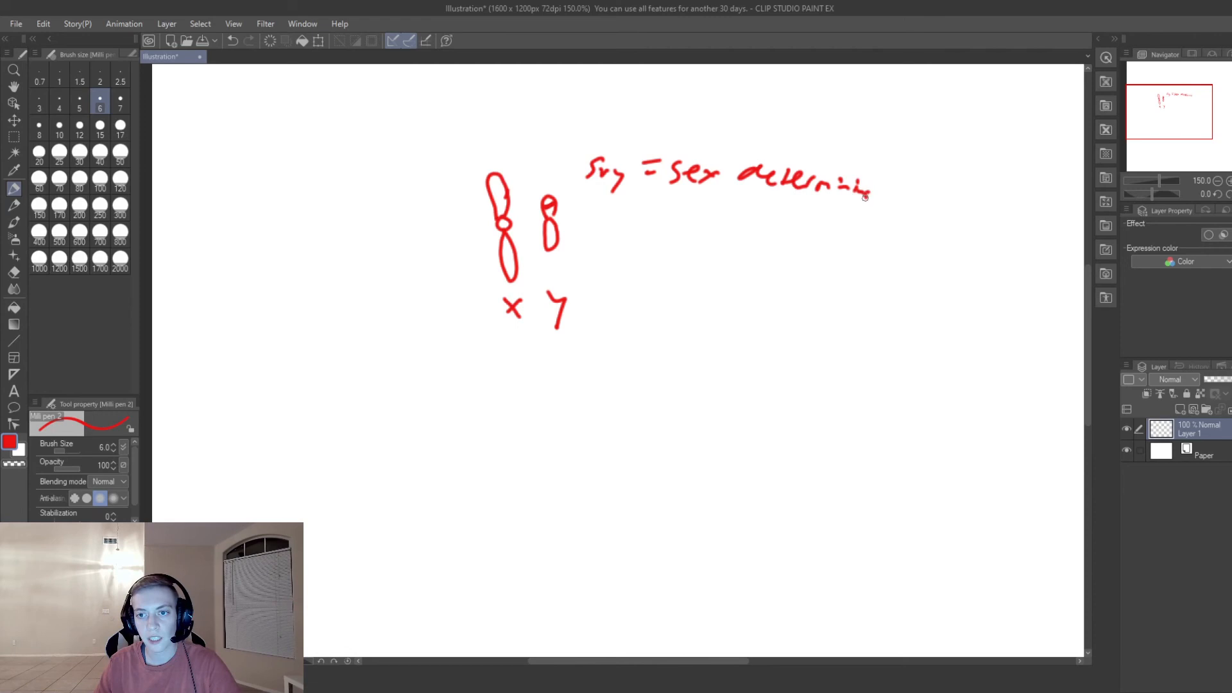
pyautogui.moveTo(762, 213); pyautogui.dragTo(809, 220)
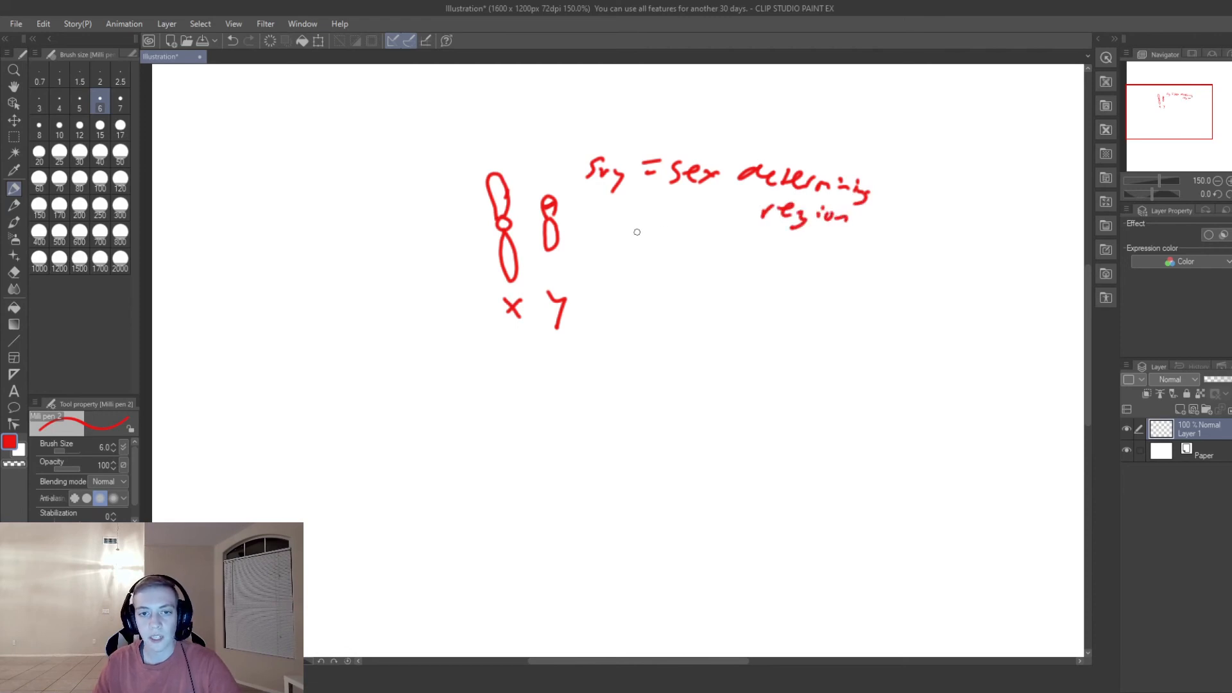
pyautogui.moveTo(533, 199)
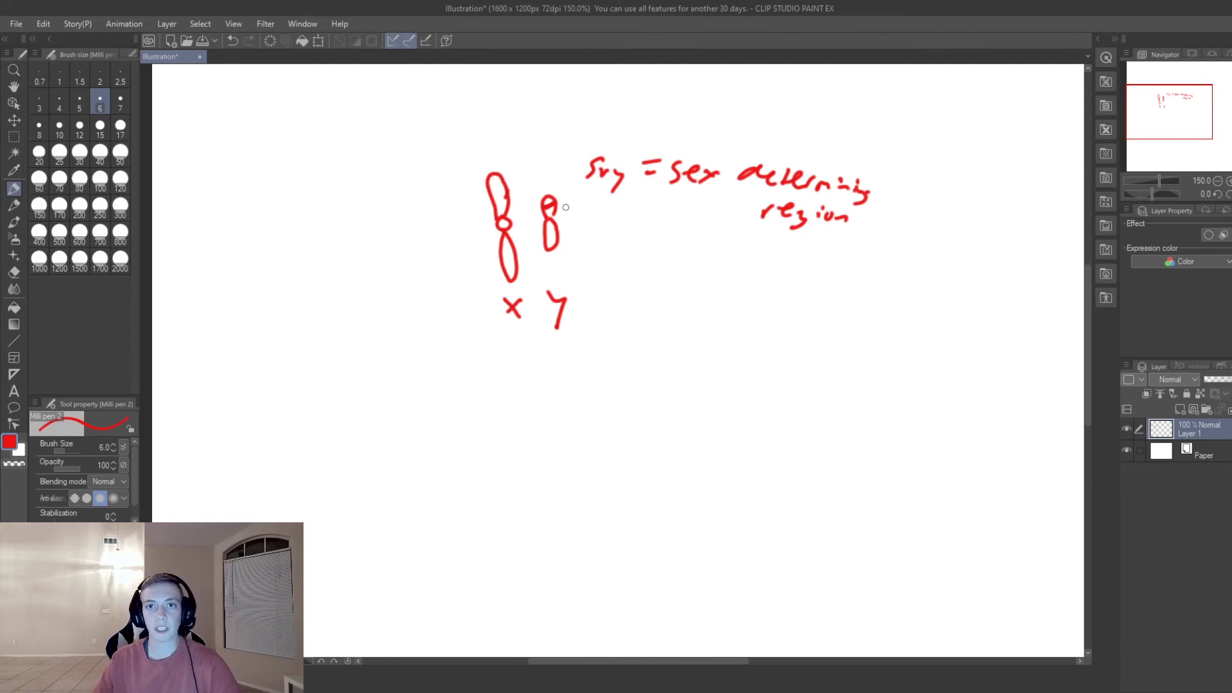
pyautogui.moveTo(578, 207)
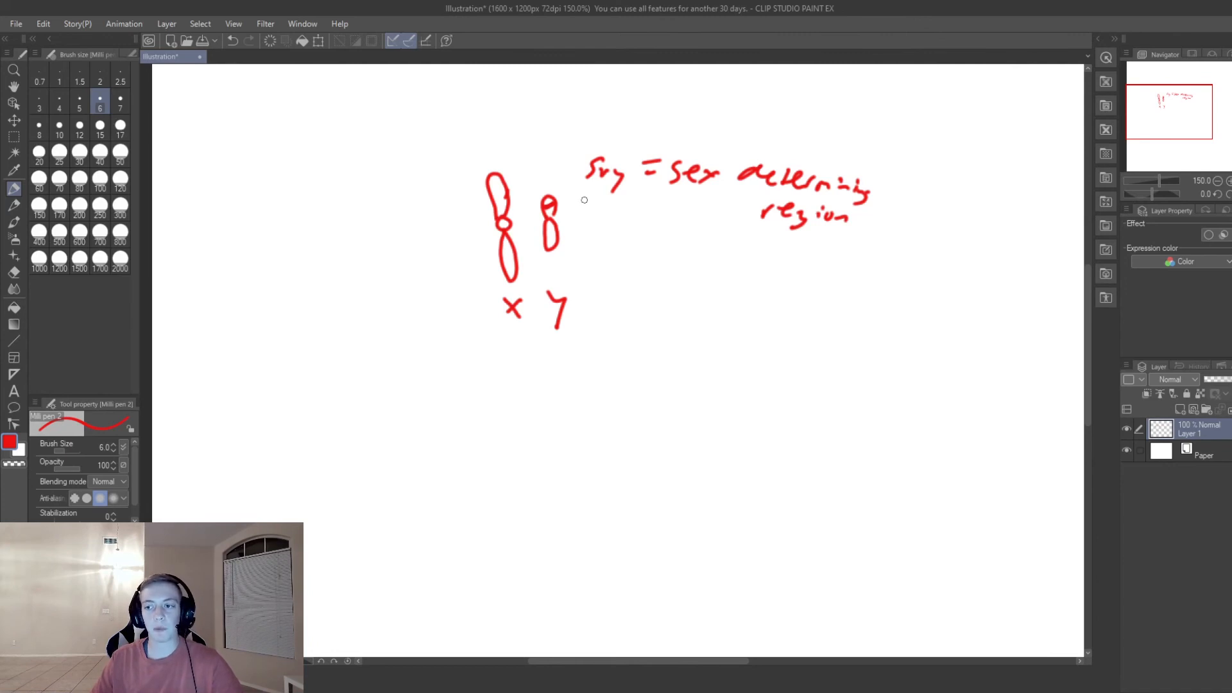
pyautogui.moveTo(585, 204)
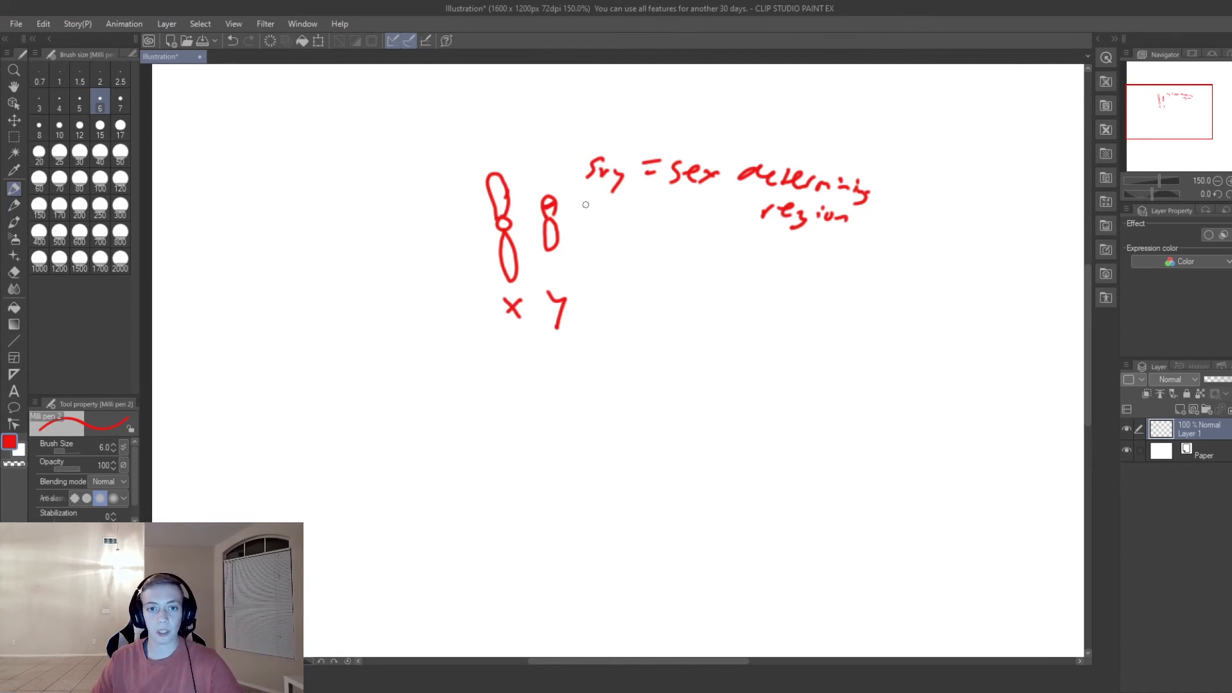
pyautogui.moveTo(524, 361)
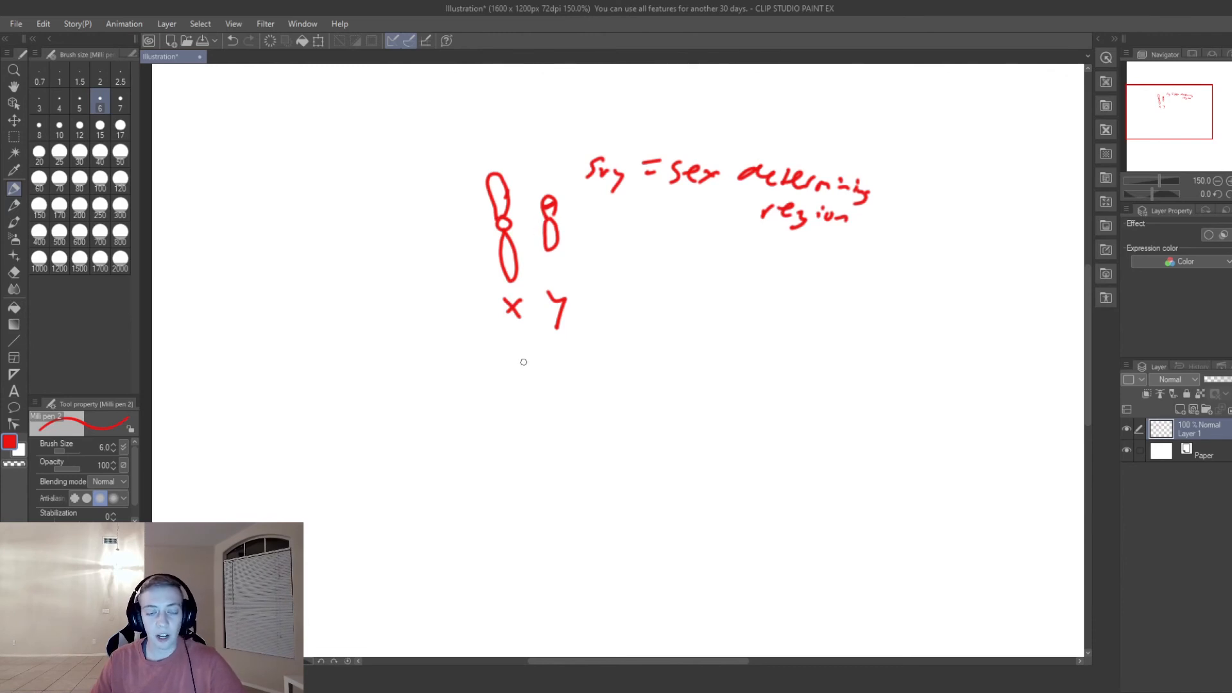
pyautogui.moveTo(539, 336)
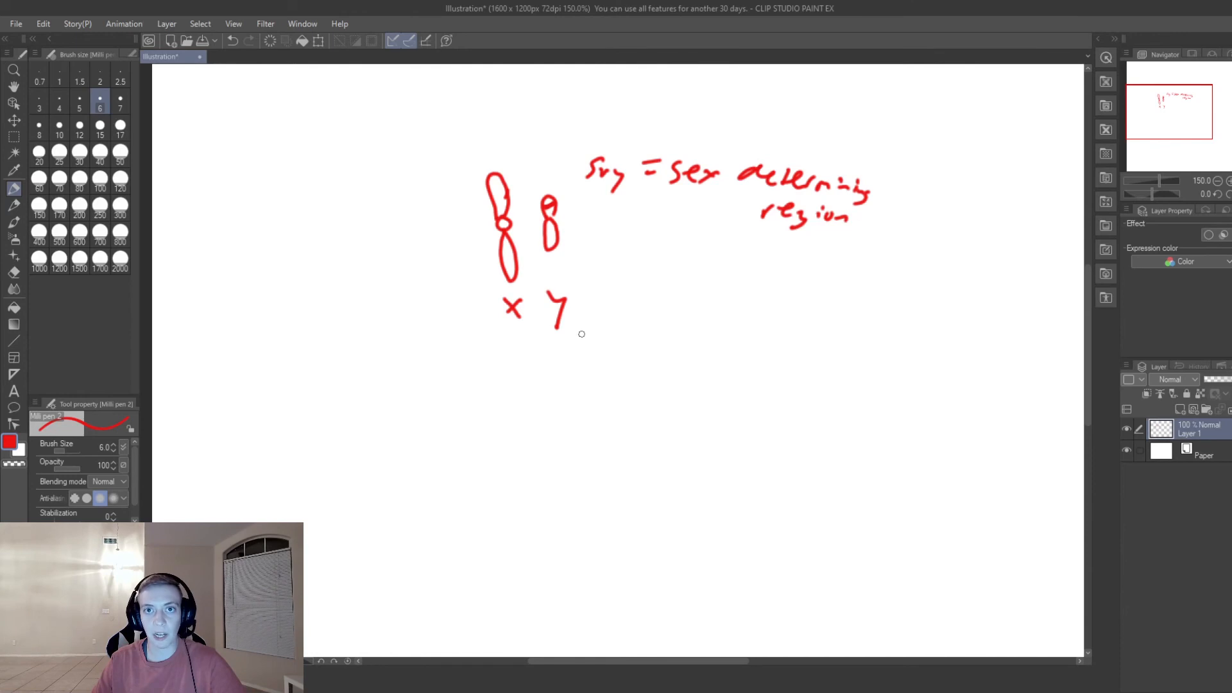
pyautogui.moveTo(616, 314)
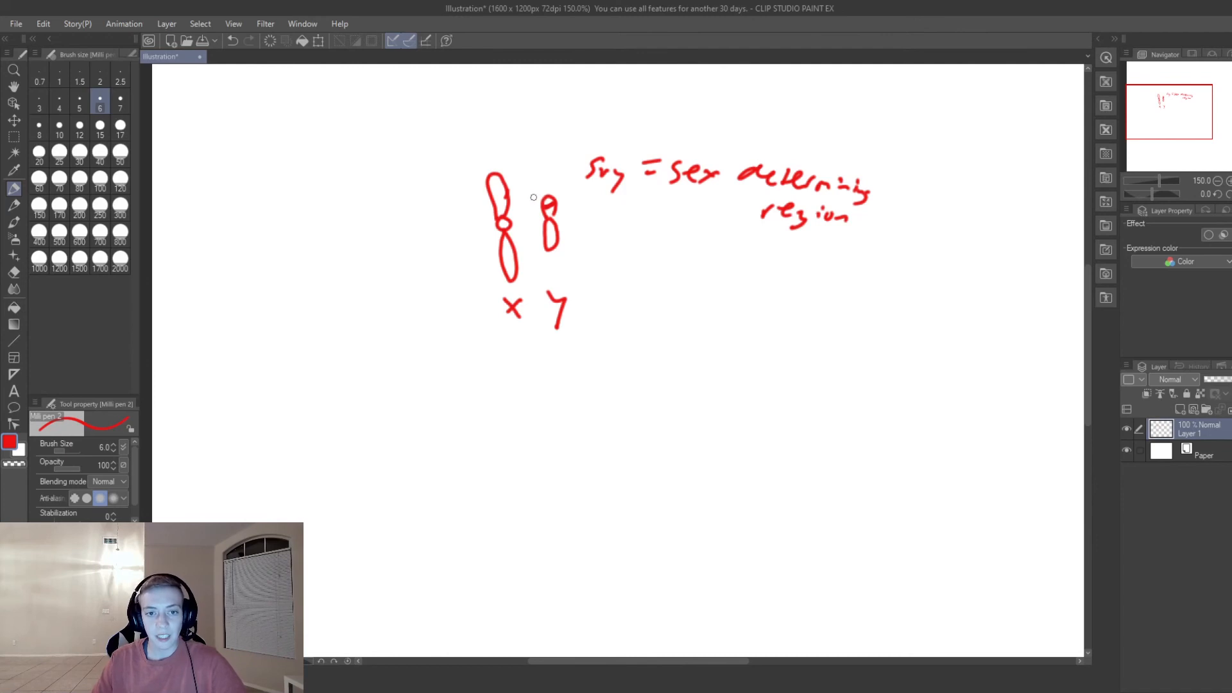
pyautogui.moveTo(525, 361)
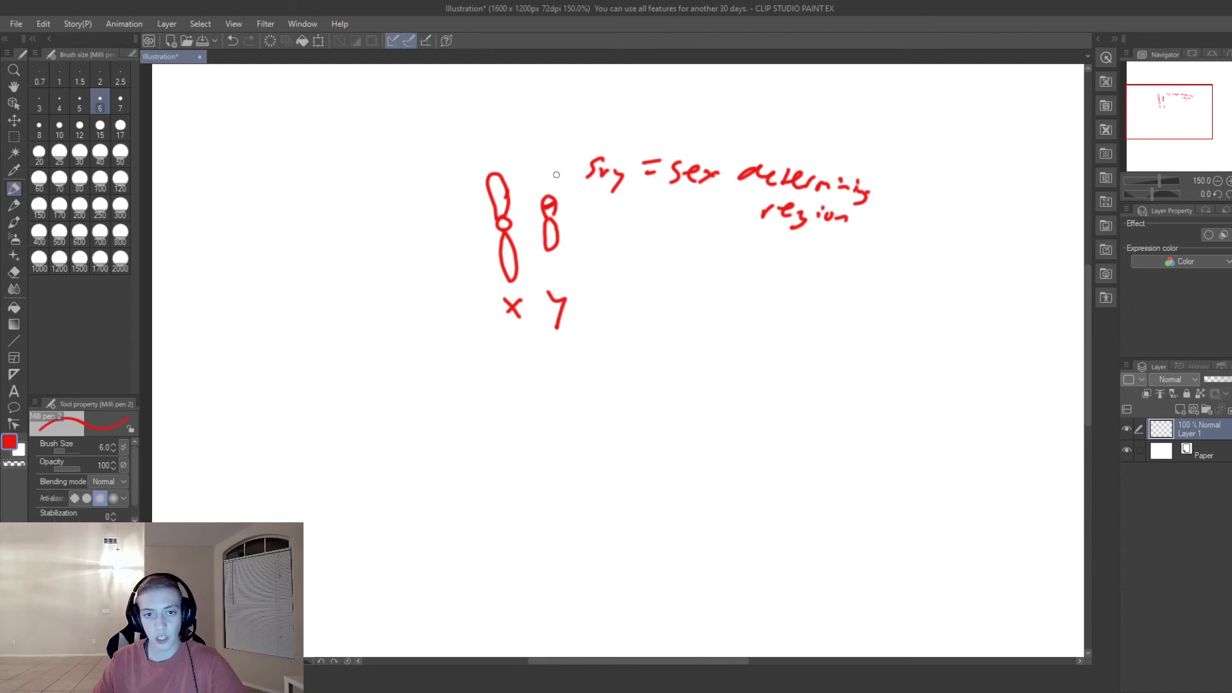
# Draw a curved arrow carrying the SRY piece from the Y chromosome's top onto the X chromosome.
pyautogui.moveTo(523, 174); pyautogui.dragTo(557, 173)
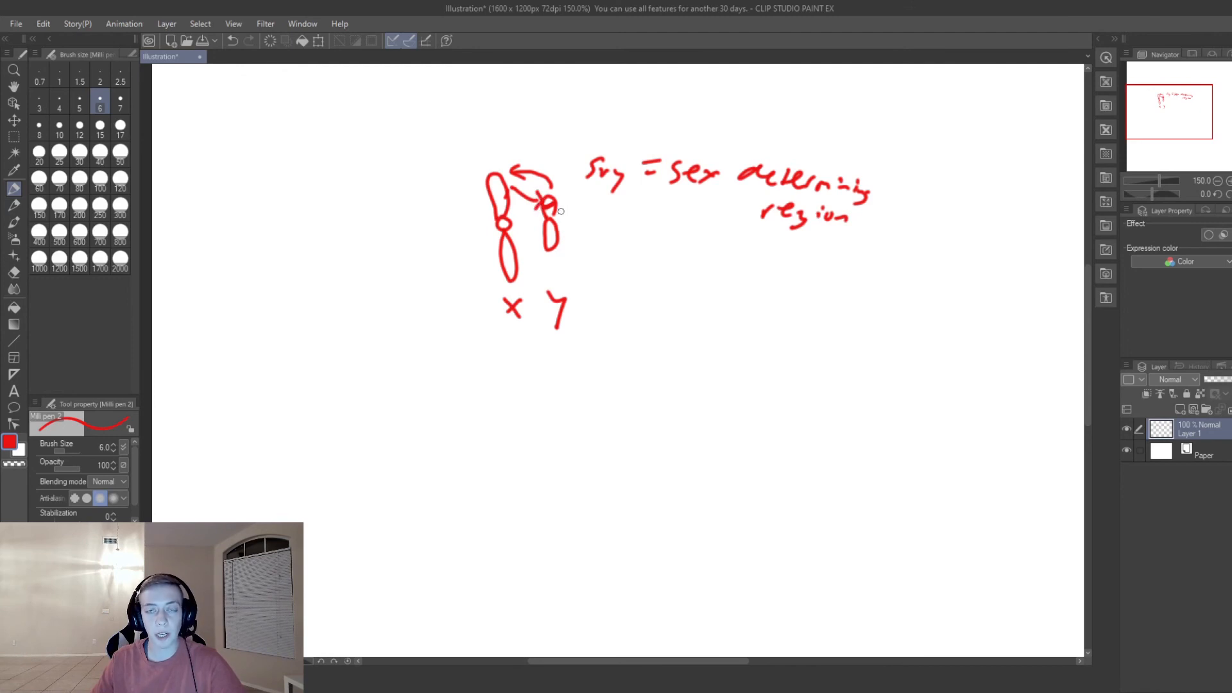
pyautogui.moveTo(573, 215)
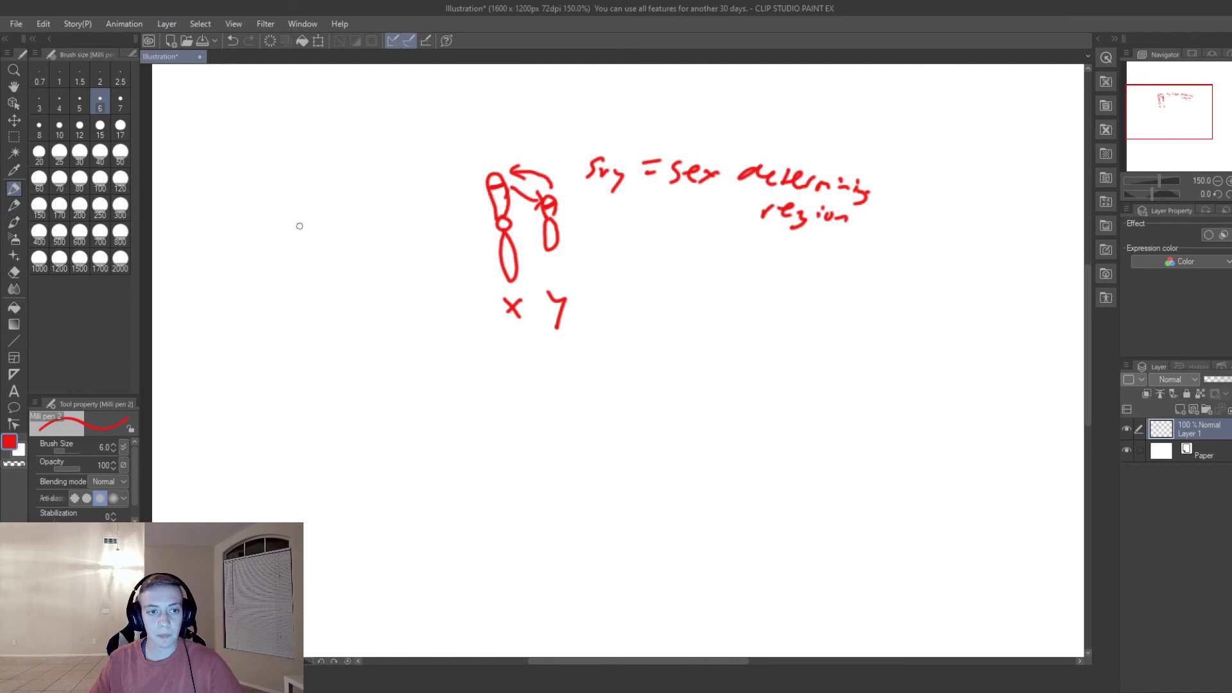
pyautogui.moveTo(263, 216)
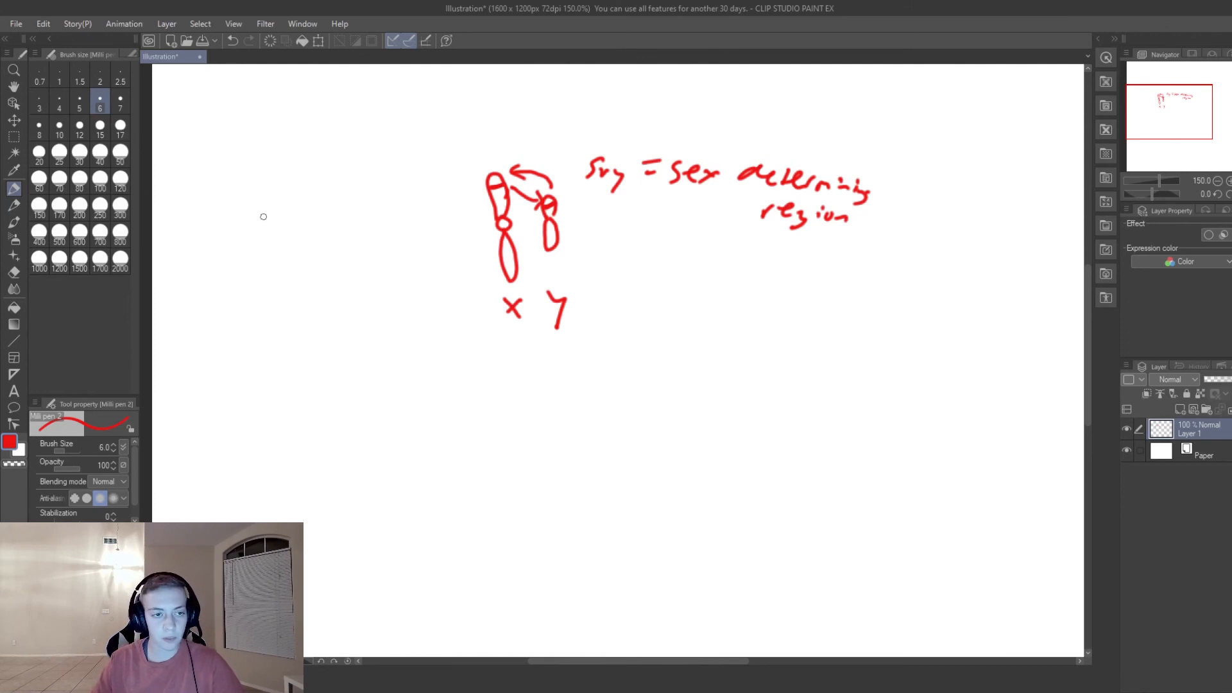
# Sketch a second chromosome pair on the left and label it XX.
pyautogui.moveTo(253, 184); pyautogui.dragTo(266, 218)
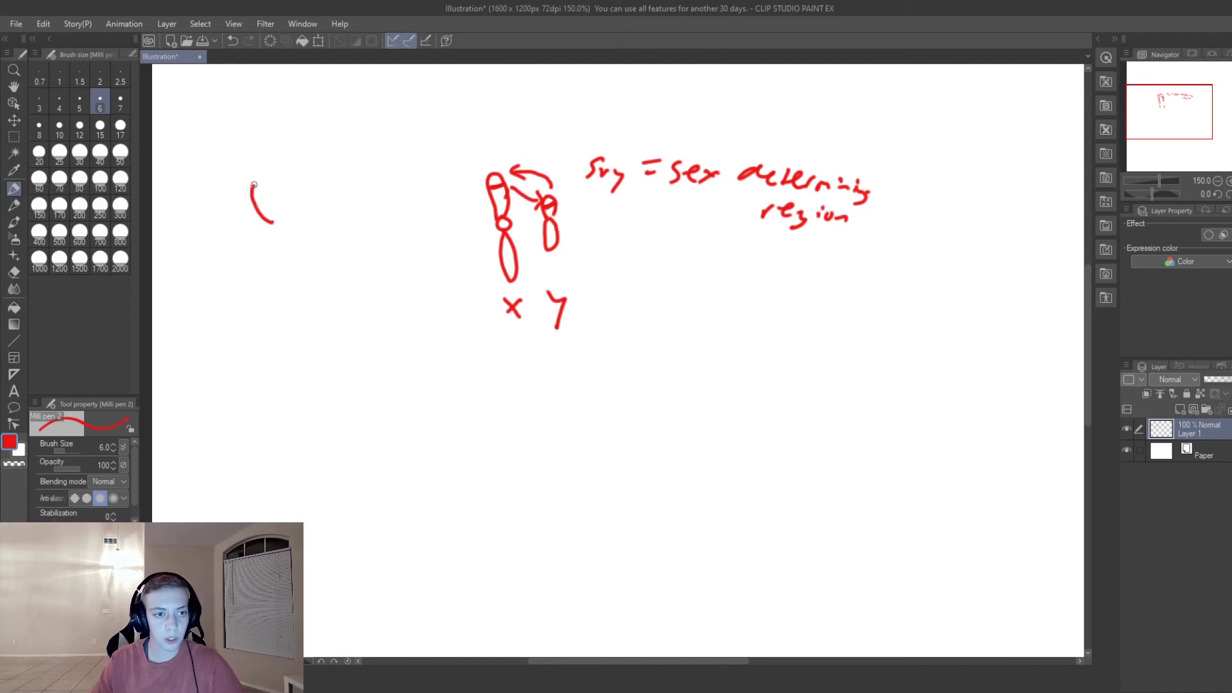
pyautogui.moveTo(253, 187); pyautogui.dragTo(271, 267)
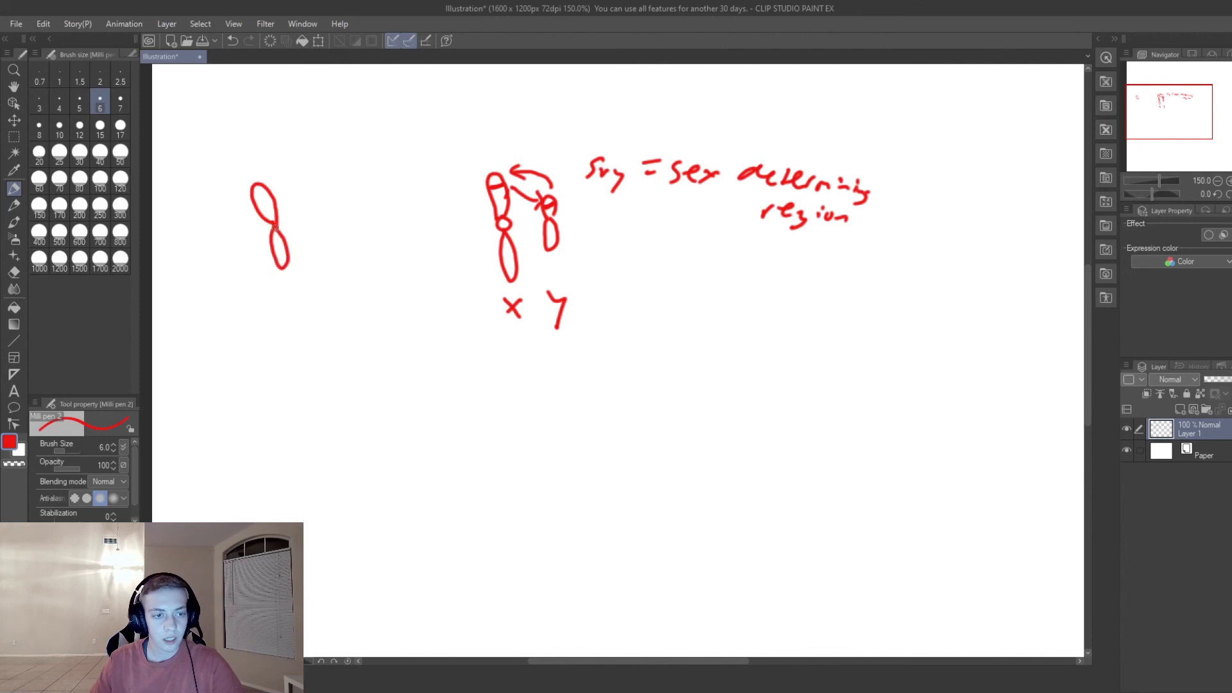
pyautogui.moveTo(307, 189); pyautogui.dragTo(306, 235)
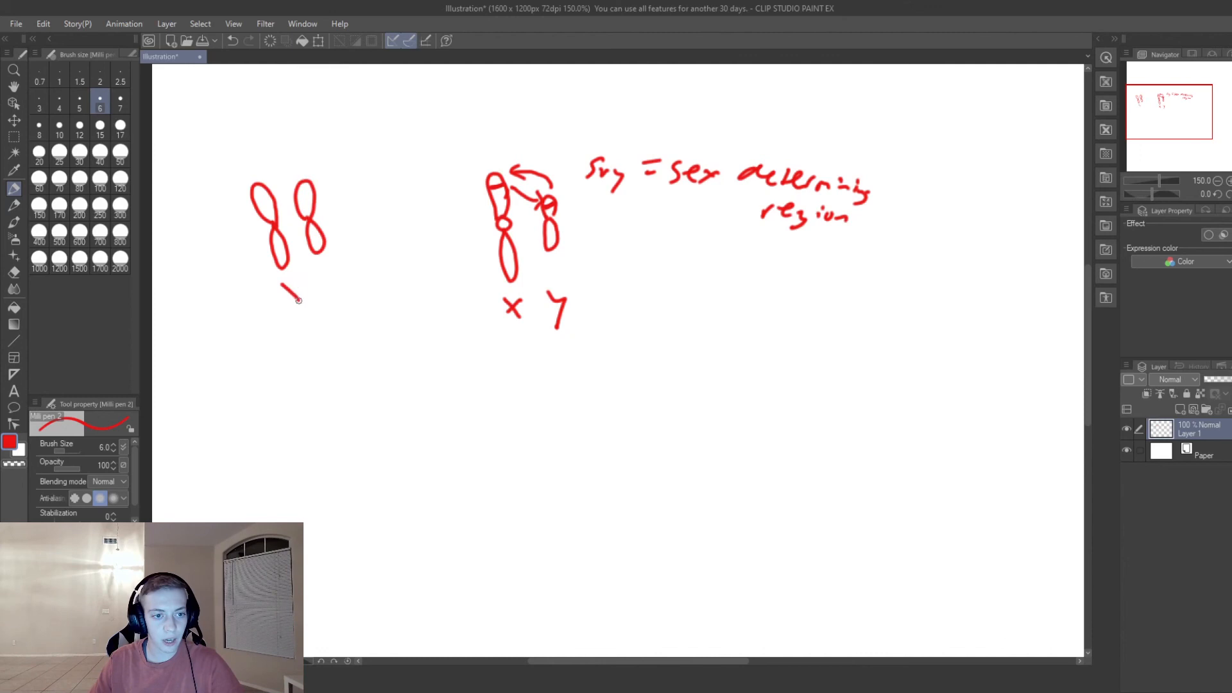
pyautogui.moveTo(311, 303); pyautogui.dragTo(334, 275)
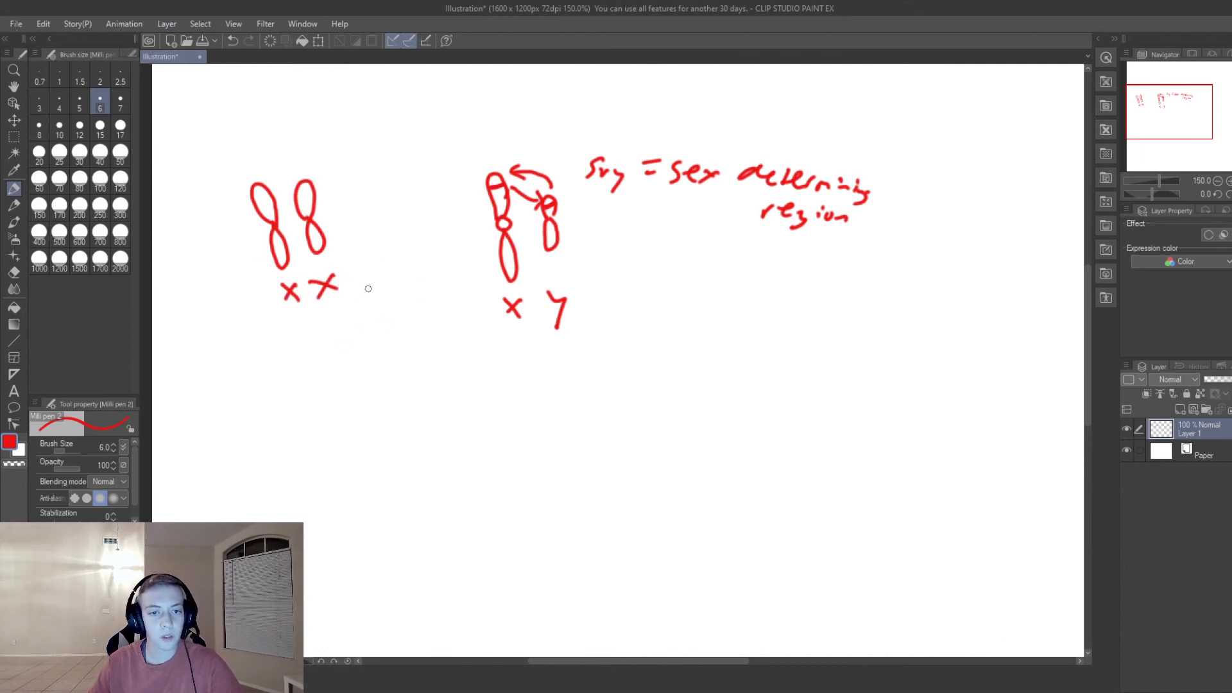
pyautogui.moveTo(350, 311)
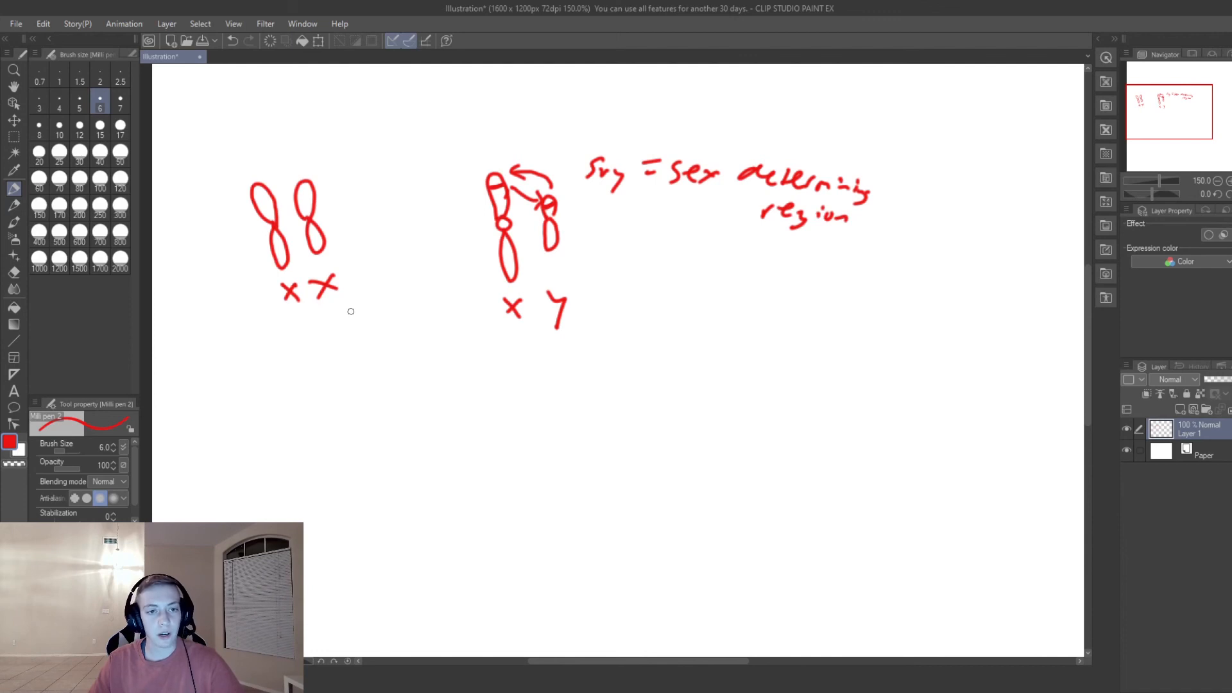
pyautogui.moveTo(367, 305)
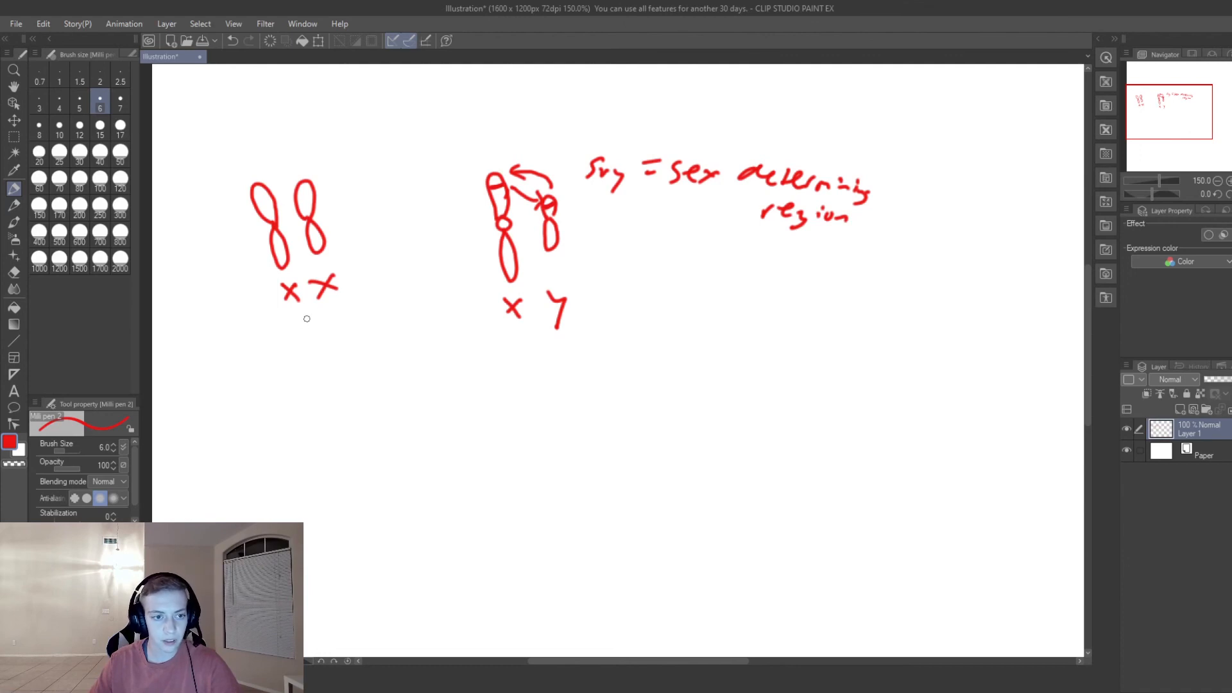
# Draw arrows from below the XX pair and the X Y pair down toward the offspring area.
pyautogui.moveTo(305, 332); pyautogui.dragTo(353, 355)
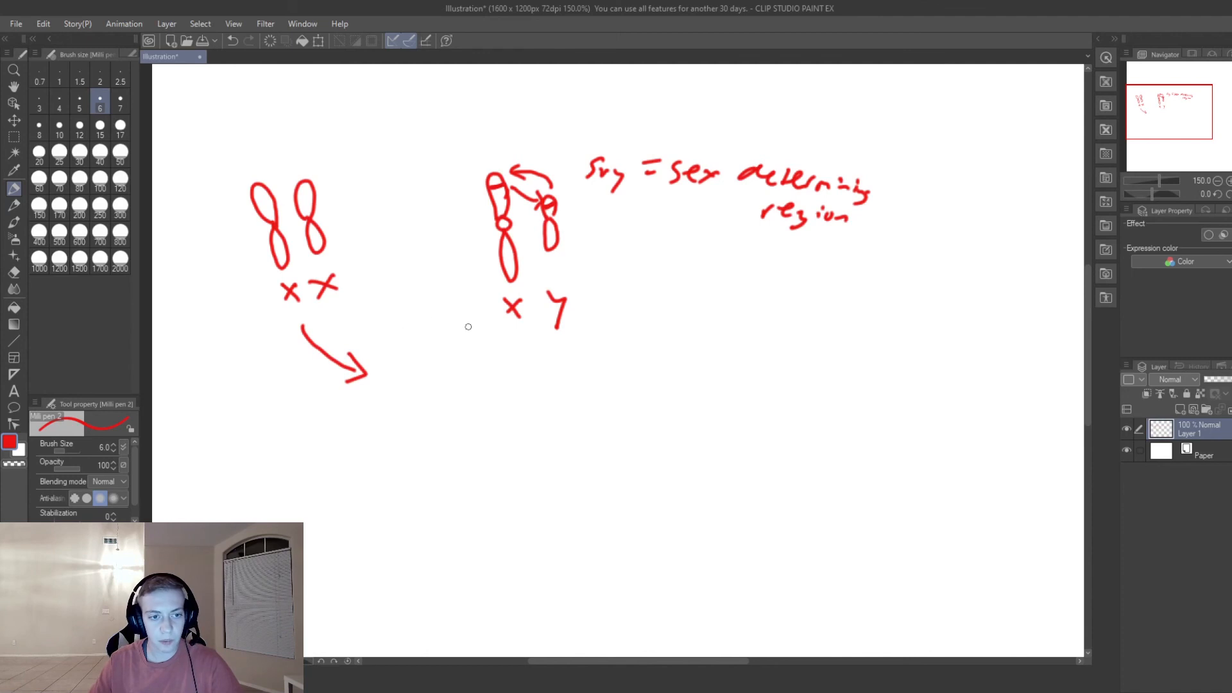
pyautogui.moveTo(517, 338); pyautogui.dragTo(489, 382)
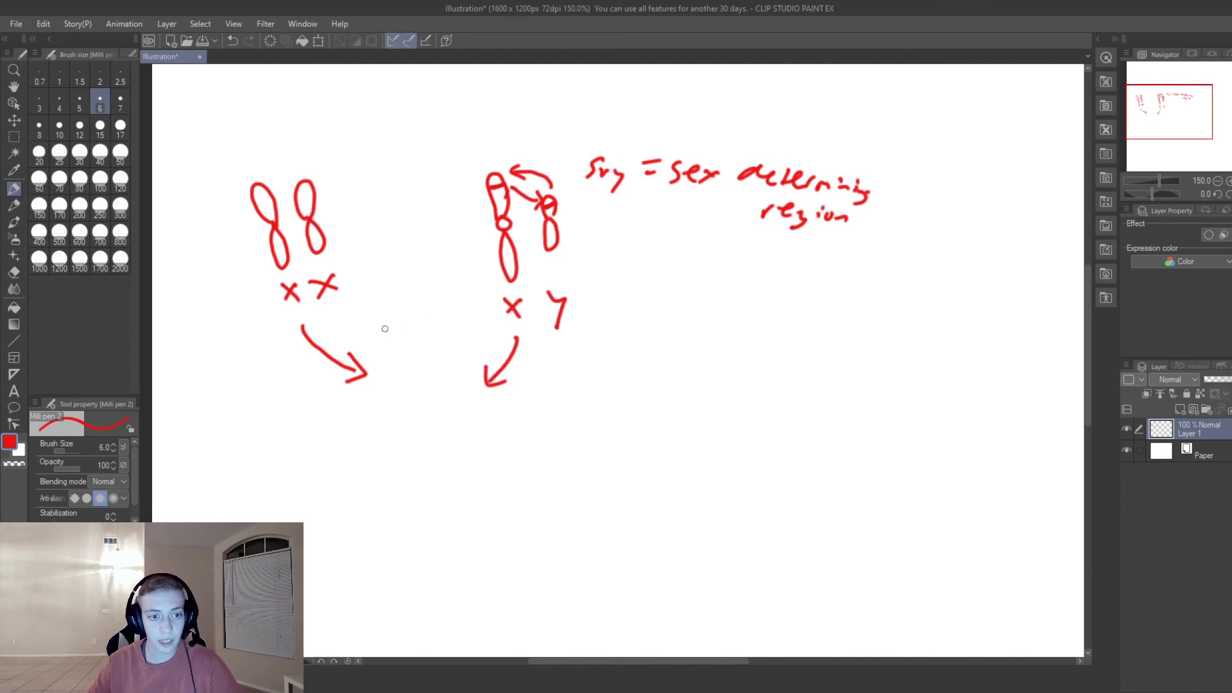
pyautogui.moveTo(283, 301)
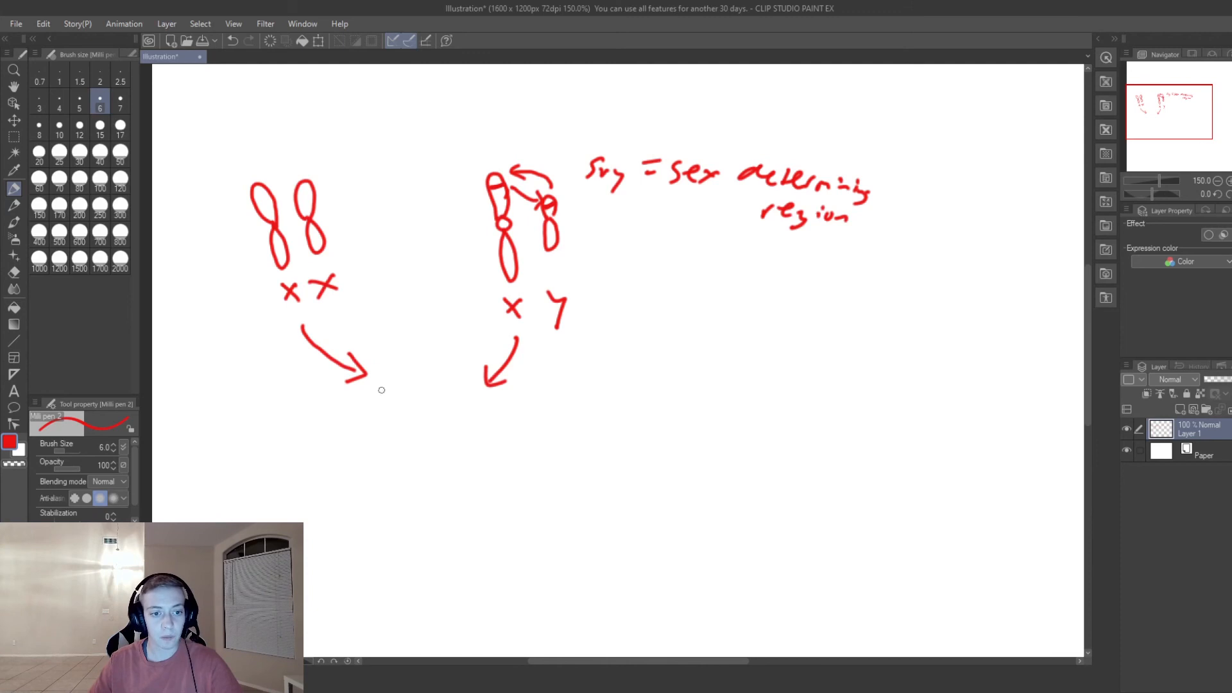
# Draw the two offspring chromosomes where the arrows meet, each labelled X.
pyautogui.moveTo(374, 405); pyautogui.dragTo(378, 437)
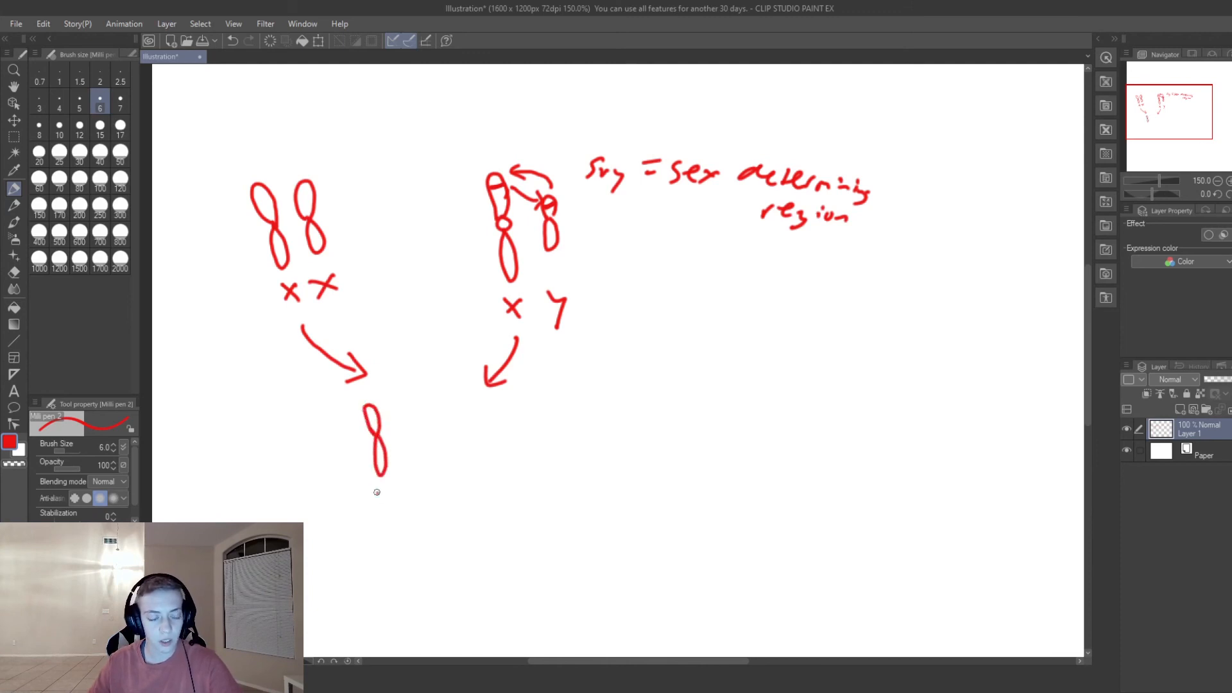
pyautogui.moveTo(375, 494); pyautogui.dragTo(393, 512)
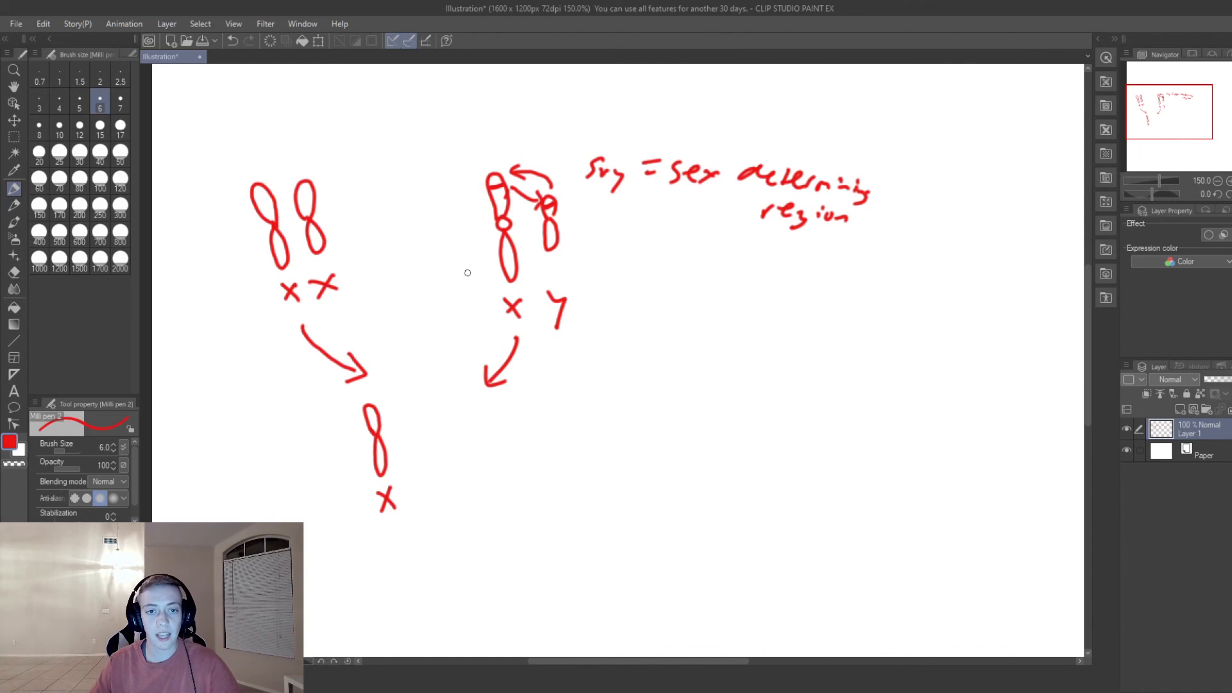
pyautogui.moveTo(456, 193)
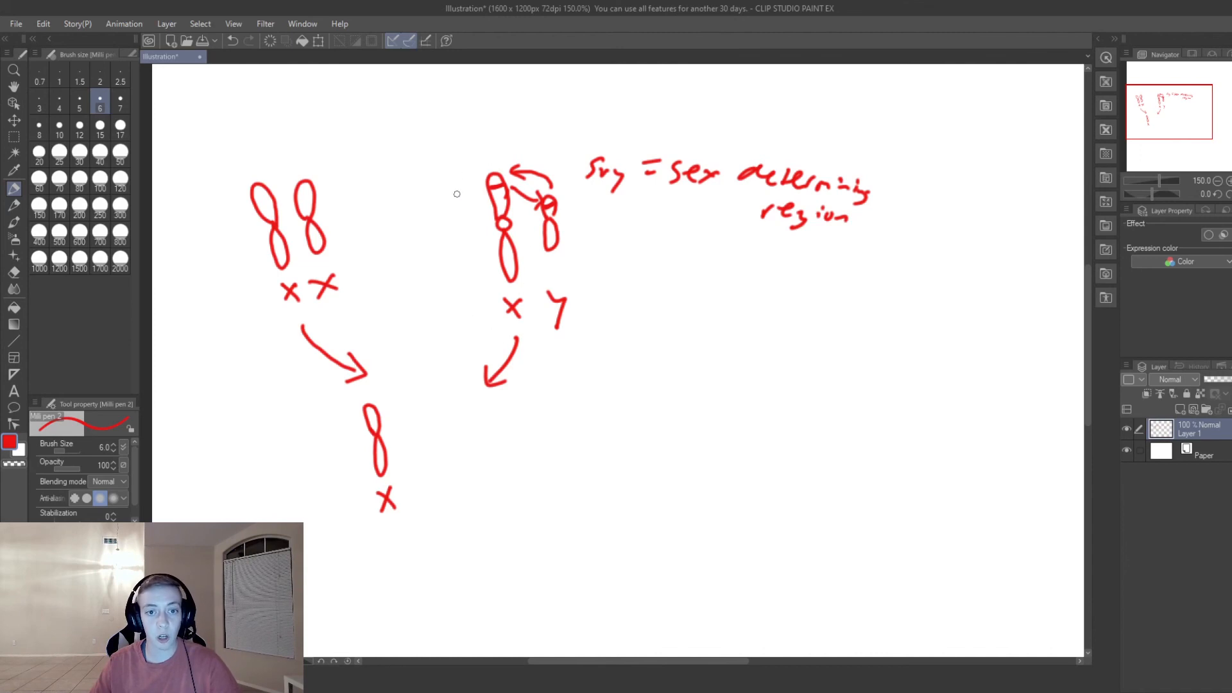
pyautogui.moveTo(430, 427)
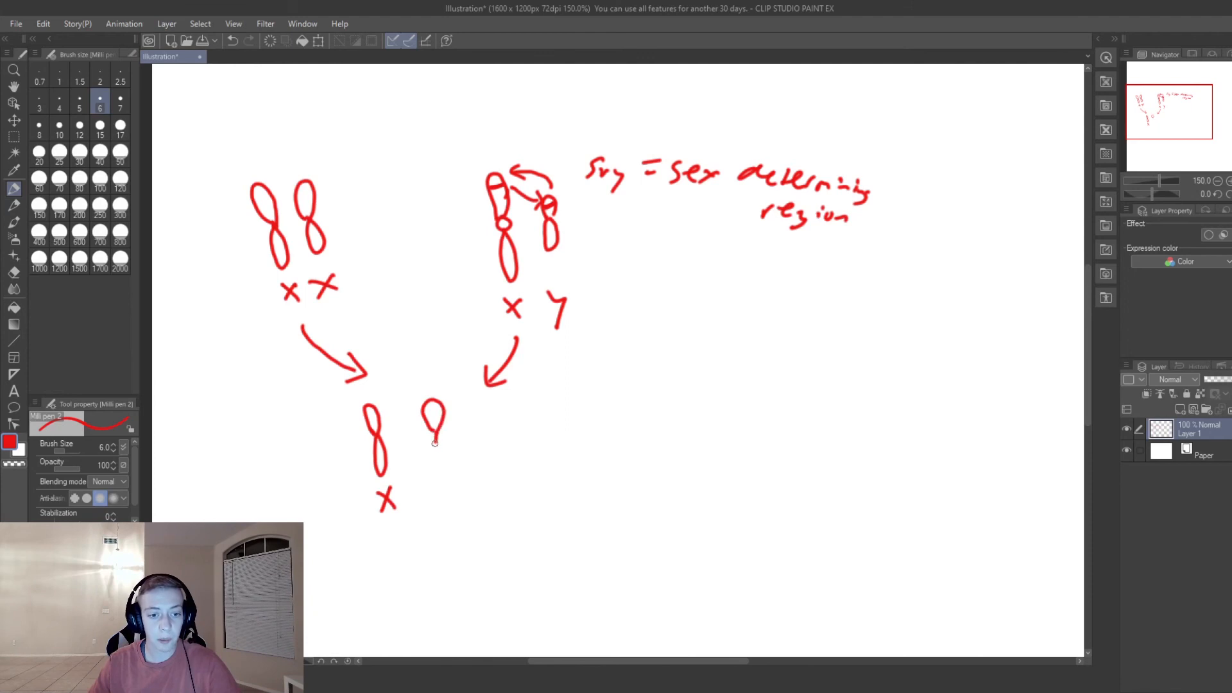
pyautogui.moveTo(437, 417); pyautogui.dragTo(436, 472)
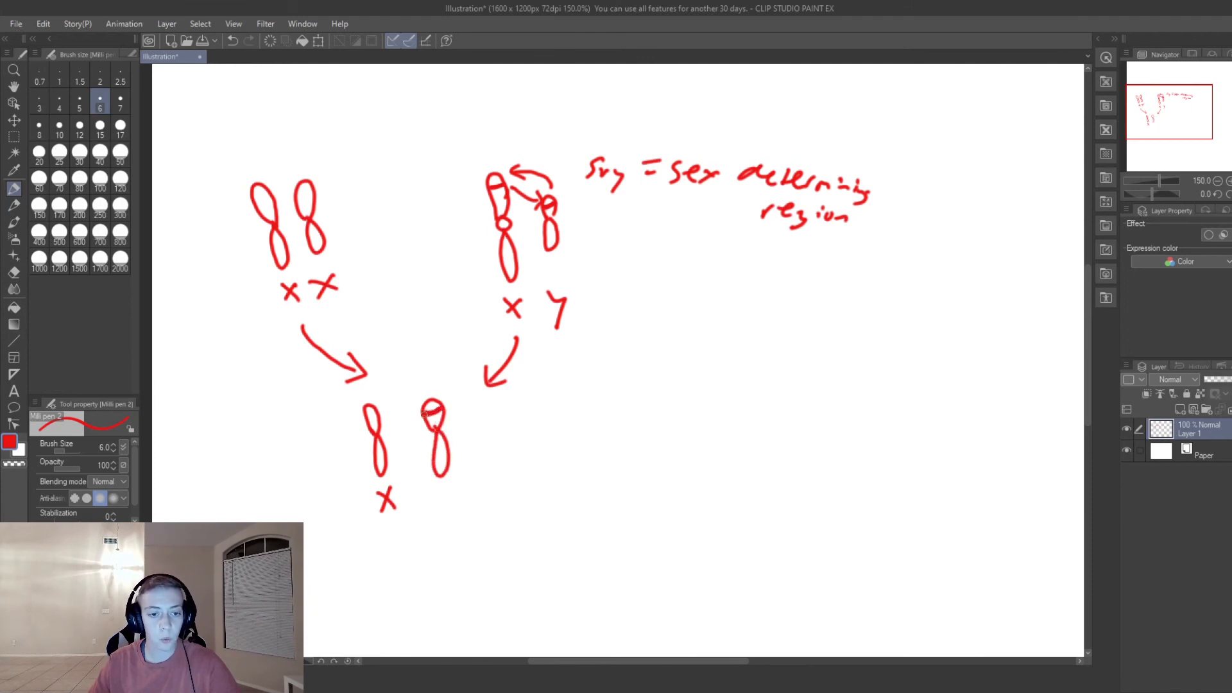
pyautogui.moveTo(437, 487); pyautogui.dragTo(460, 503)
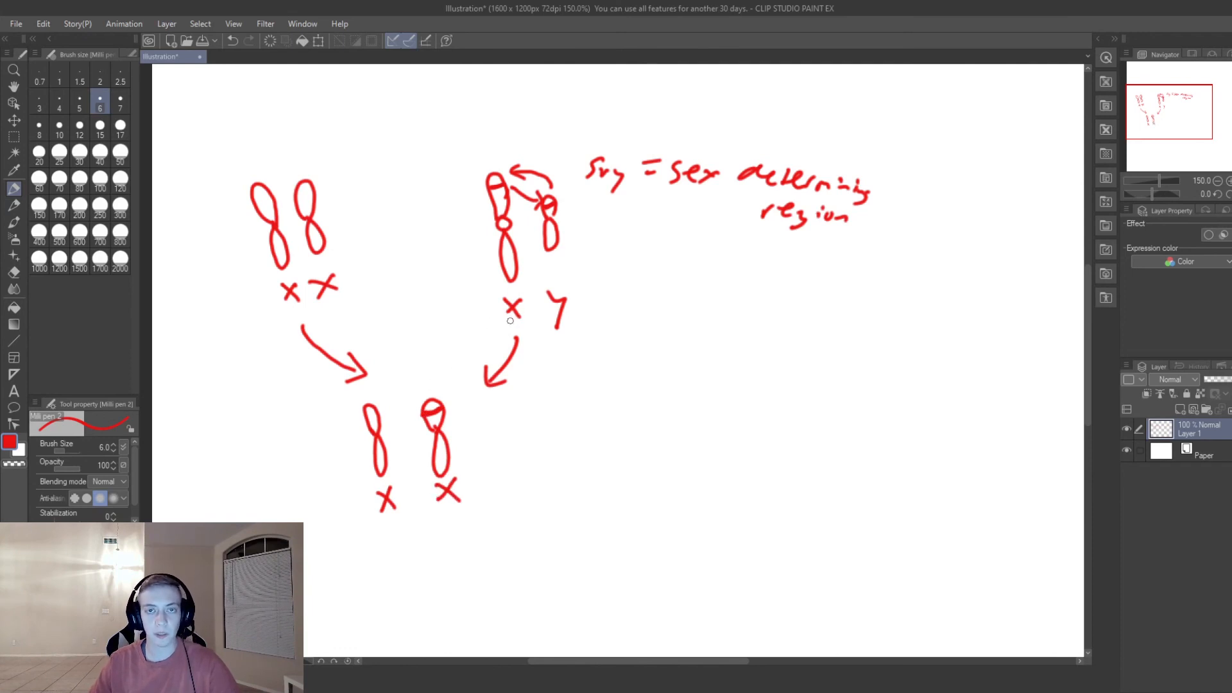
pyautogui.moveTo(553, 187)
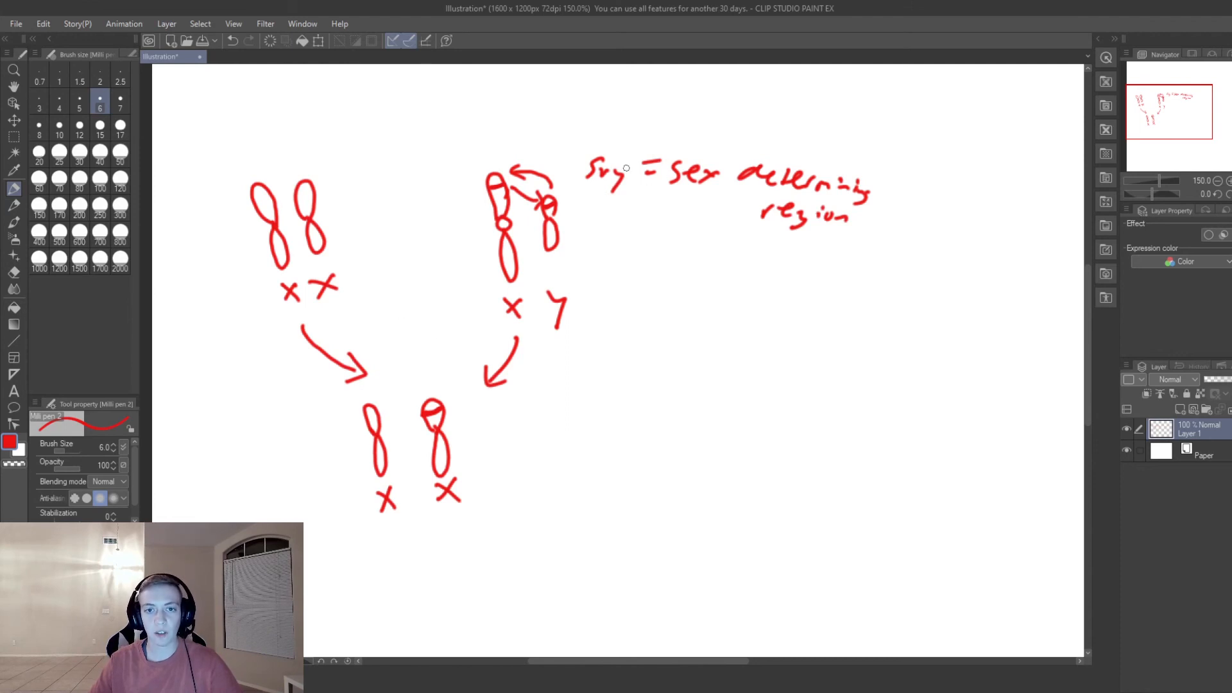
pyautogui.moveTo(576, 200)
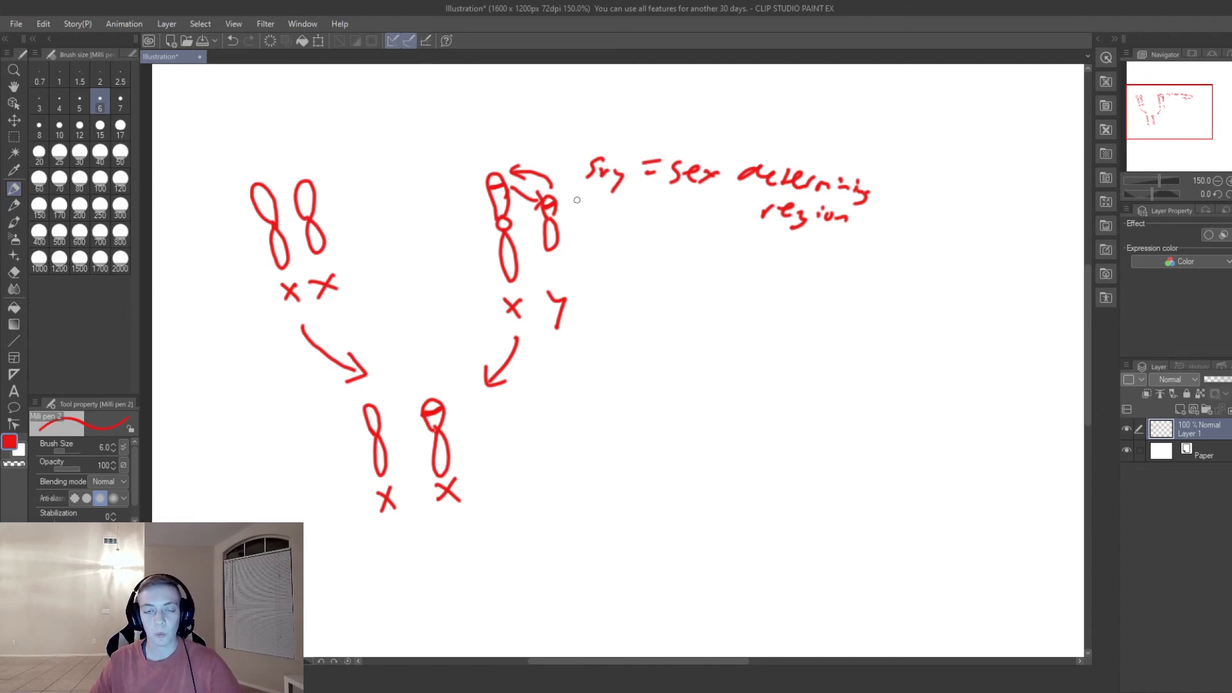
pyautogui.moveTo(618, 203)
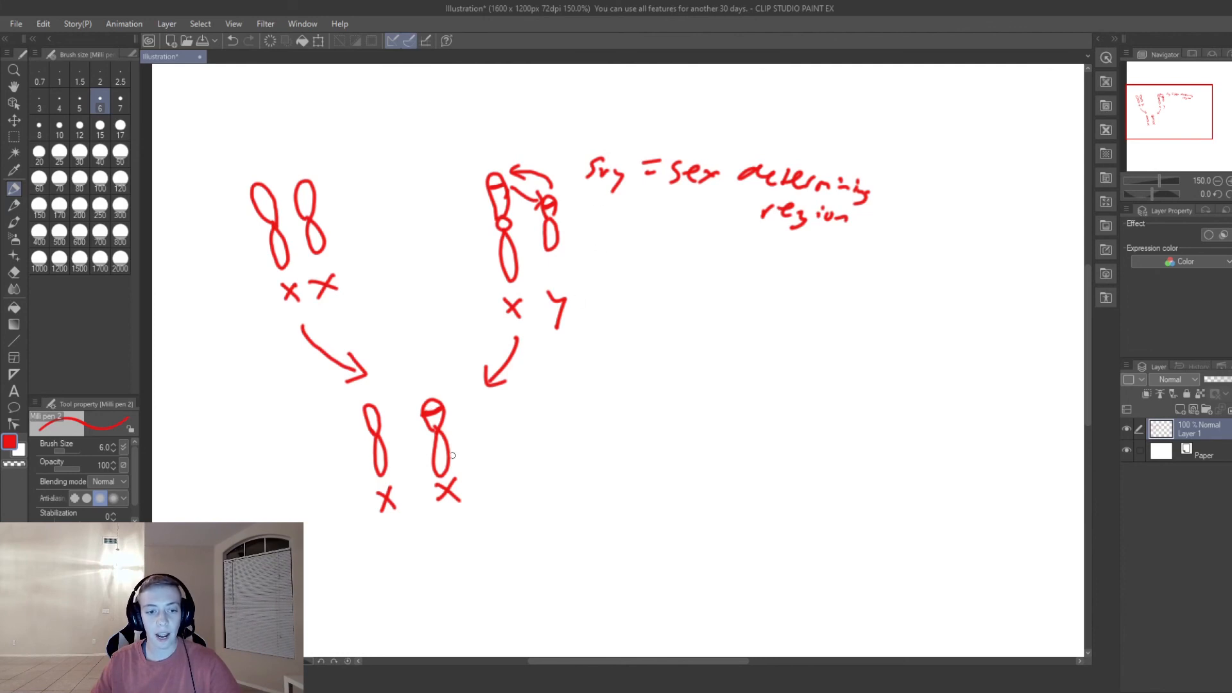
pyautogui.moveTo(389, 479)
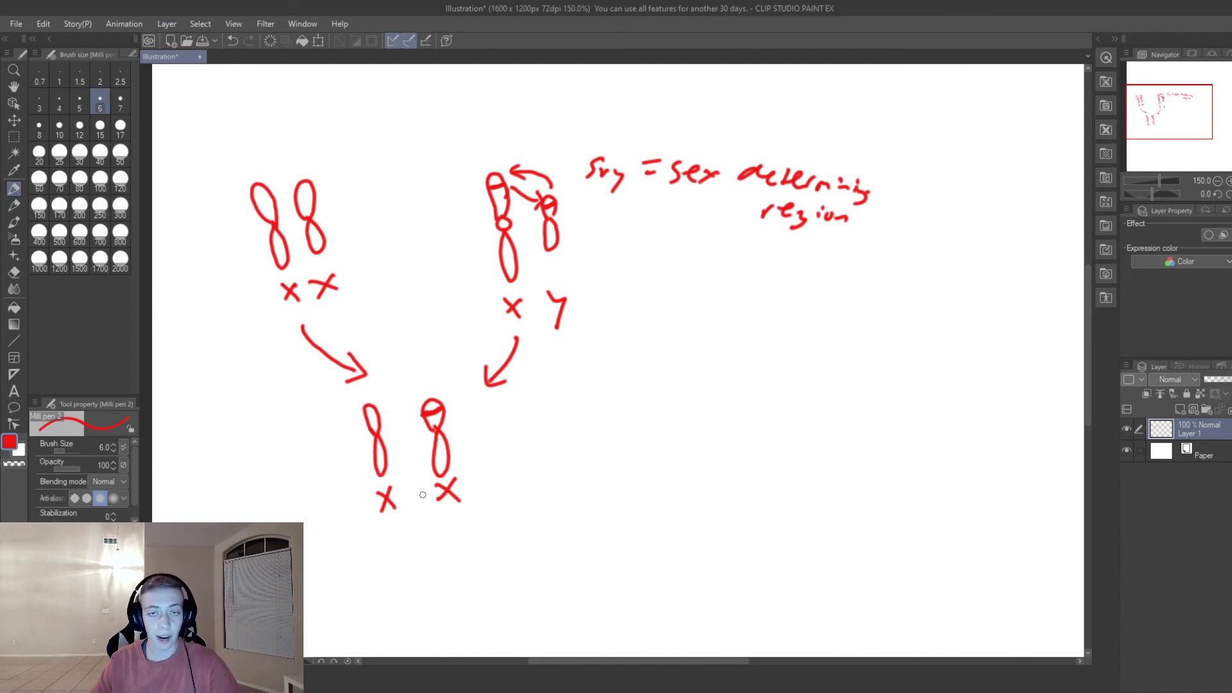
# Handwrite 'XX = F?' under the offspring and 'SRY = M?' to their right.
pyautogui.moveTo(431, 540); pyautogui.dragTo(449, 552)
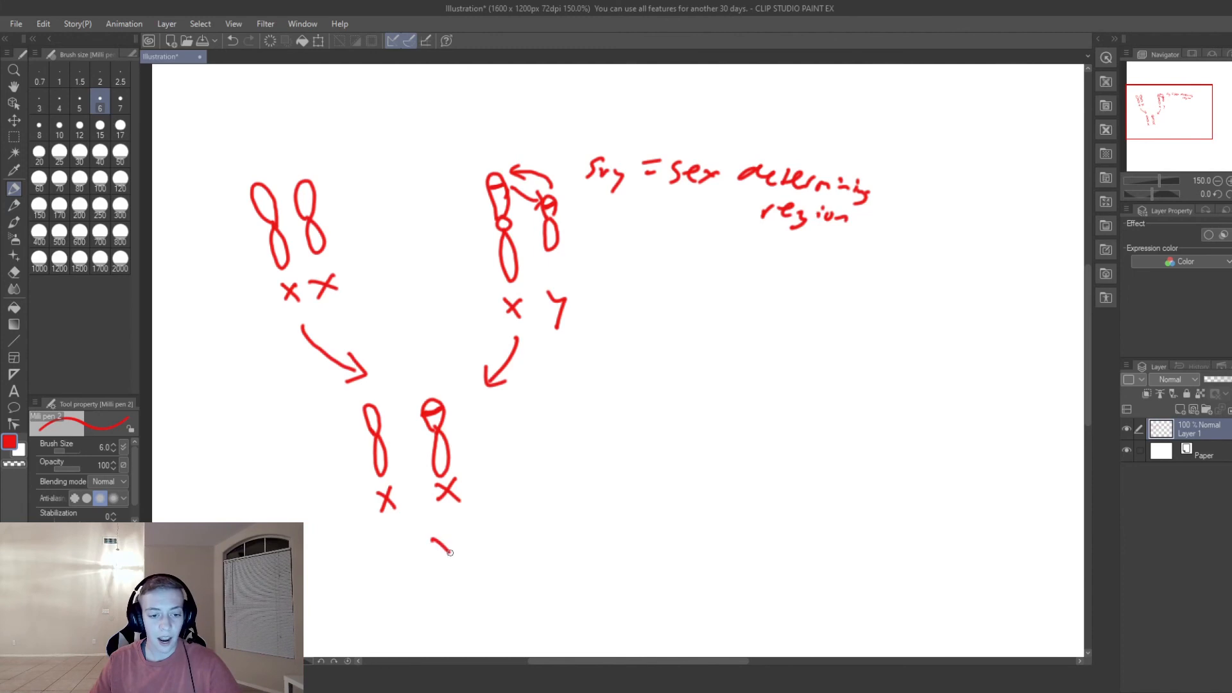
pyautogui.moveTo(431, 546); pyautogui.dragTo(494, 531)
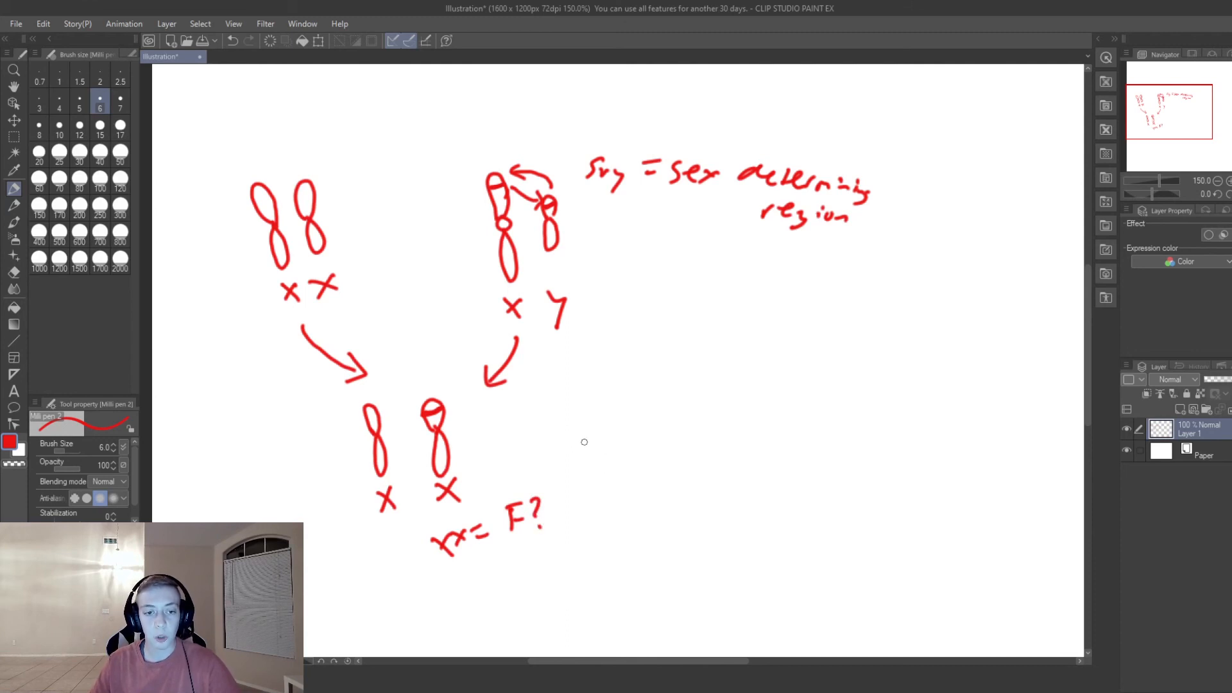
pyautogui.moveTo(593, 459)
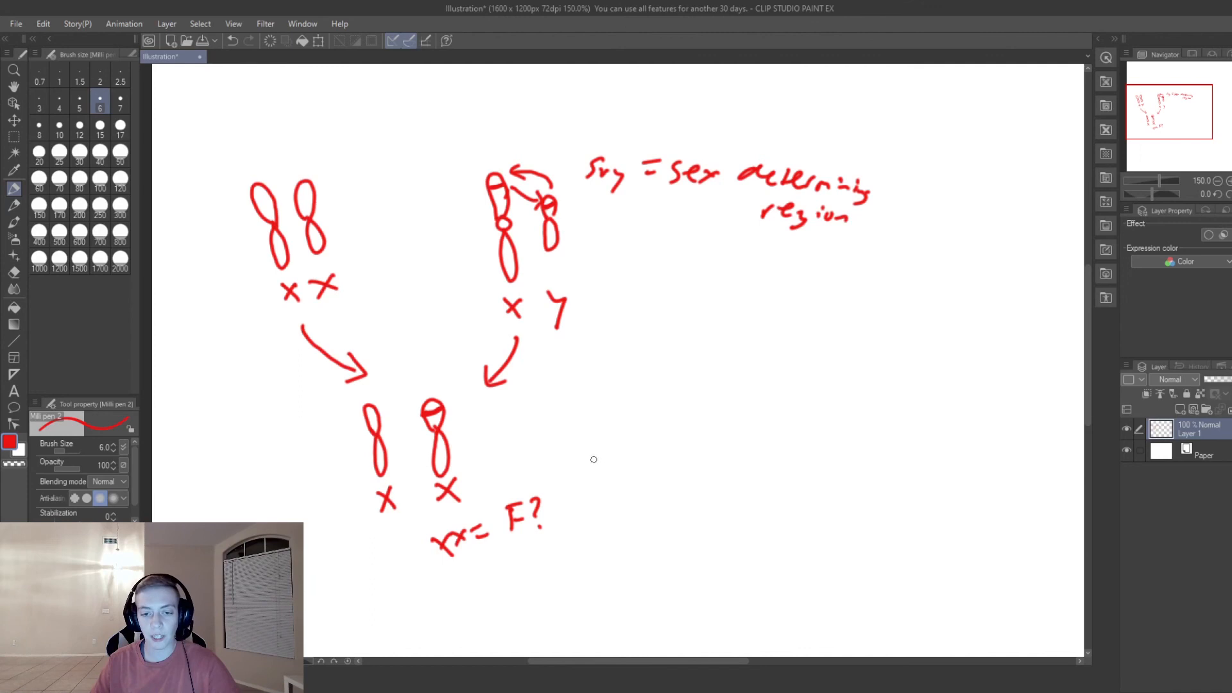
pyautogui.moveTo(605, 459); pyautogui.dragTo(645, 483)
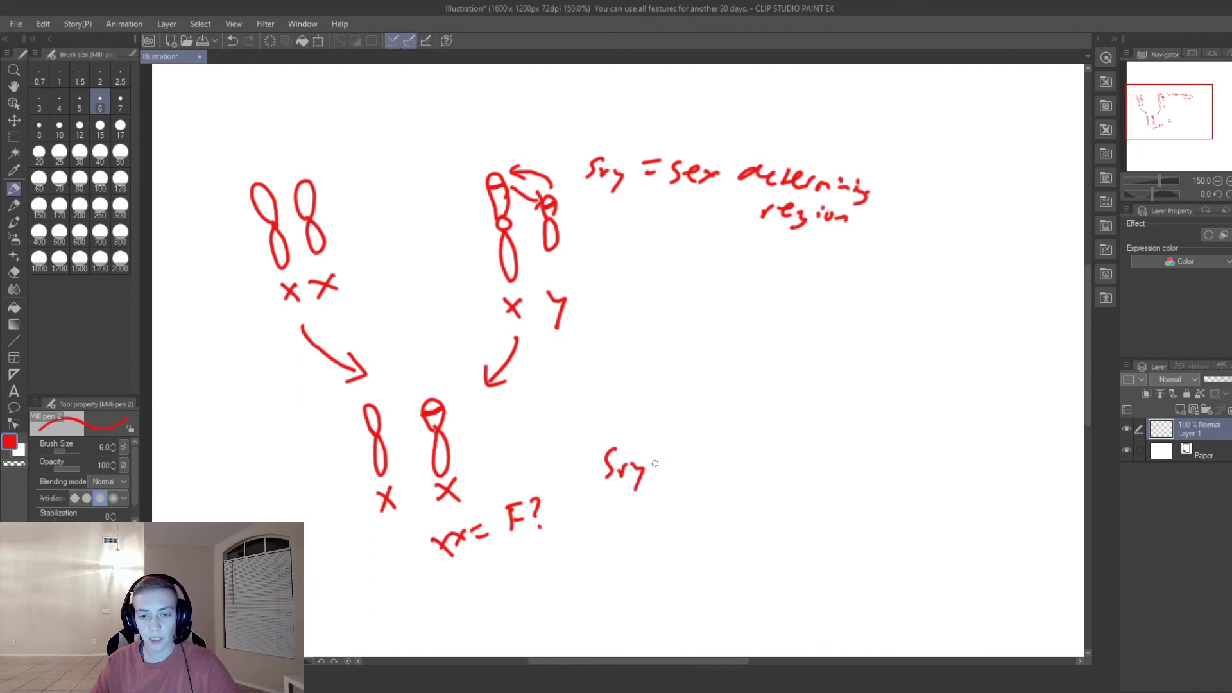
pyautogui.moveTo(656, 463); pyautogui.dragTo(707, 472)
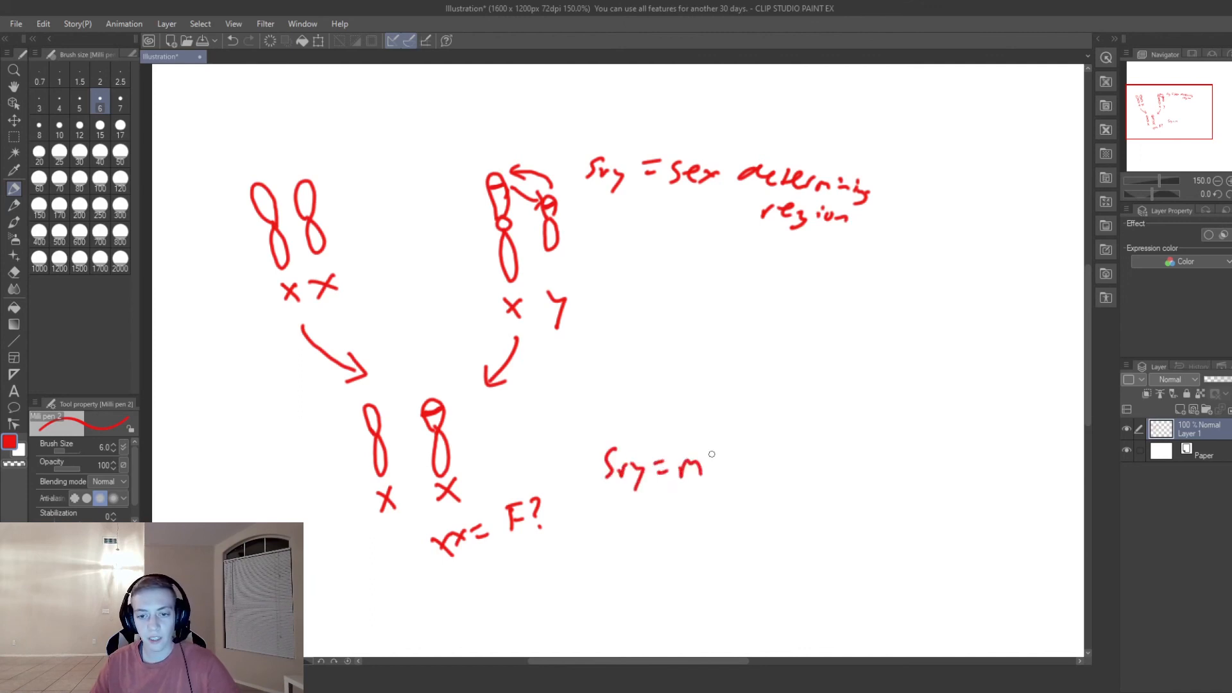
pyautogui.moveTo(714, 452); pyautogui.dragTo(717, 475)
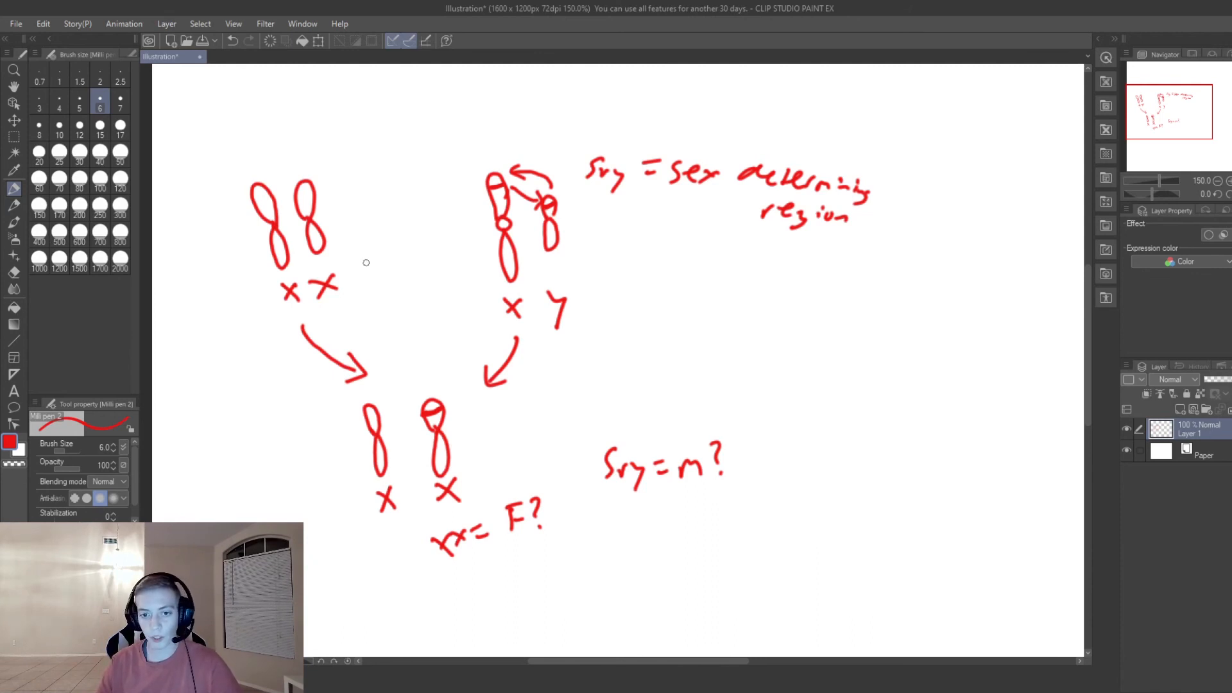
pyautogui.moveTo(543, 367)
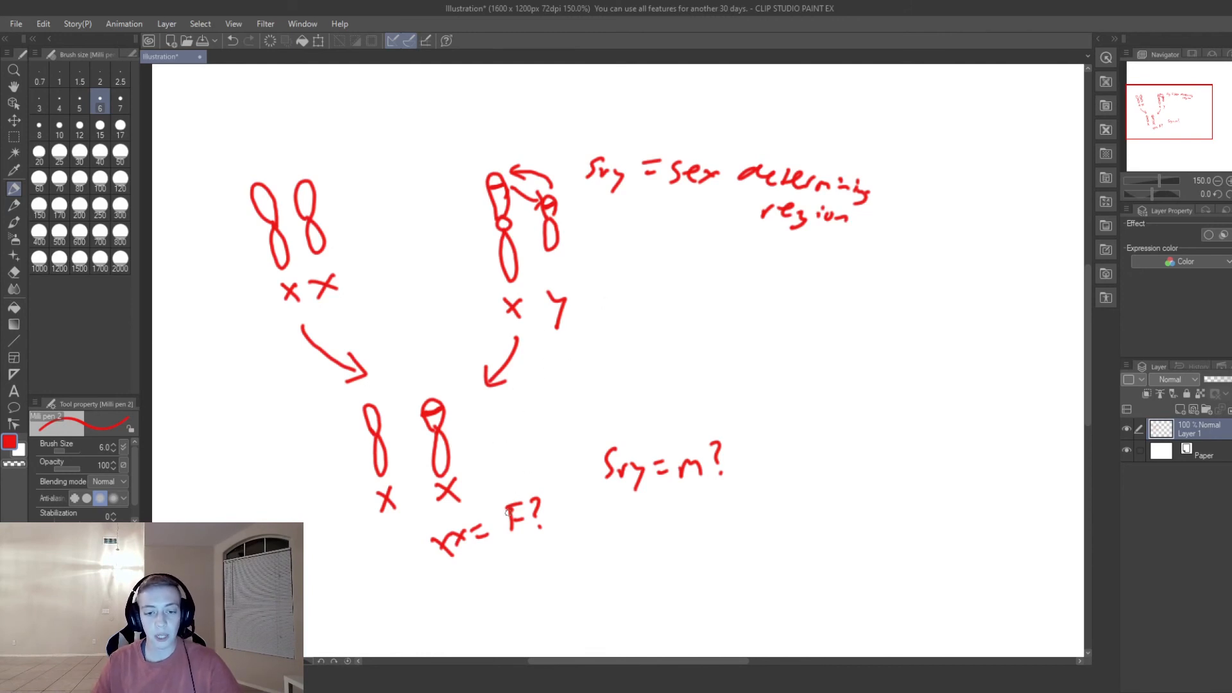
pyautogui.moveTo(560, 433)
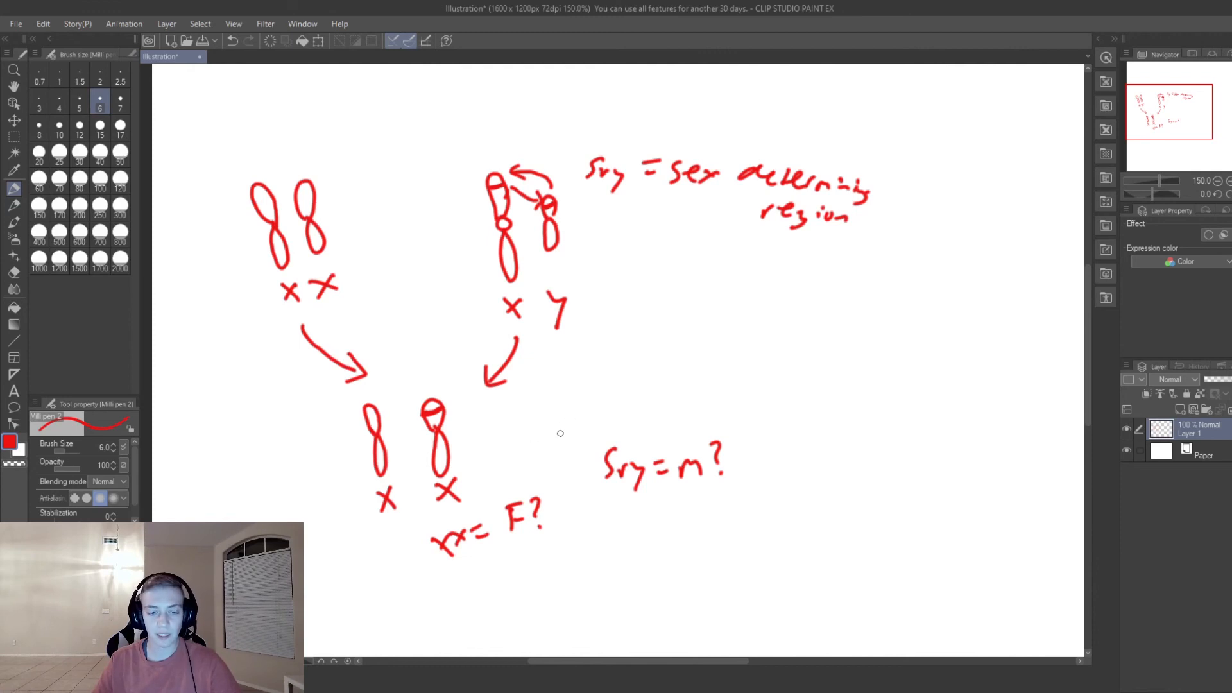
pyautogui.moveTo(416, 498)
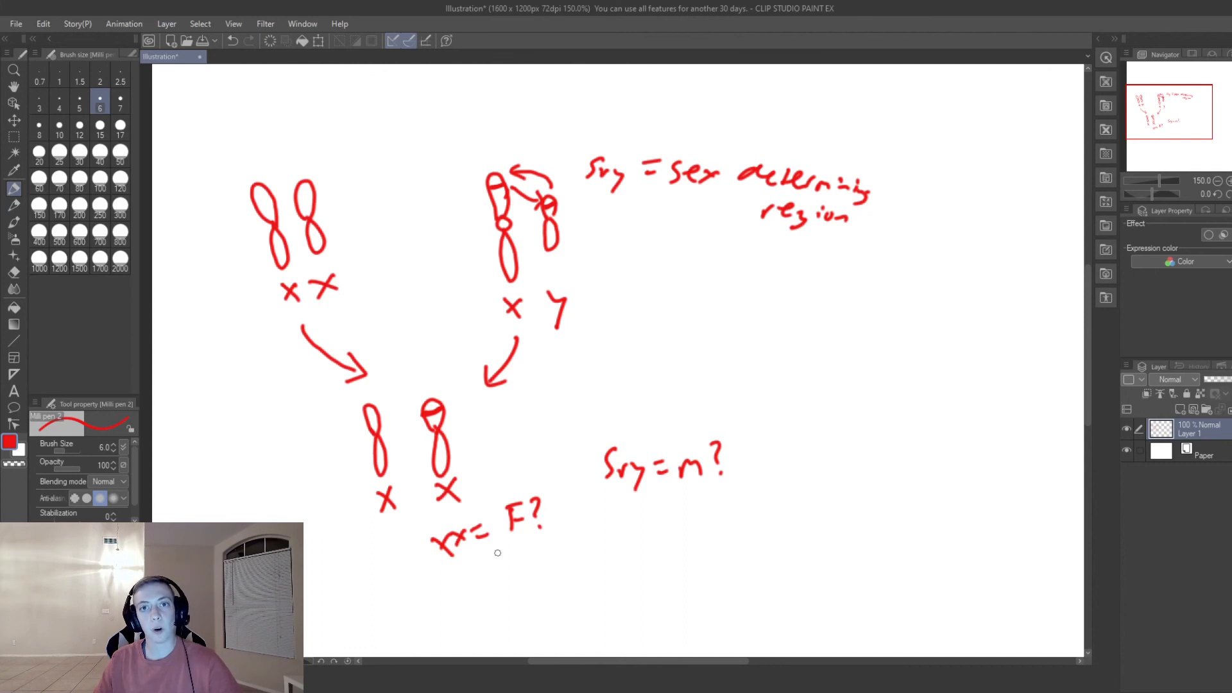
pyautogui.moveTo(531, 527)
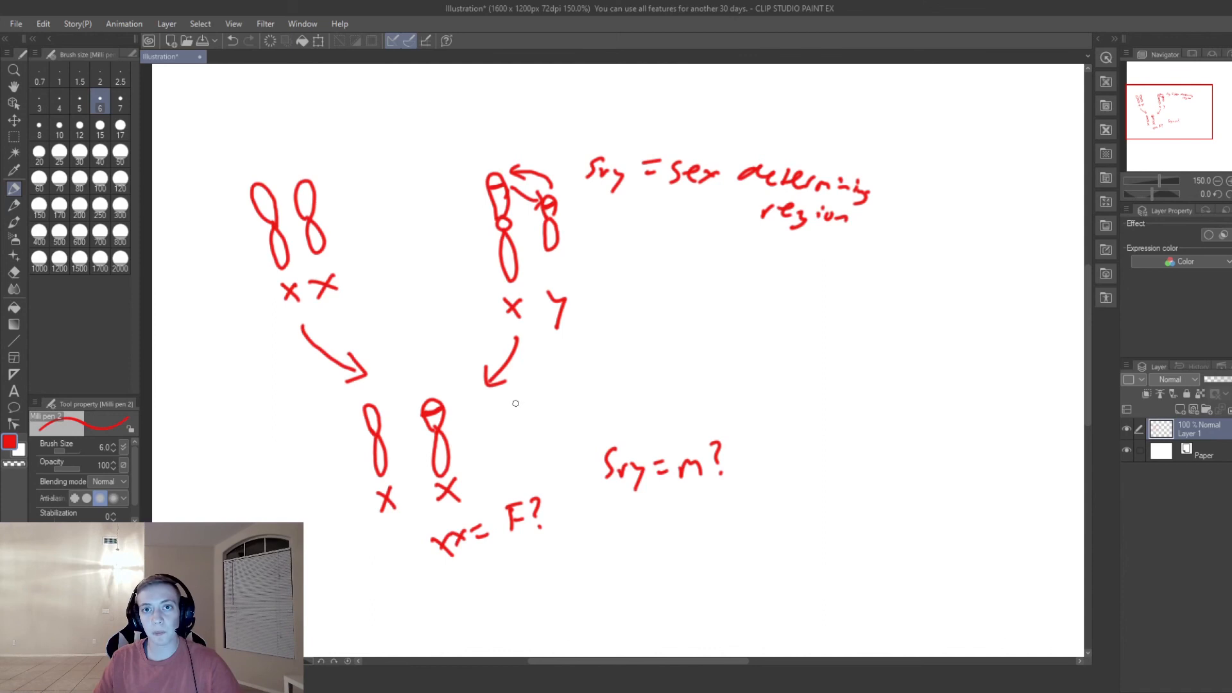
pyautogui.moveTo(499, 414)
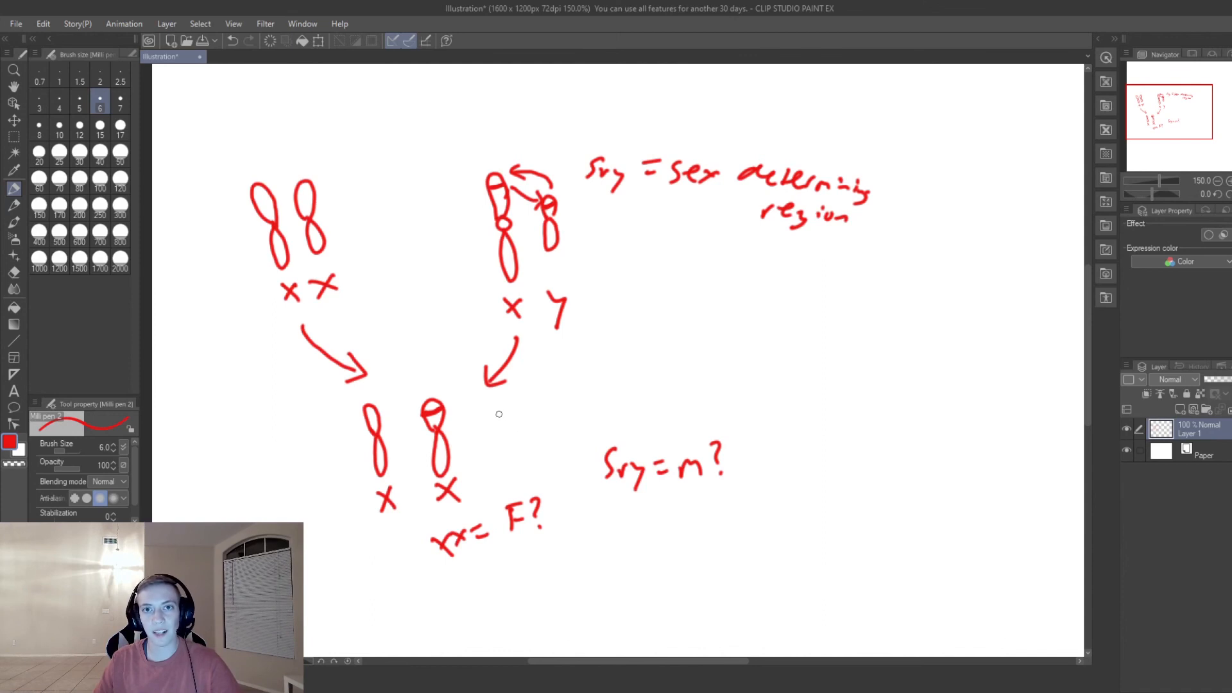